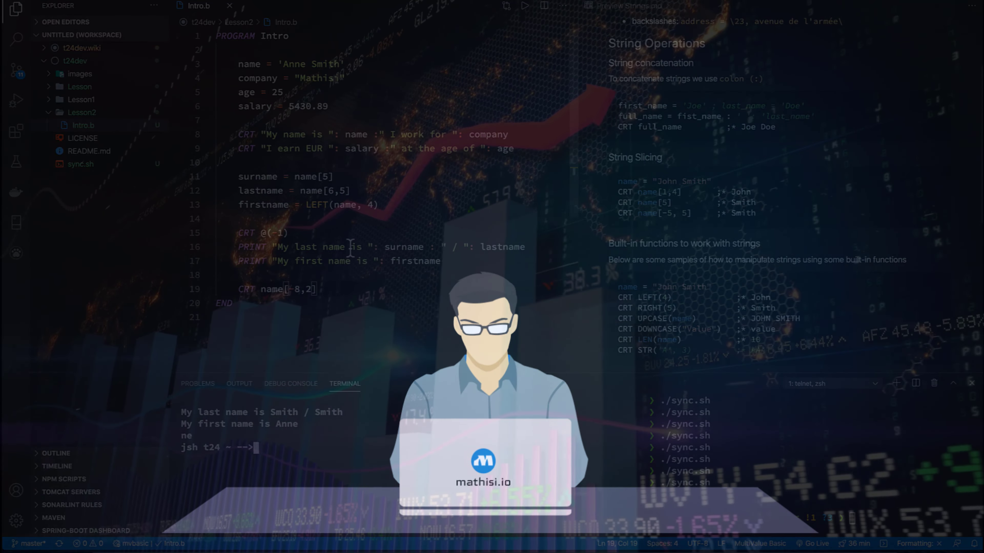
Bring up the MTD.CUST.AC.LIST enquiry selection screen from the command line.
{"action": "type", "text": "\"Da"}
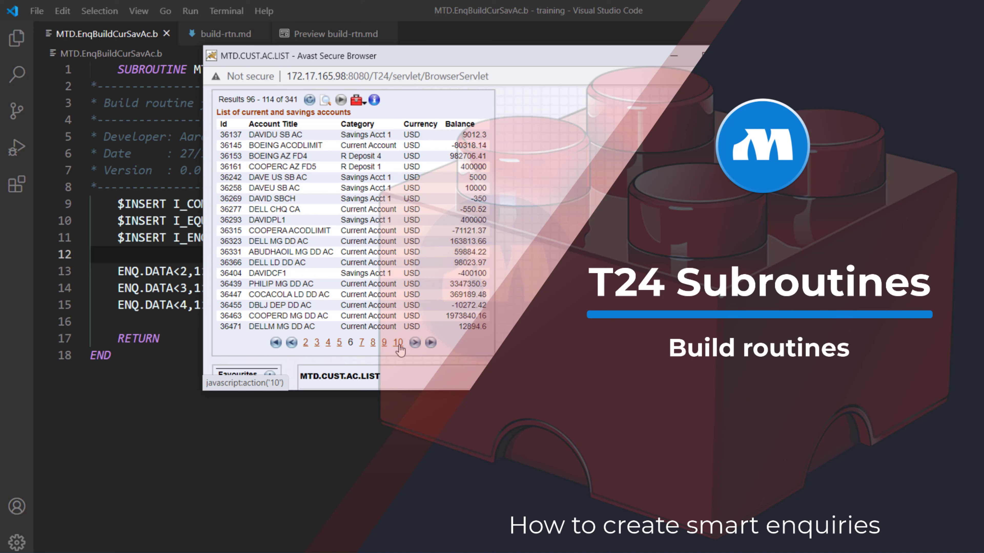
{"action": "left_click", "coordinate": [332, 34]}
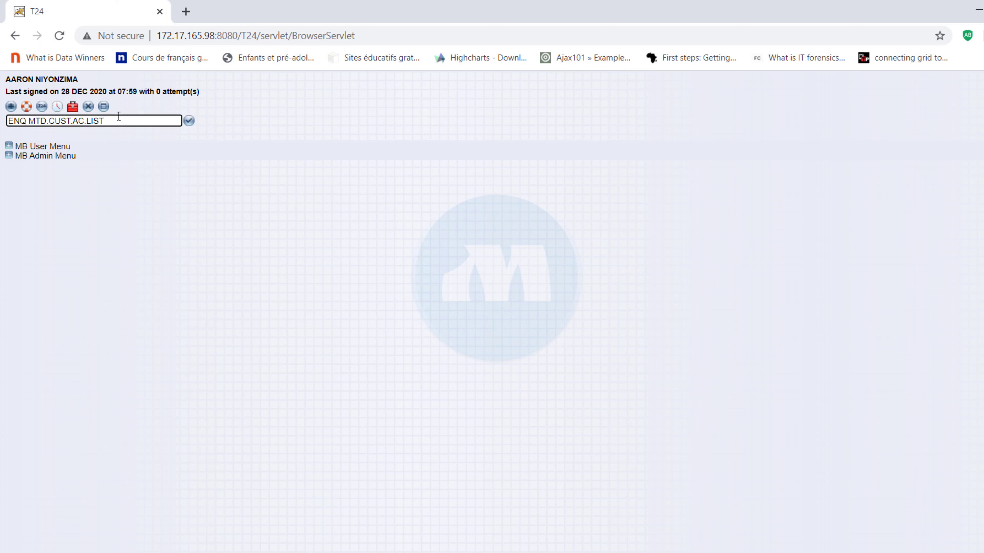
{"action": "left_click", "coordinate": [187, 120]}
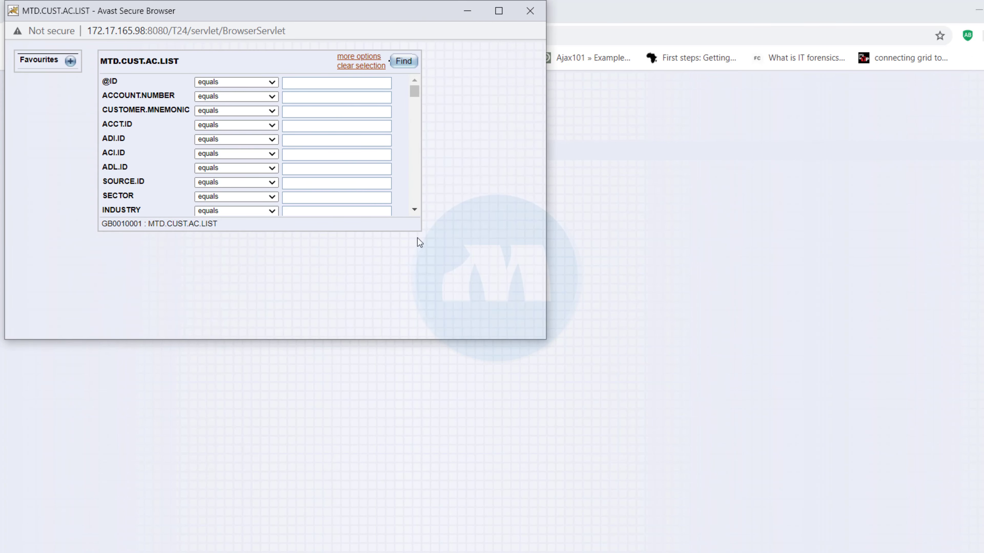
{"action": "mouse_move", "coordinate": [114, 77]}
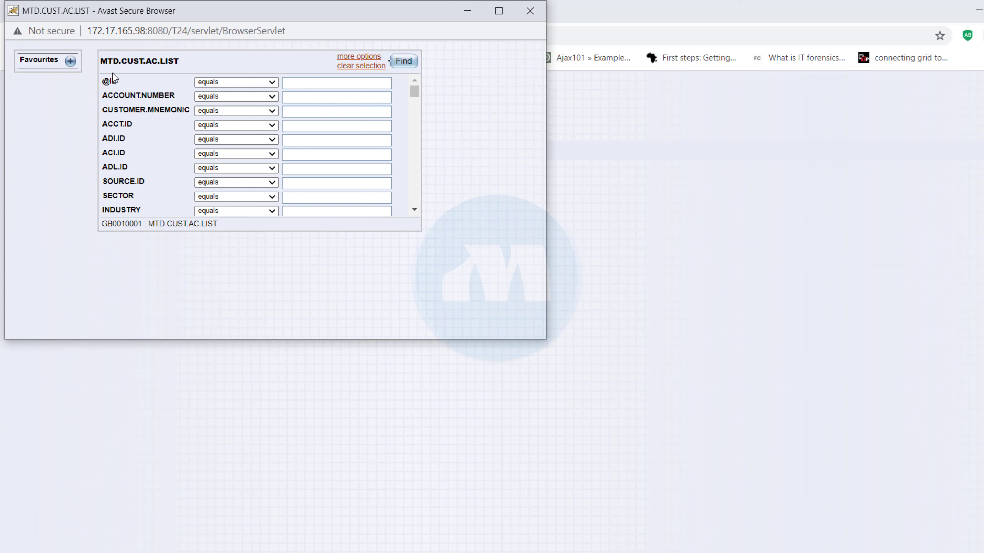
{"action": "mouse_move", "coordinate": [115, 58]}
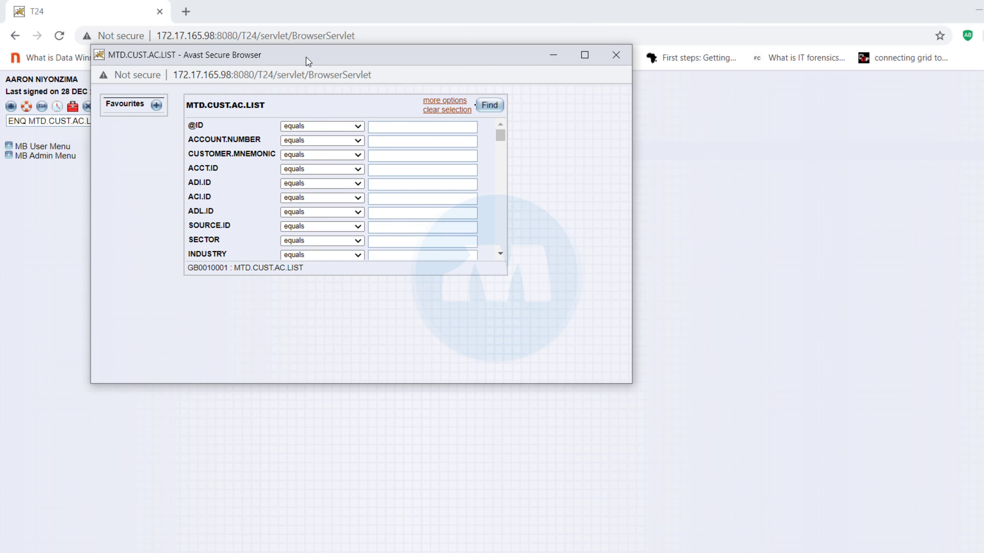
{"action": "mouse_move", "coordinate": [510, 195]}
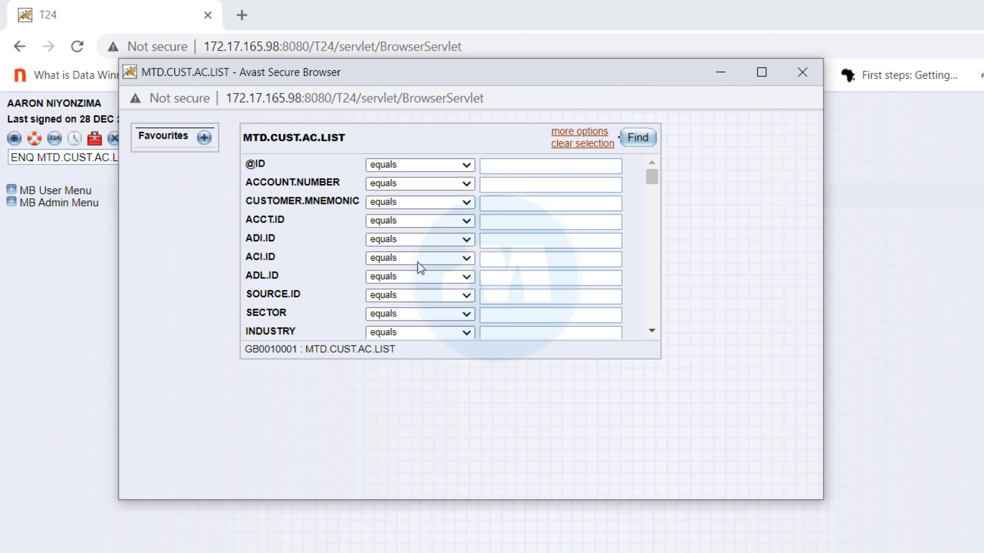
Look through the enquiry's selection fields list without running a search.
{"action": "scroll", "scroll_direction": "down", "scroll_amount": 3}
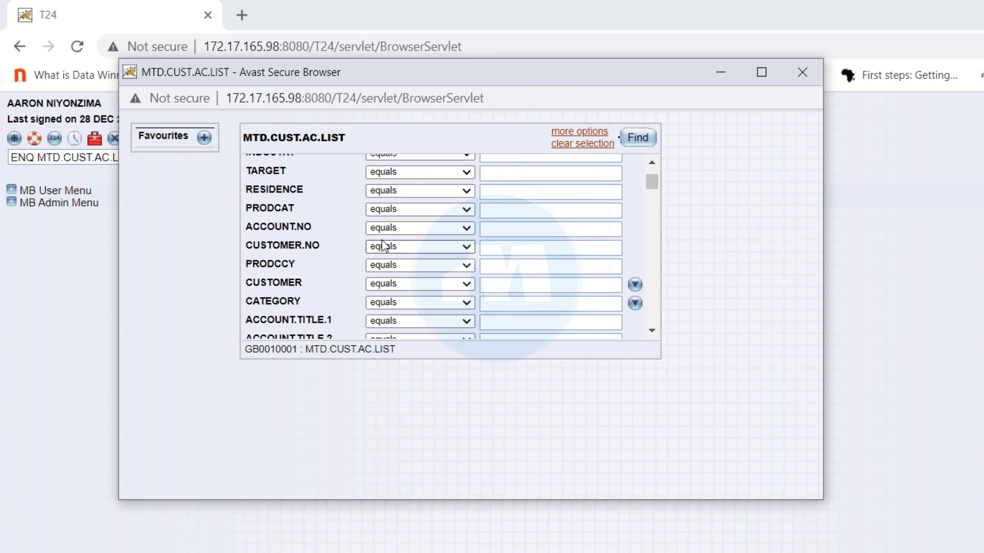
{"action": "scroll", "scroll_direction": "down", "scroll_amount": 3}
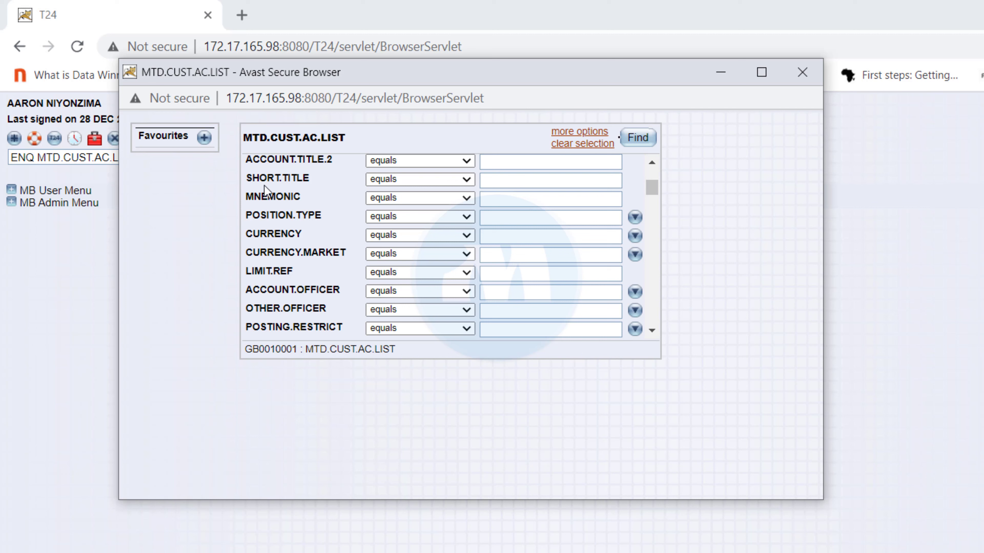
{"action": "scroll", "scroll_direction": "down", "scroll_amount": 3}
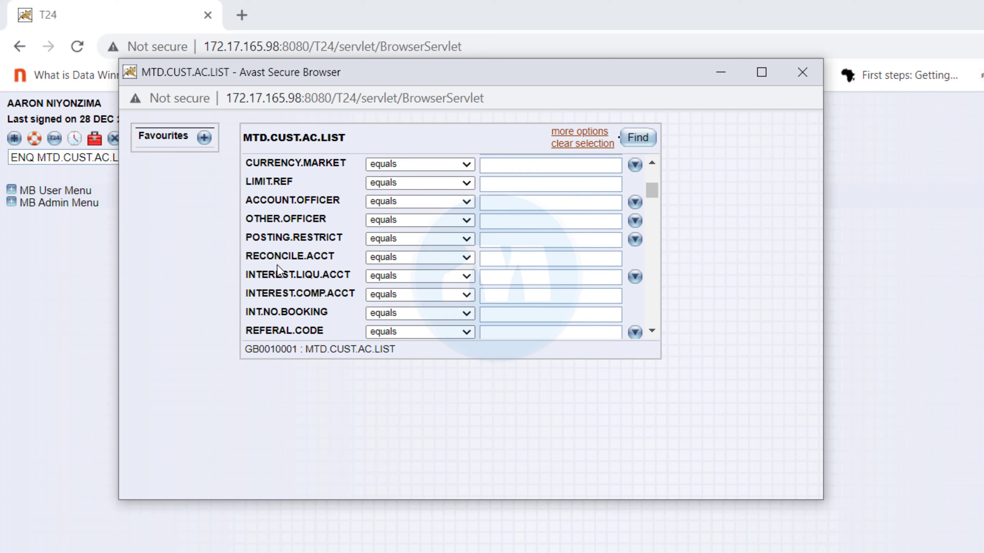
{"action": "scroll", "scroll_direction": "up", "scroll_amount": 3}
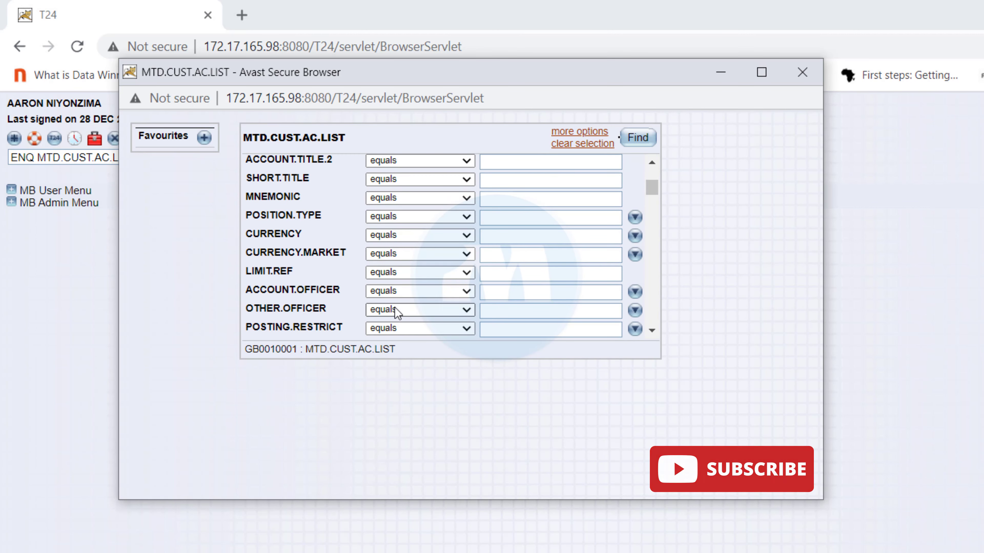
{"action": "mouse_move", "coordinate": [561, 235]}
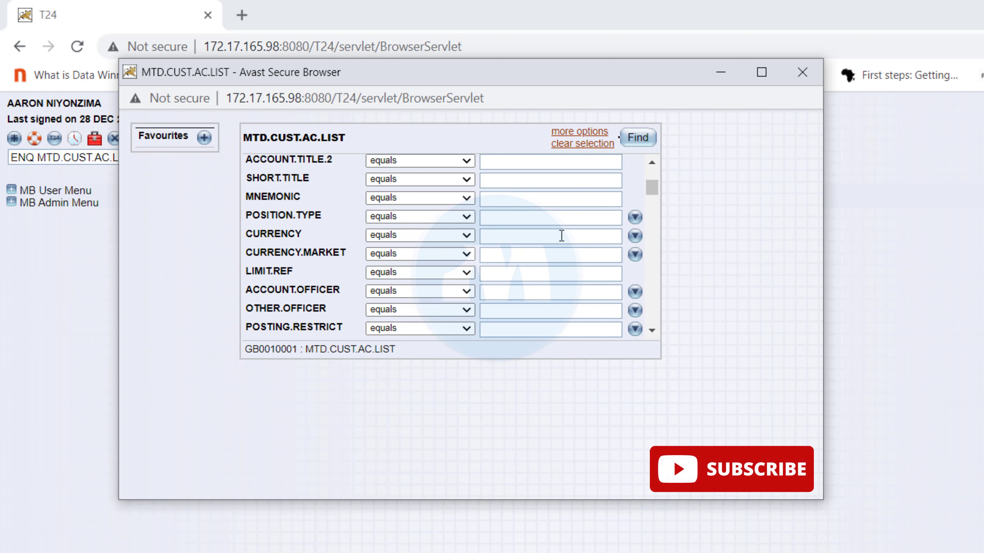
{"action": "mouse_move", "coordinate": [317, 238]}
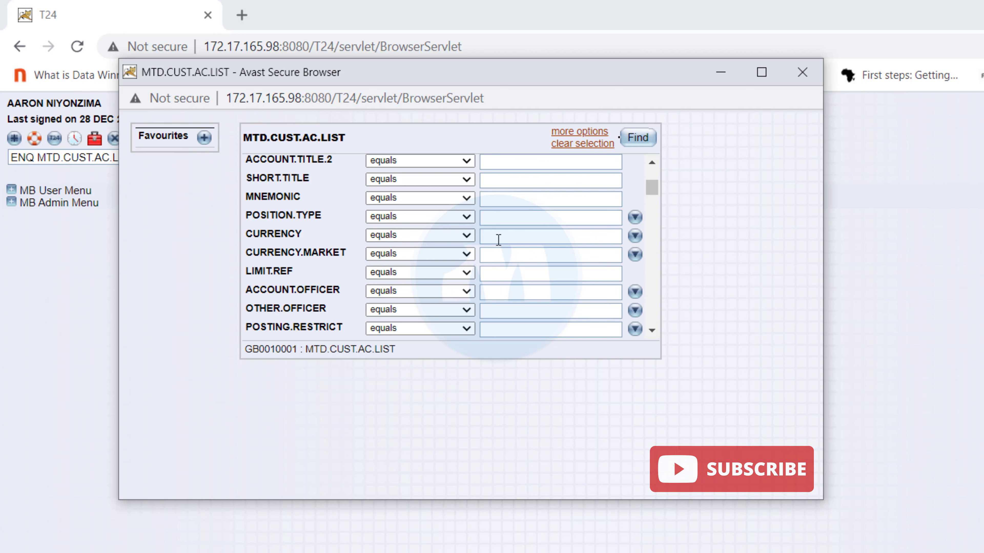
{"action": "mouse_move", "coordinate": [283, 246]}
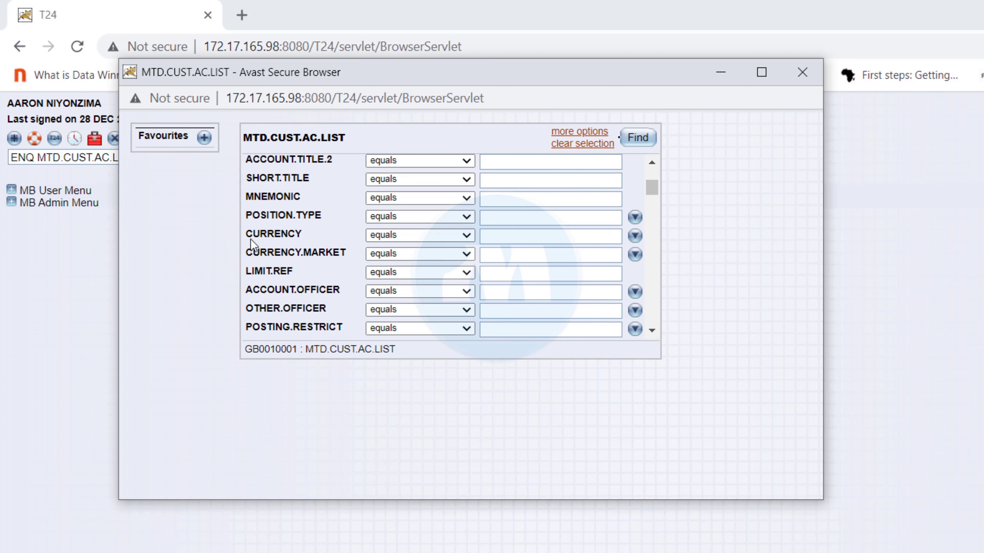
{"action": "mouse_move", "coordinate": [367, 151]}
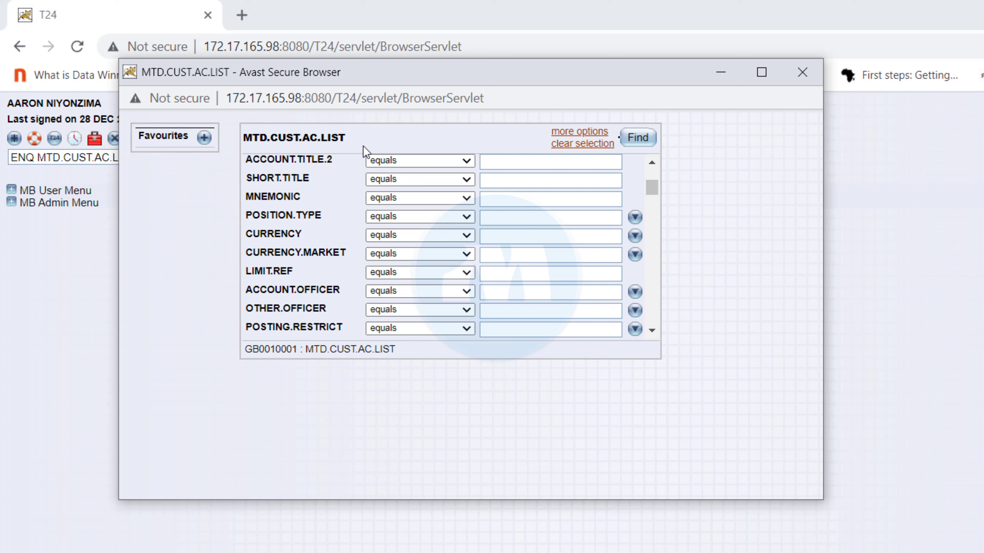
{"action": "mouse_move", "coordinate": [263, 241]}
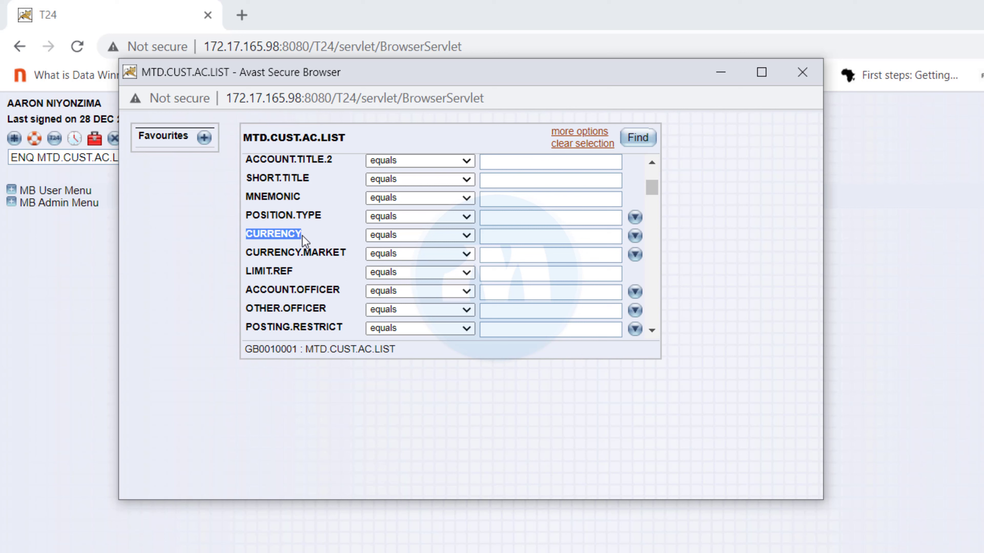
{"action": "left_click", "coordinate": [549, 235]}
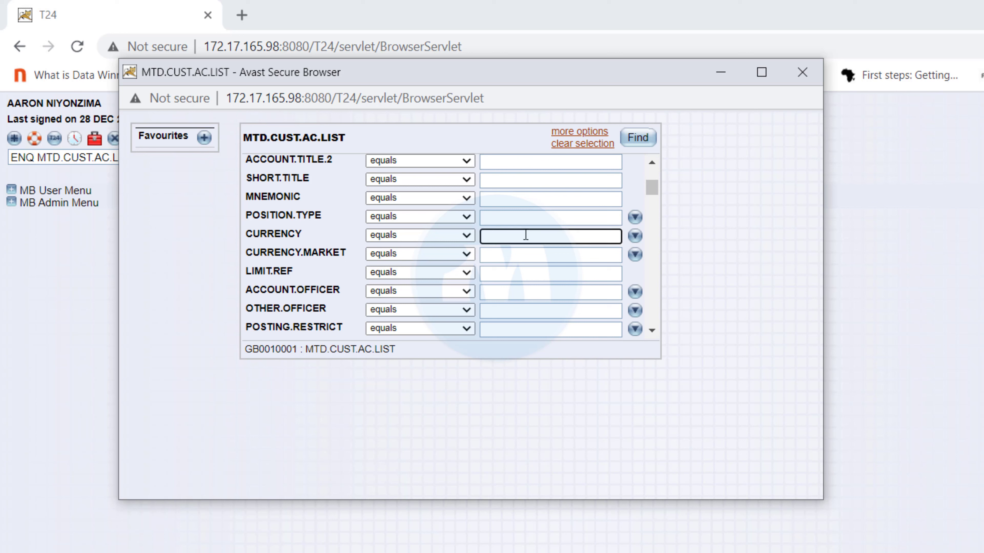
{"action": "type", "text": "USD"}
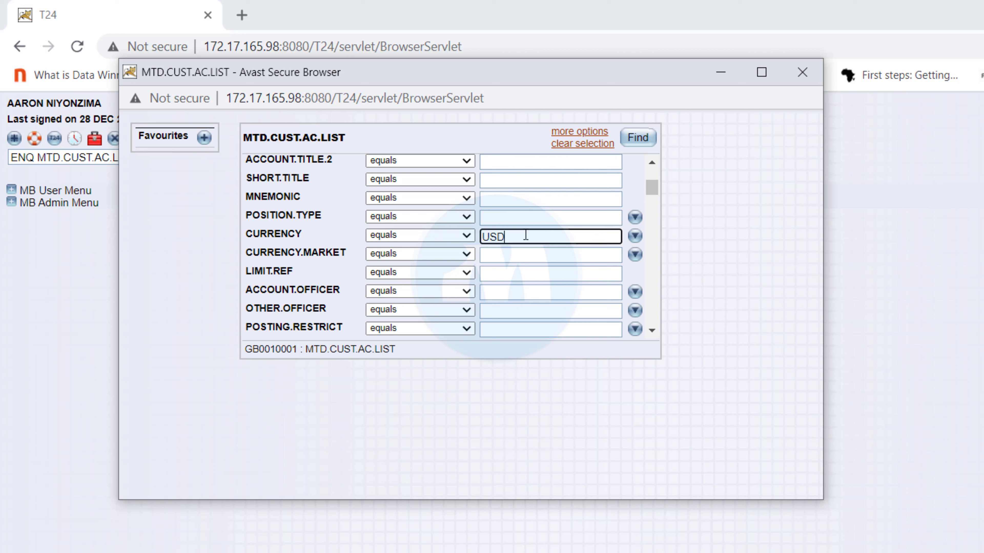
{"action": "mouse_move", "coordinate": [274, 240]}
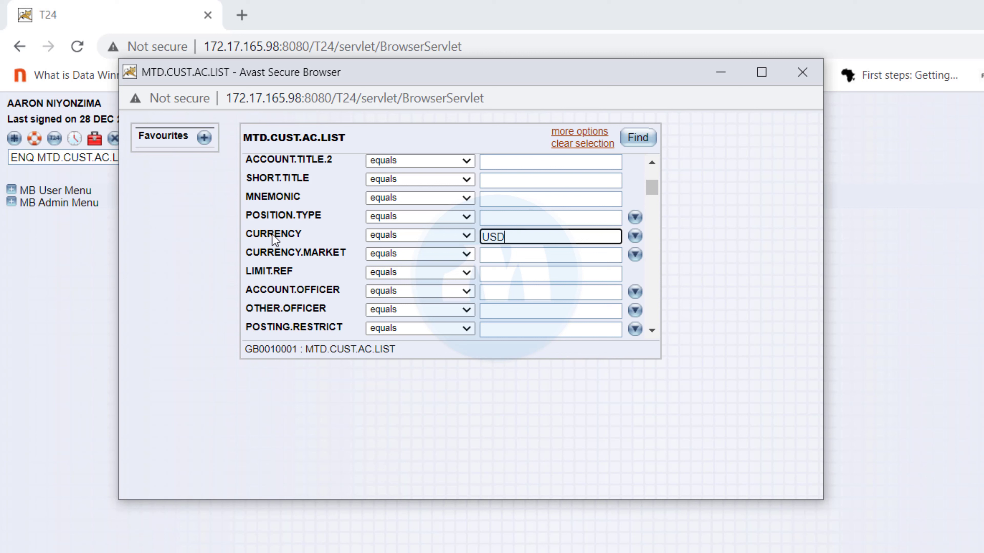
{"action": "mouse_move", "coordinate": [514, 252]}
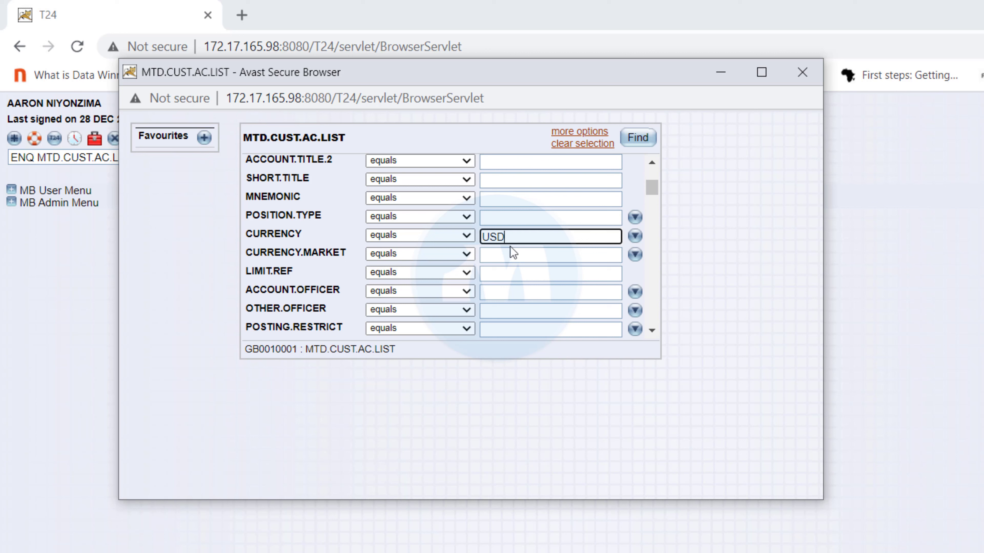
{"action": "mouse_move", "coordinate": [450, 278]}
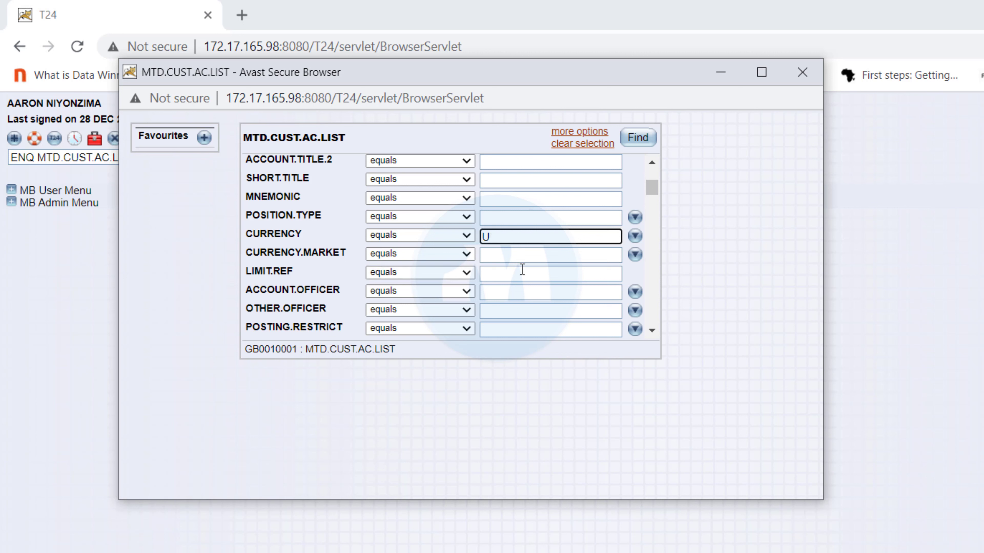
{"action": "key", "text": "Backspace"}
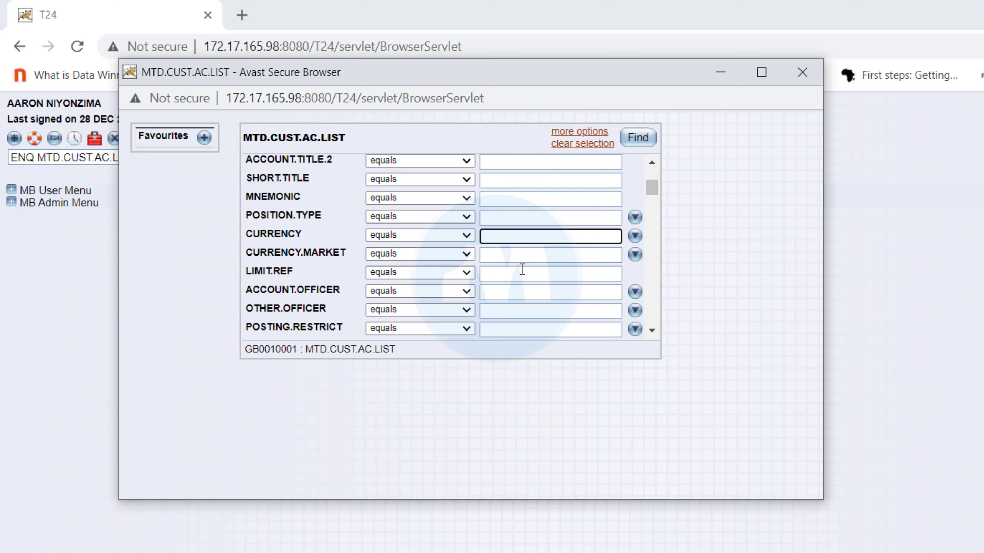
{"action": "mouse_move", "coordinate": [521, 269]}
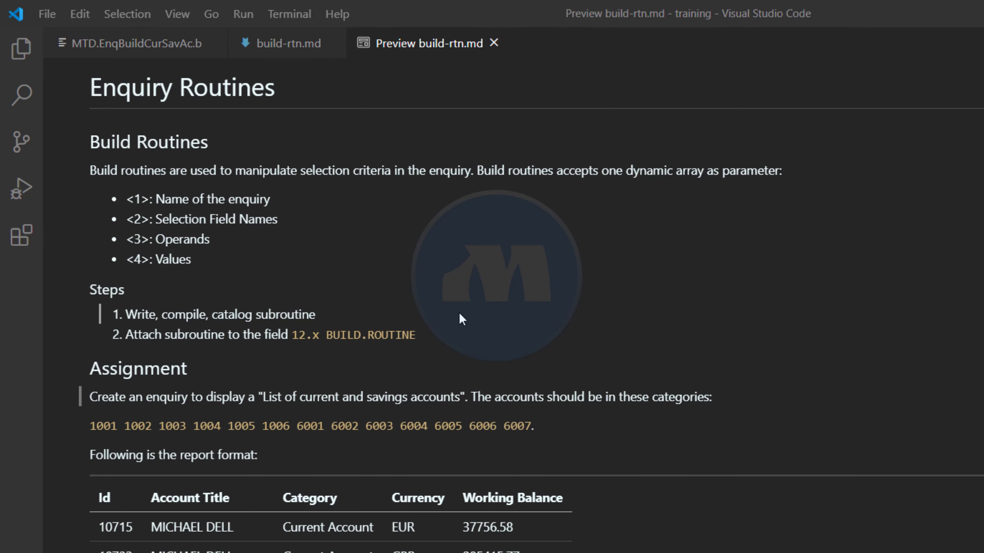
{"action": "mouse_move", "coordinate": [620, 266]}
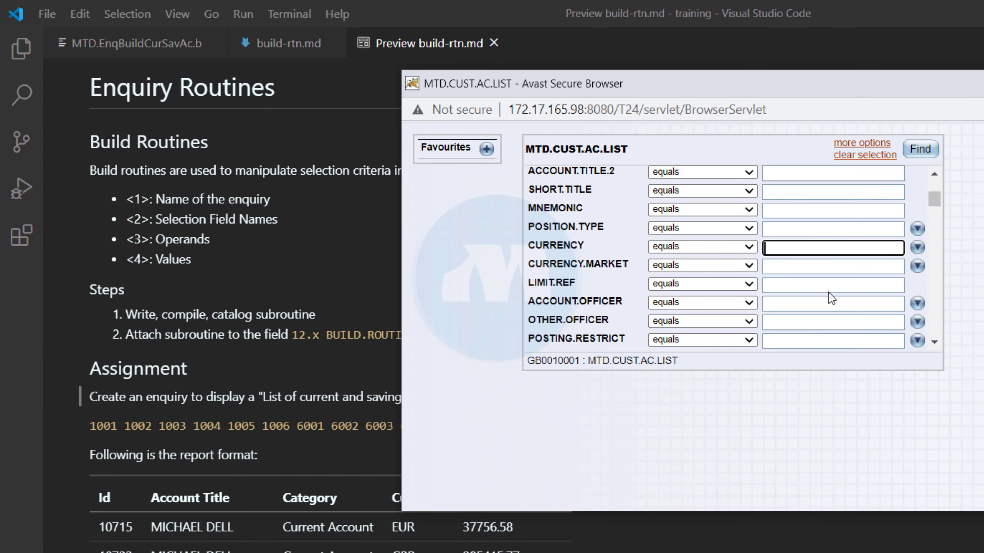
{"action": "mouse_move", "coordinate": [621, 163]}
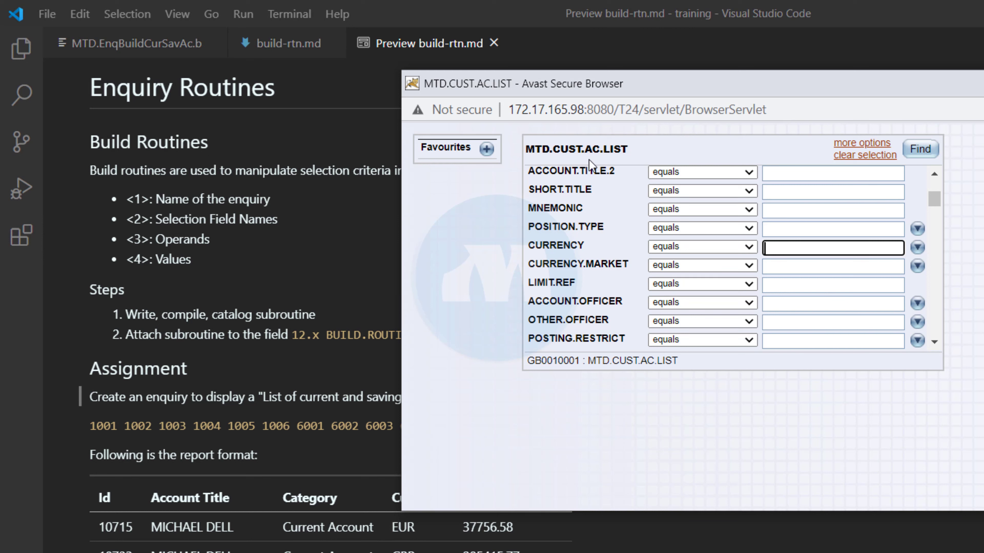
{"action": "mouse_move", "coordinate": [629, 164]}
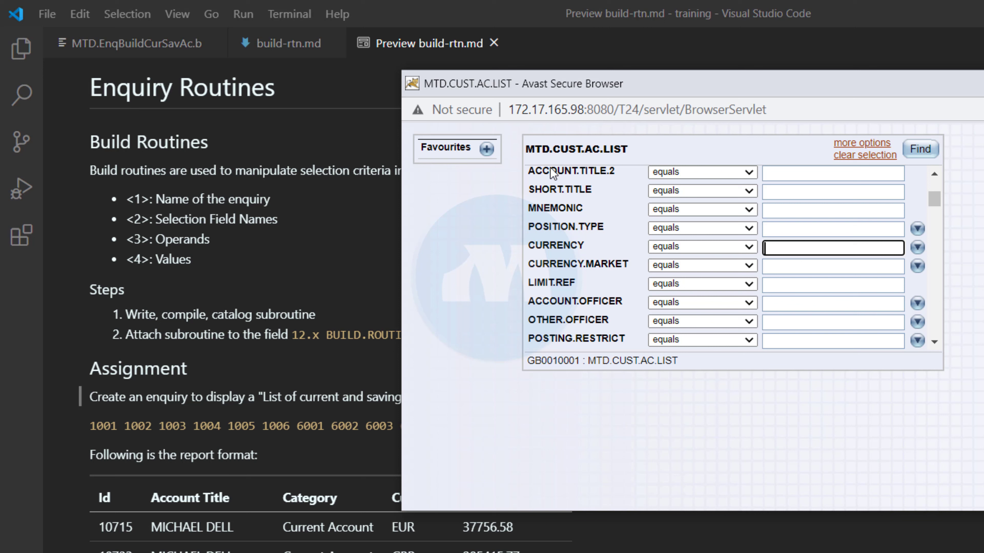
{"action": "mouse_move", "coordinate": [606, 355]}
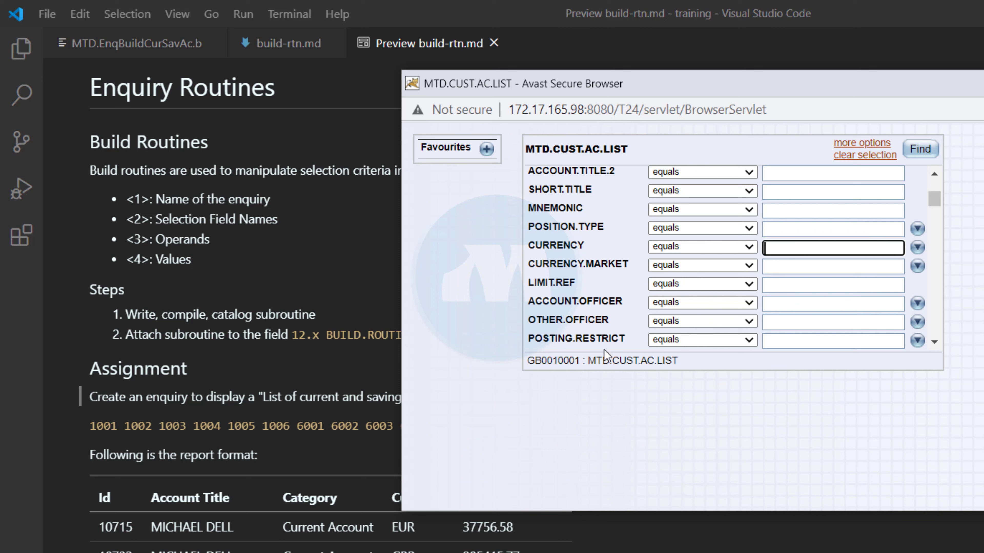
{"action": "mouse_move", "coordinate": [690, 262]}
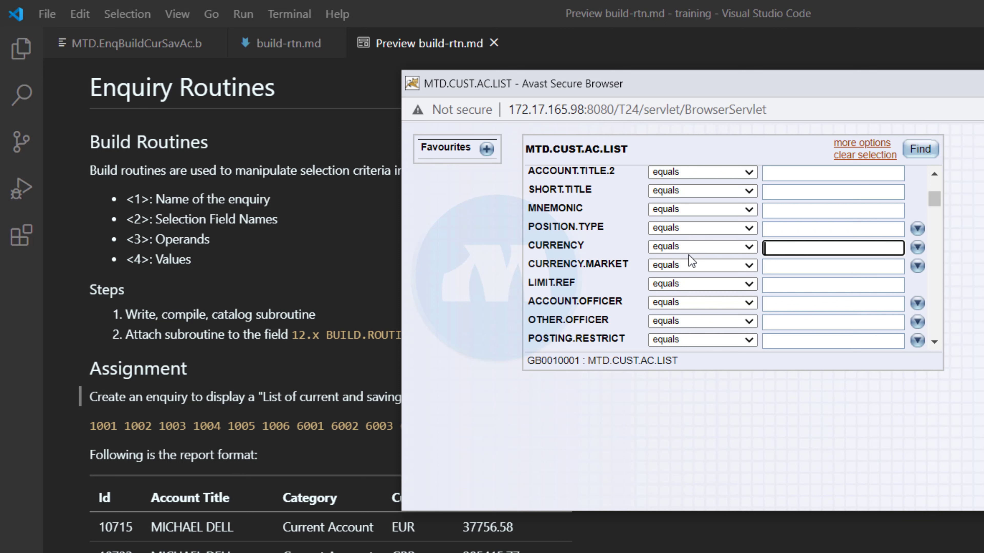
{"action": "mouse_move", "coordinate": [193, 276]}
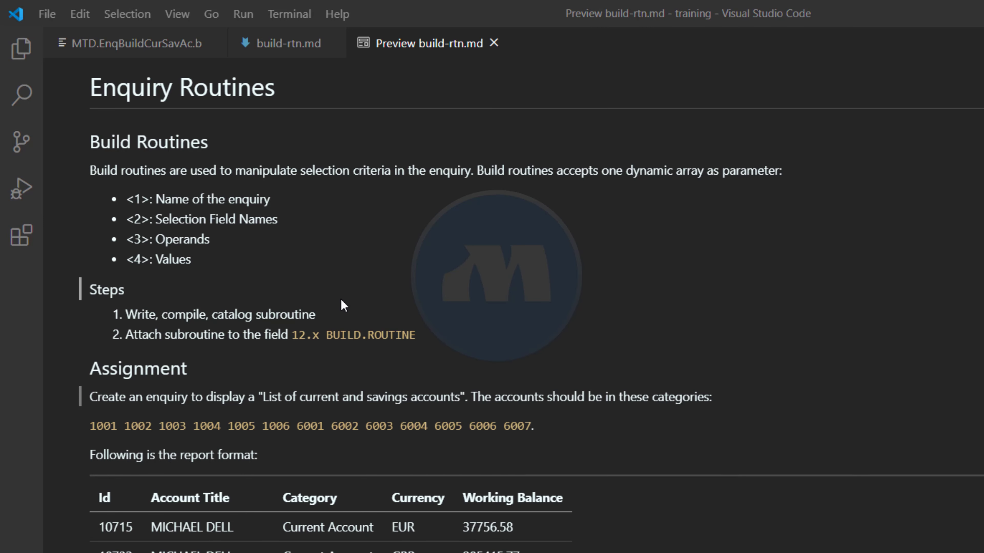
{"action": "mouse_move", "coordinate": [309, 381]}
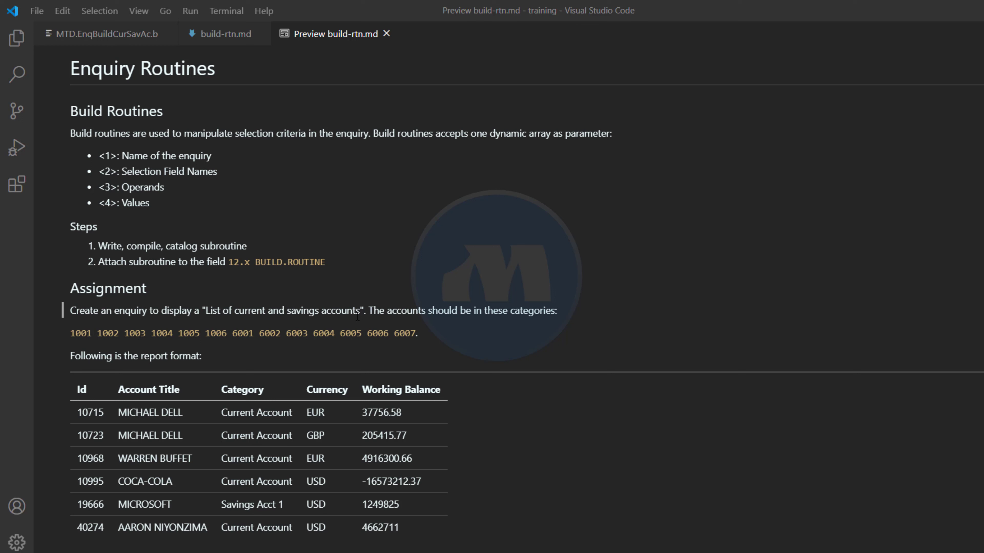
{"action": "mouse_move", "coordinate": [220, 349]}
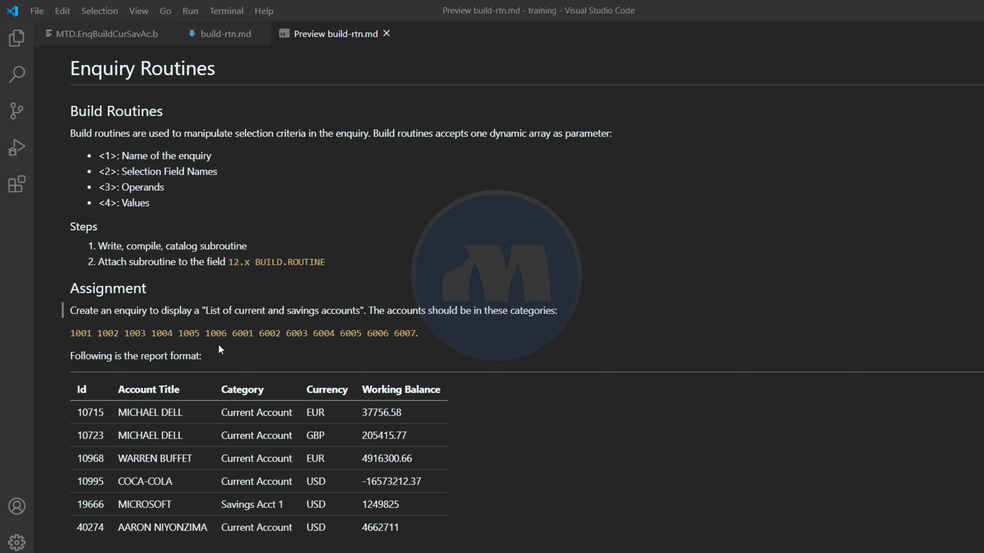
{"action": "double_click", "coordinate": [75, 333]}
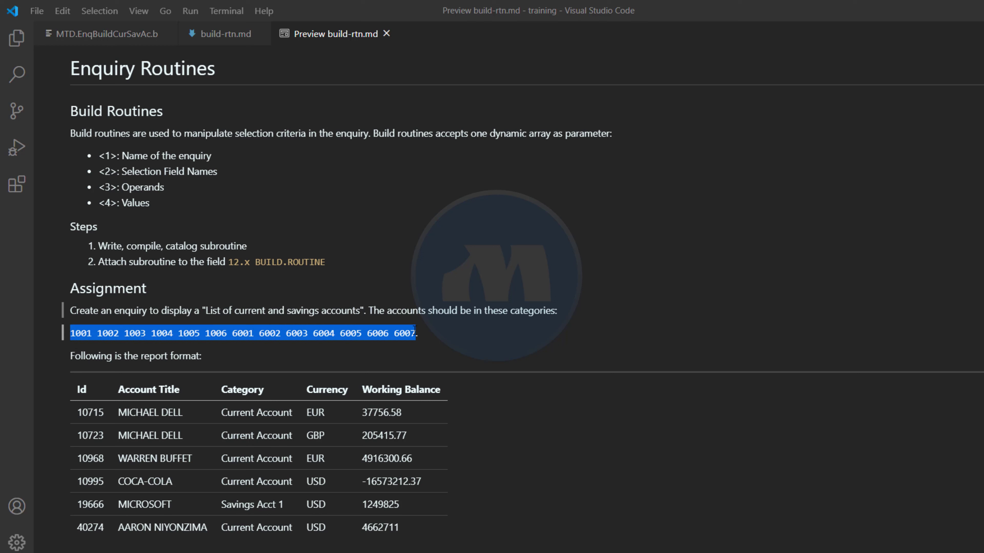
{"action": "left_click", "coordinate": [385, 347]}
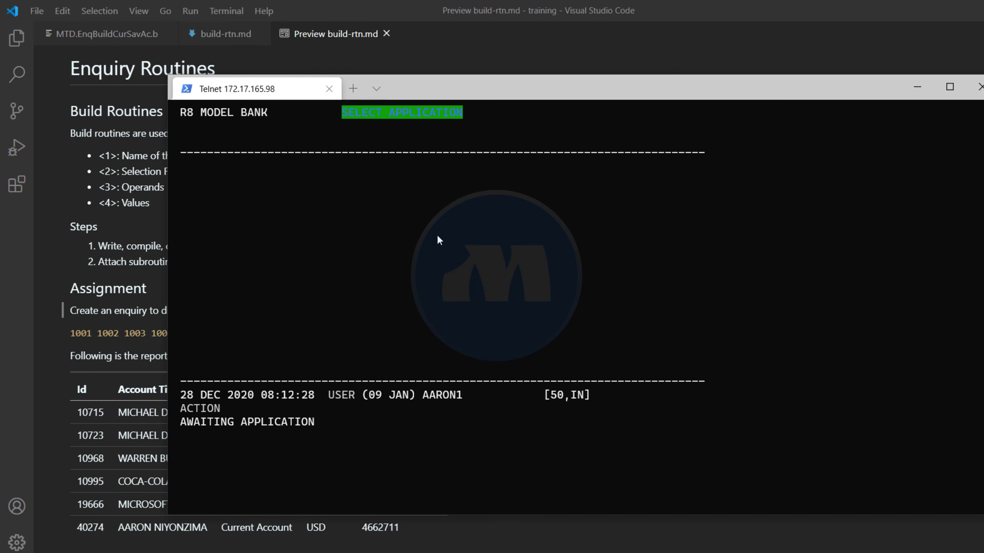
{"action": "left_click", "coordinate": [329, 89]}
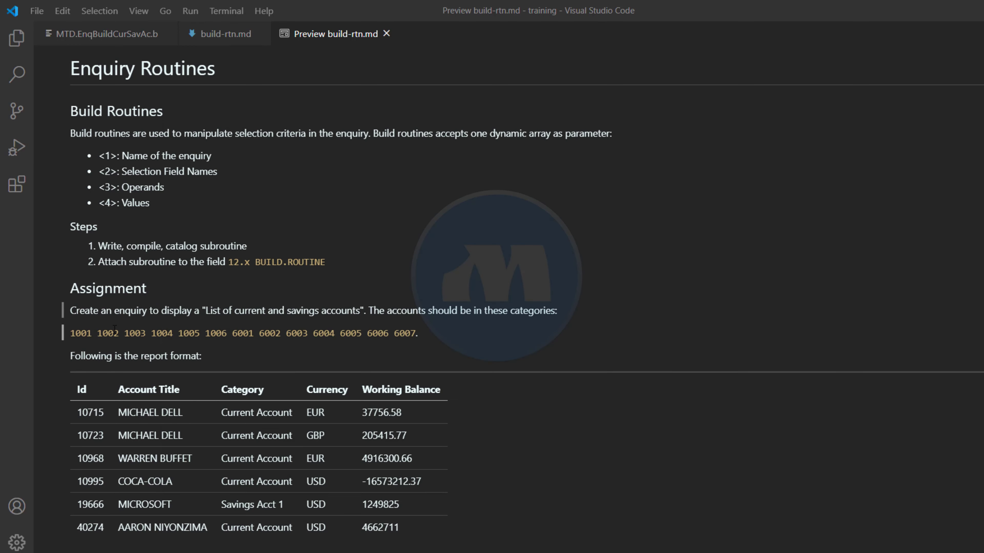
{"action": "mouse_move", "coordinate": [382, 377]}
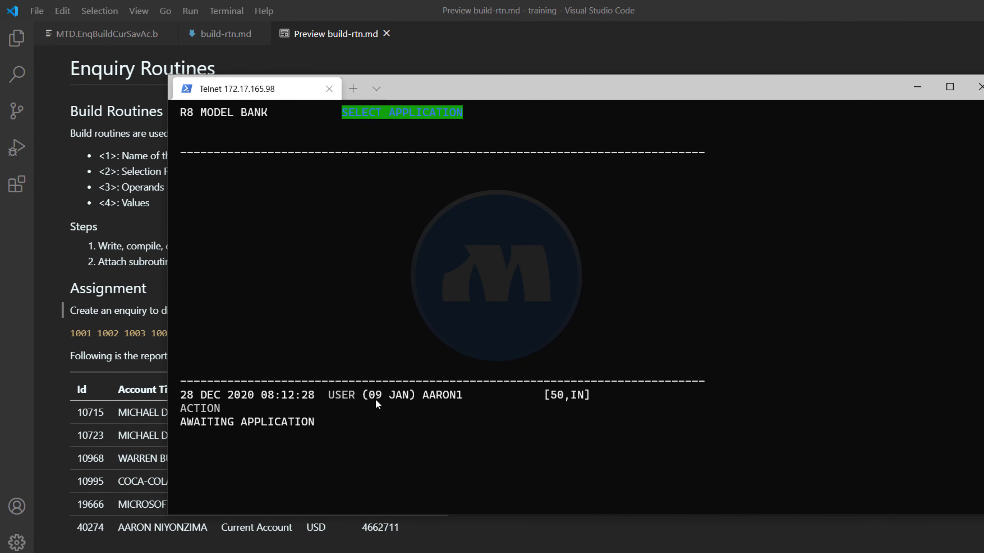
{"action": "type", "text": "ENQUI"}
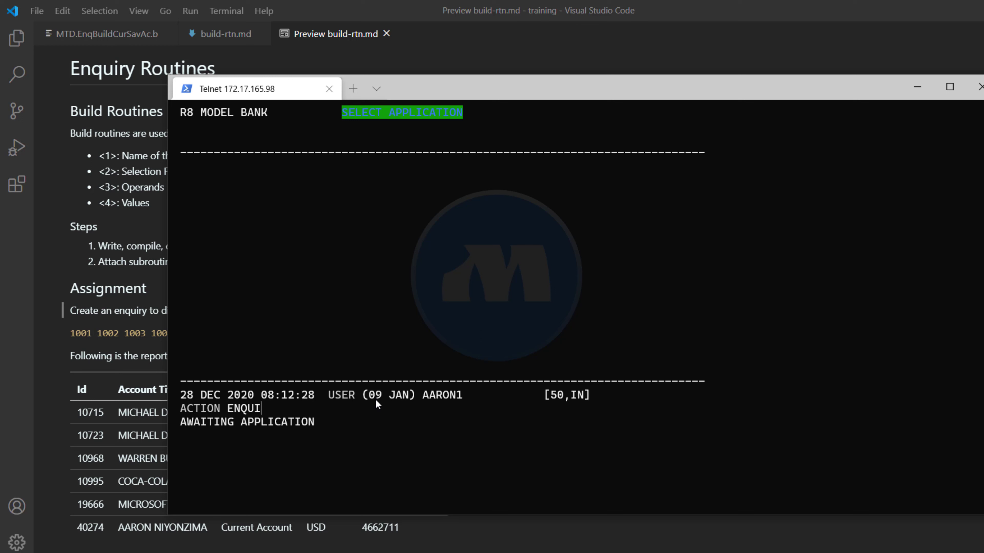
{"action": "type", "text": "RY,"}
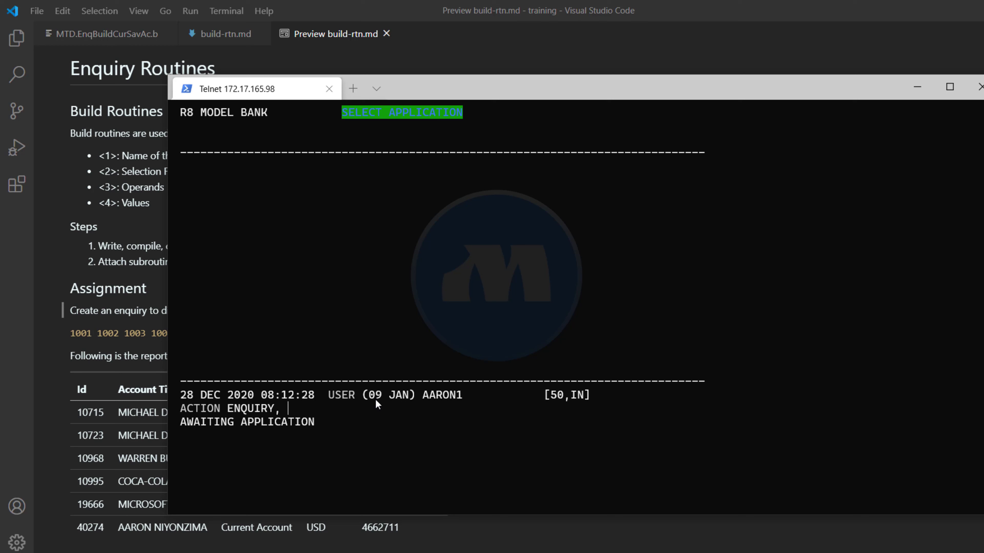
{"action": "type", "text": "I MTD"}
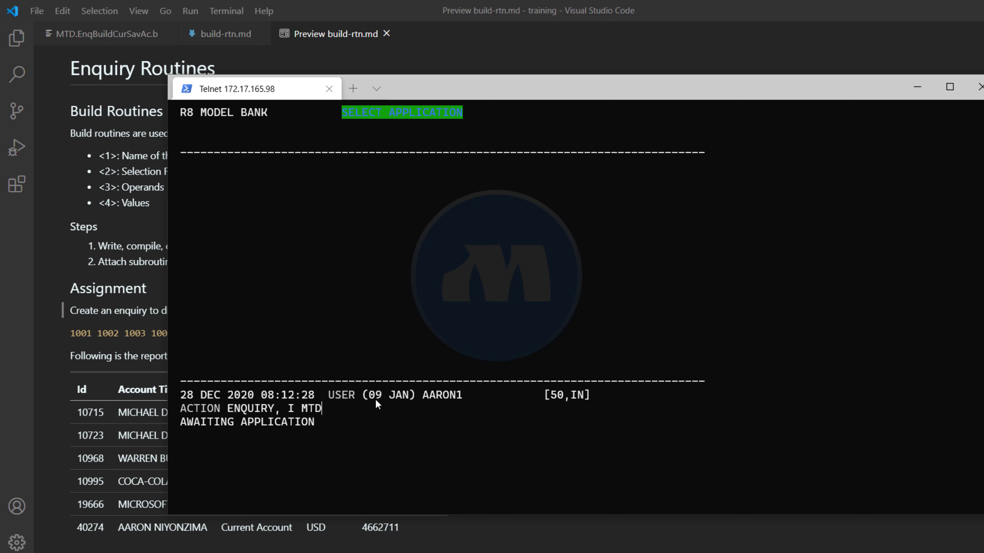
{"action": "type", "text": "."}
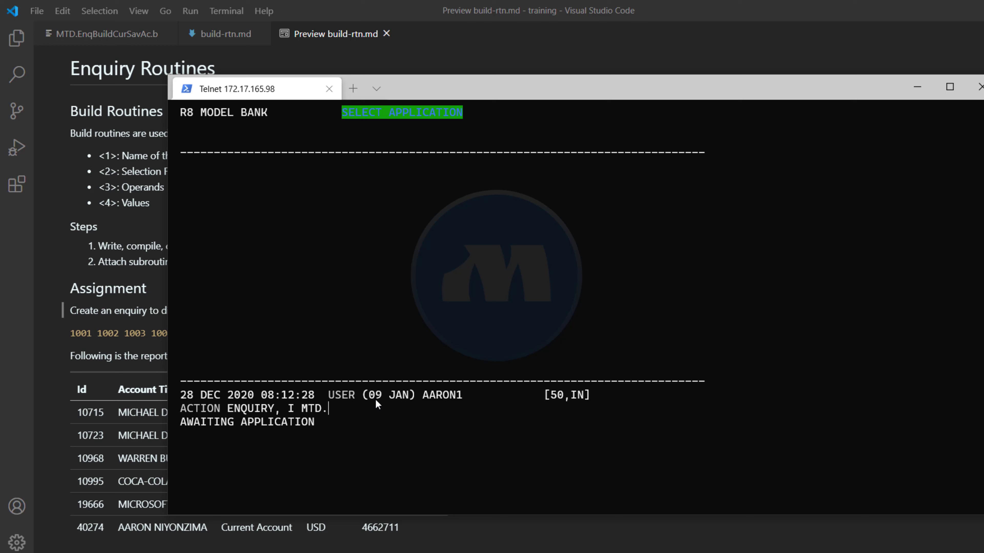
{"action": "type", "text": "CUST."}
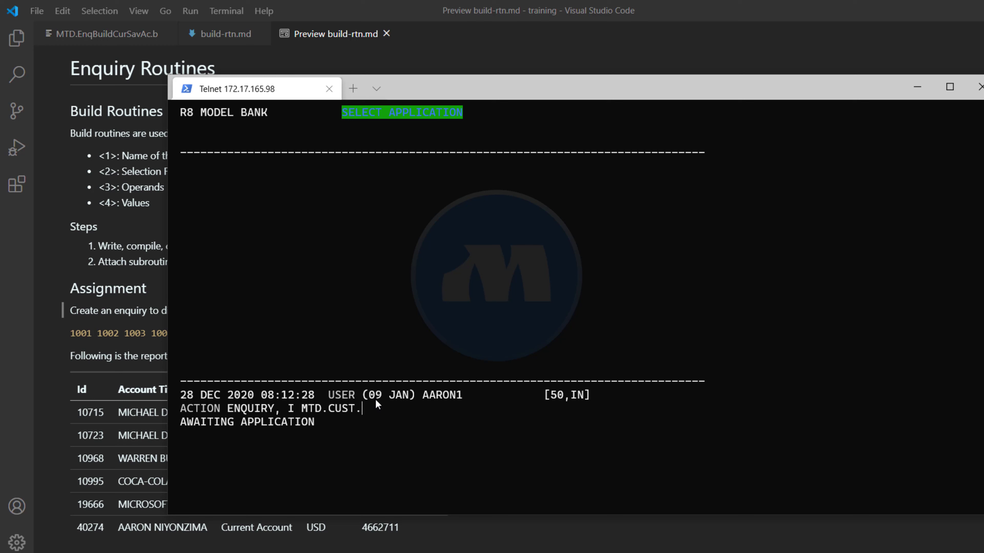
{"action": "type", "text": "AC.L"}
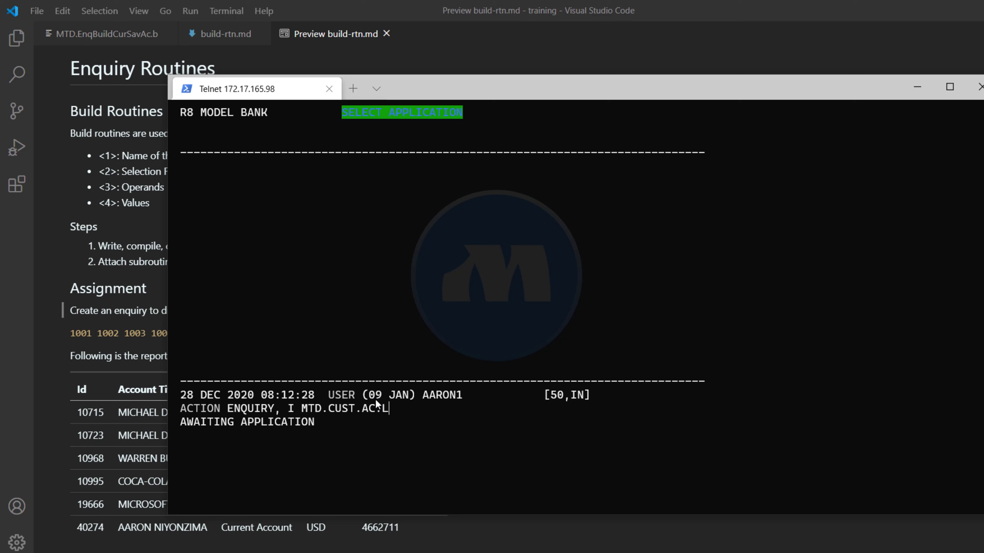
{"action": "key", "text": "Return"}
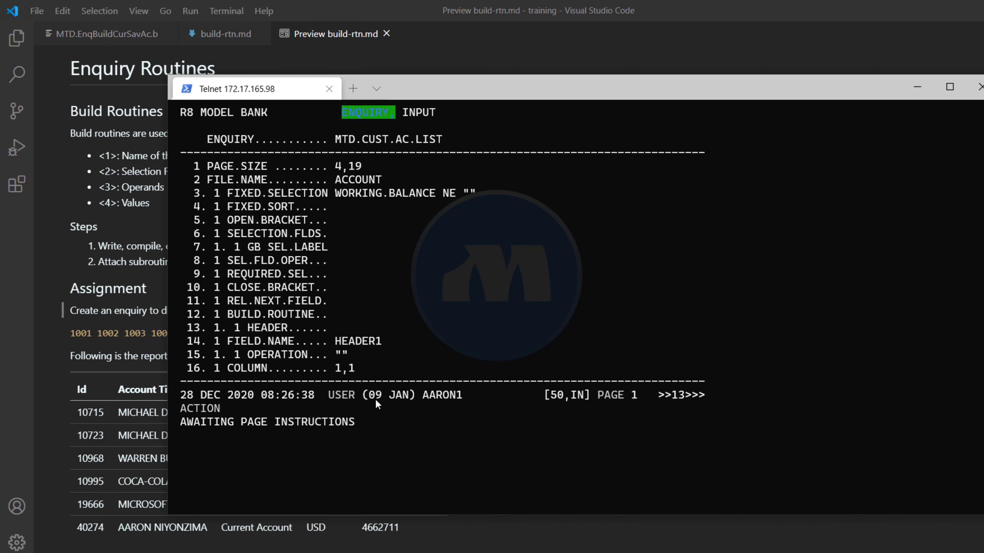
{"action": "mouse_move", "coordinate": [329, 248]}
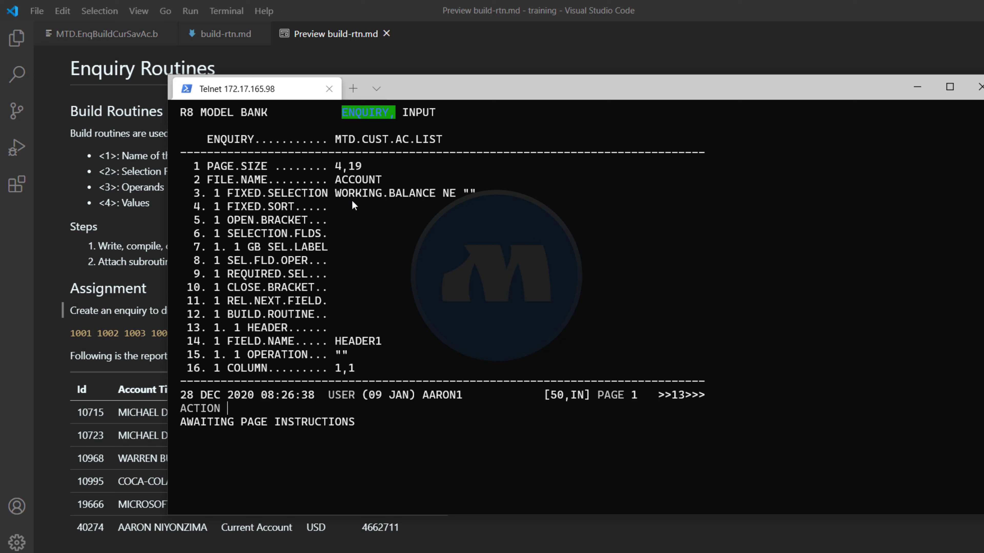
{"action": "type", "text": "3."}
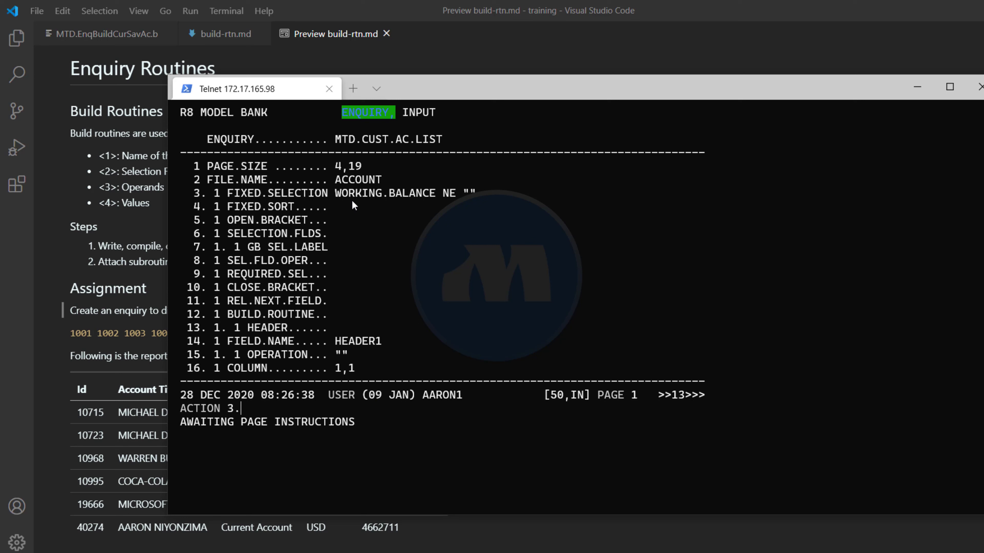
{"action": "type", "text": "1"}
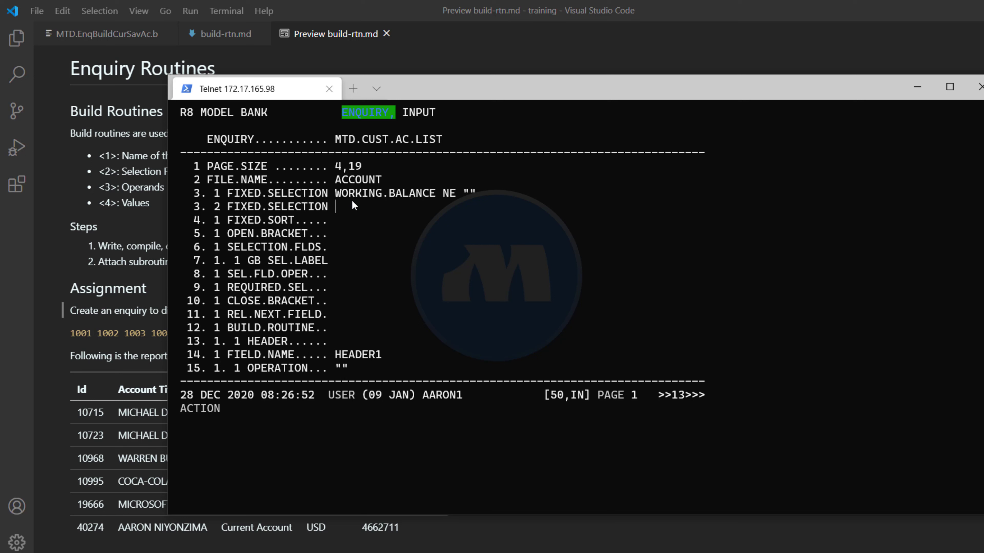
{"action": "mouse_move", "coordinate": [413, 252]}
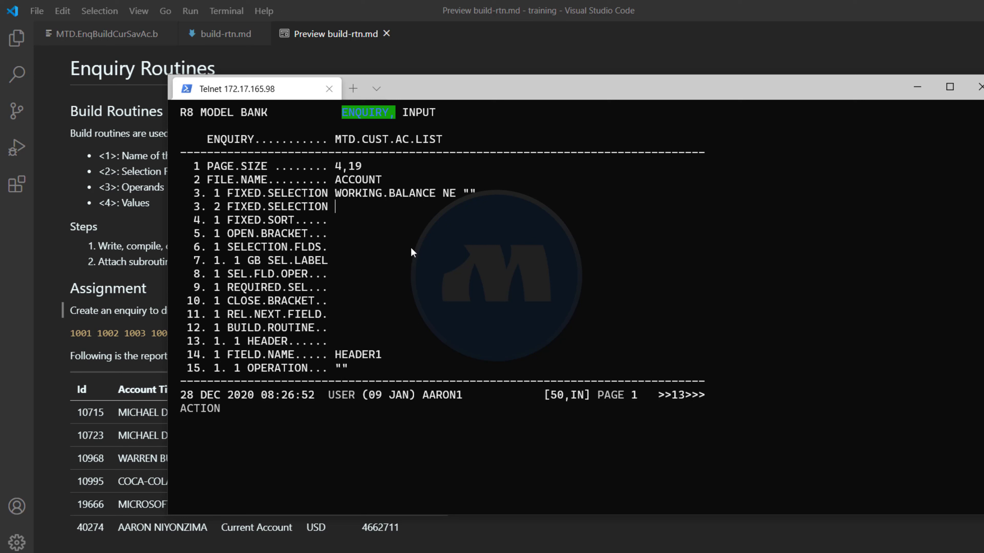
{"action": "type", "text": "CA"}
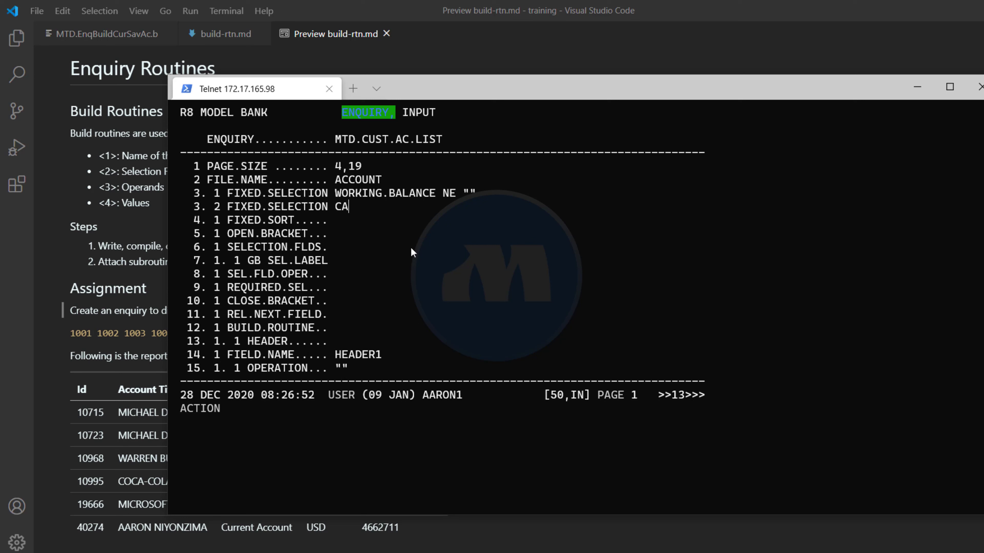
{"action": "type", "text": "TEGORY"}
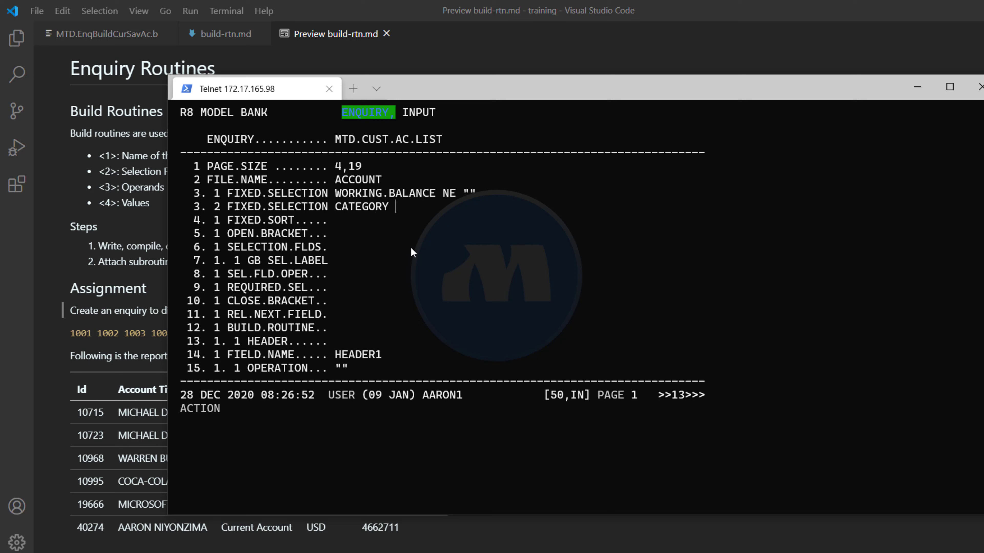
{"action": "type", "text": "EQ"}
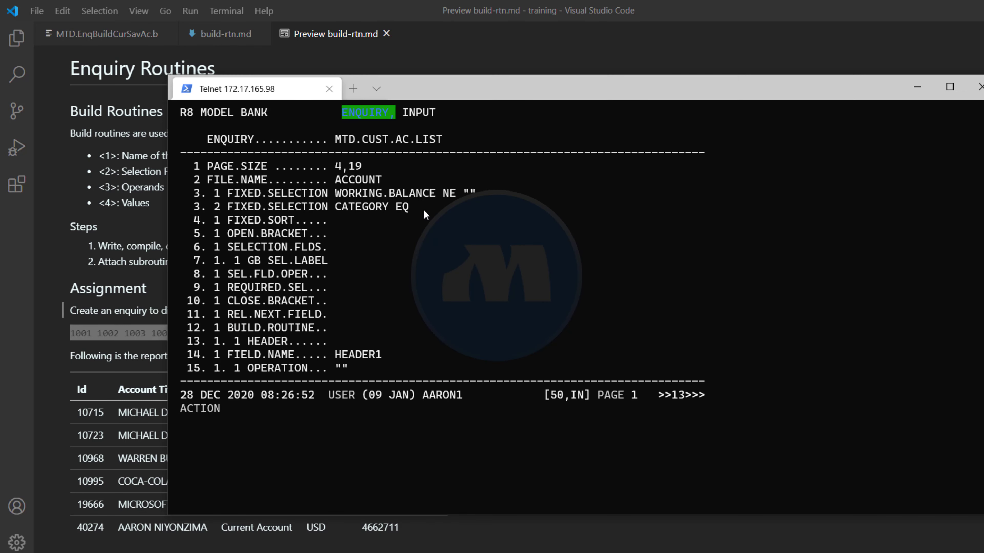
{"action": "type", "text": "6003 6004 6005 6006 60073 1004 10"}
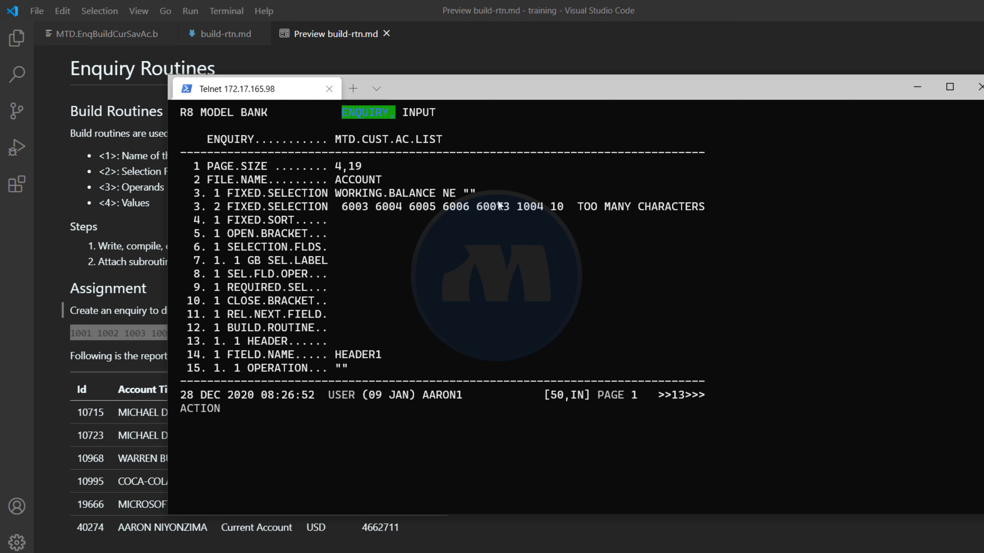
{"action": "left_click", "coordinate": [328, 89]}
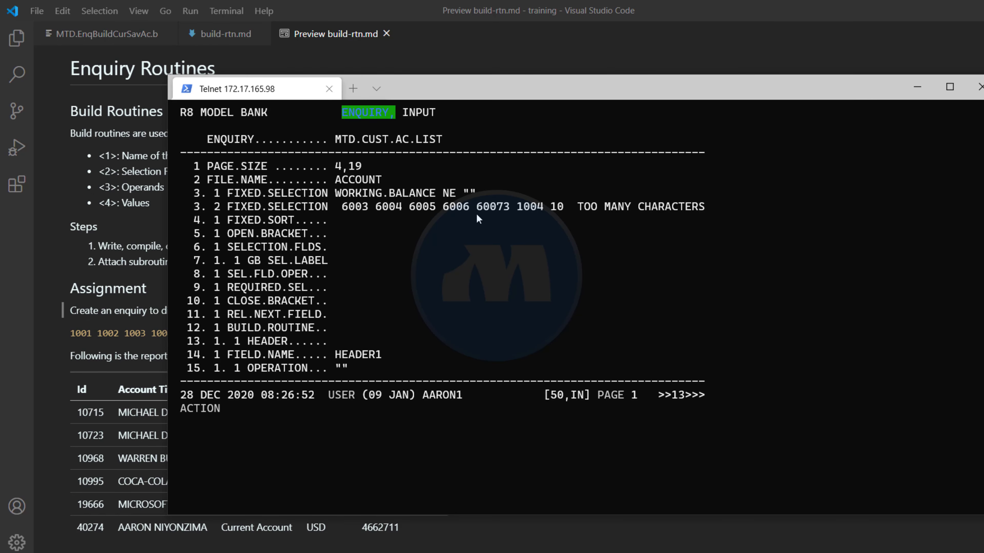
{"action": "mouse_move", "coordinate": [505, 224]}
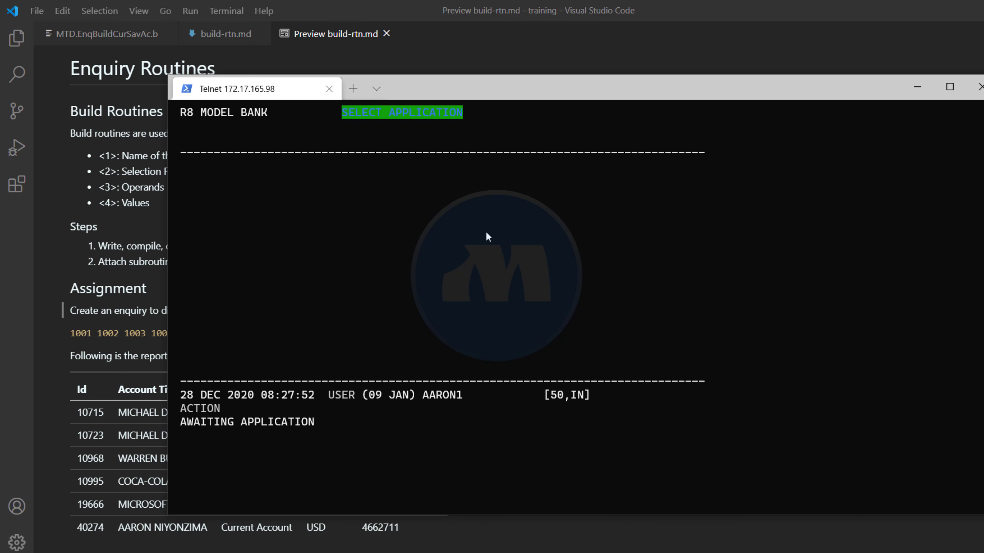
Switch from the assignment notes to the MTD.EnqBuildCurSavAc.b build routine source.
{"action": "left_click", "coordinate": [328, 89]}
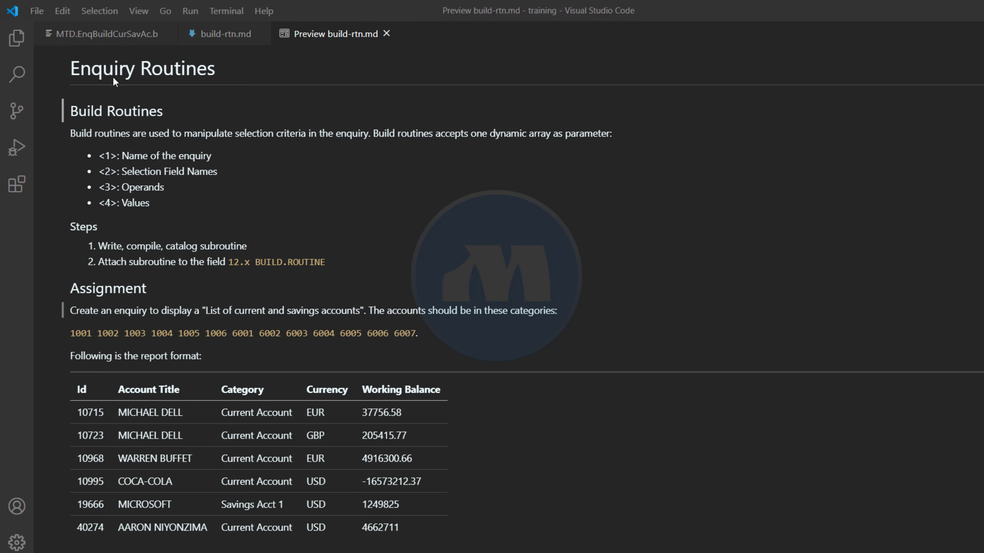
{"action": "left_click", "coordinate": [103, 33]}
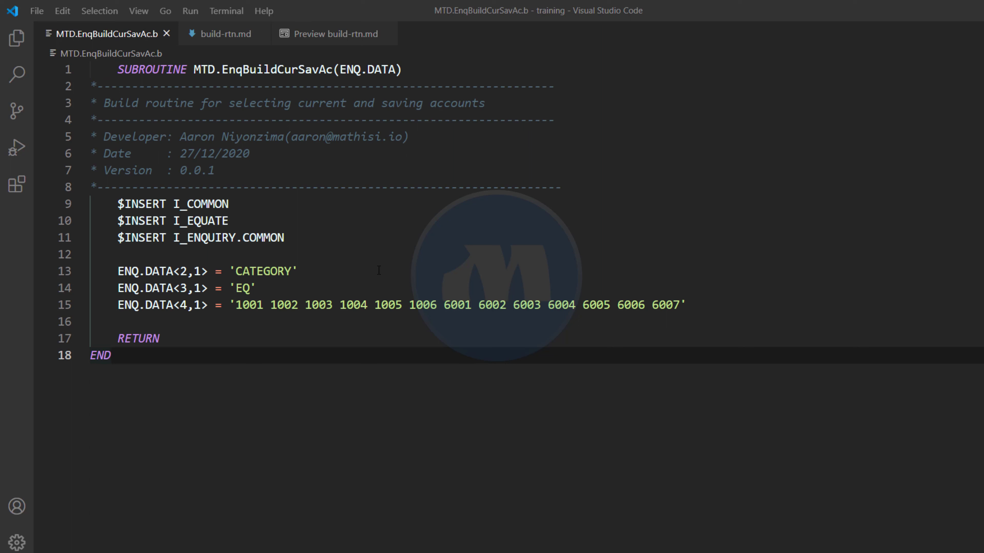
{"action": "mouse_move", "coordinate": [375, 285]}
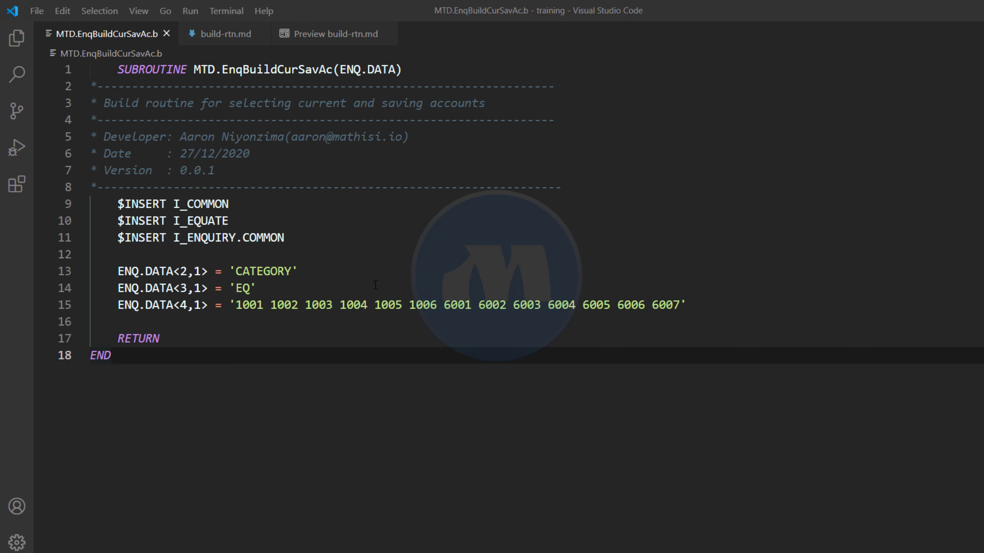
Review the lines setting CATEGORY, the EQ operand and the thirteen category codes.
{"action": "left_click", "coordinate": [188, 288]}
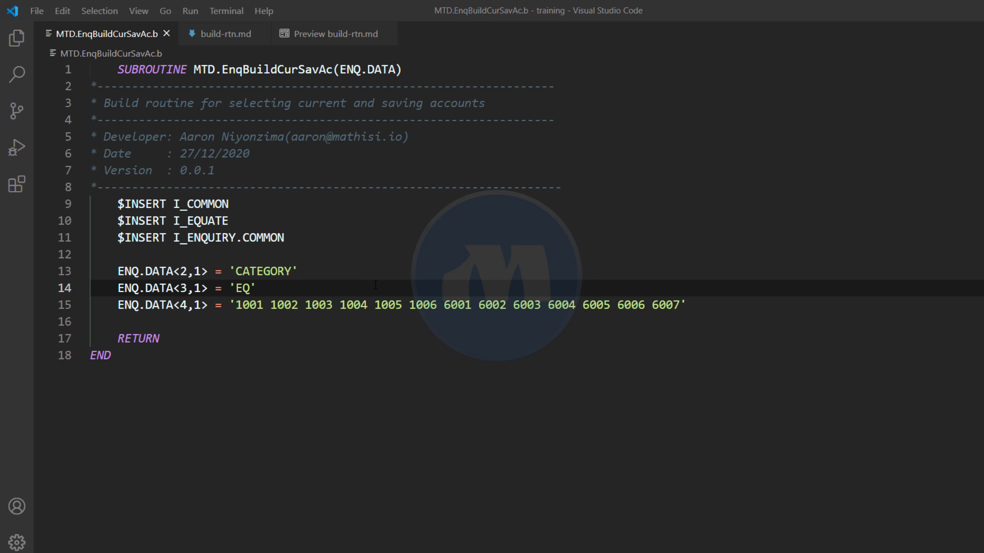
{"action": "left_click", "coordinate": [338, 69]}
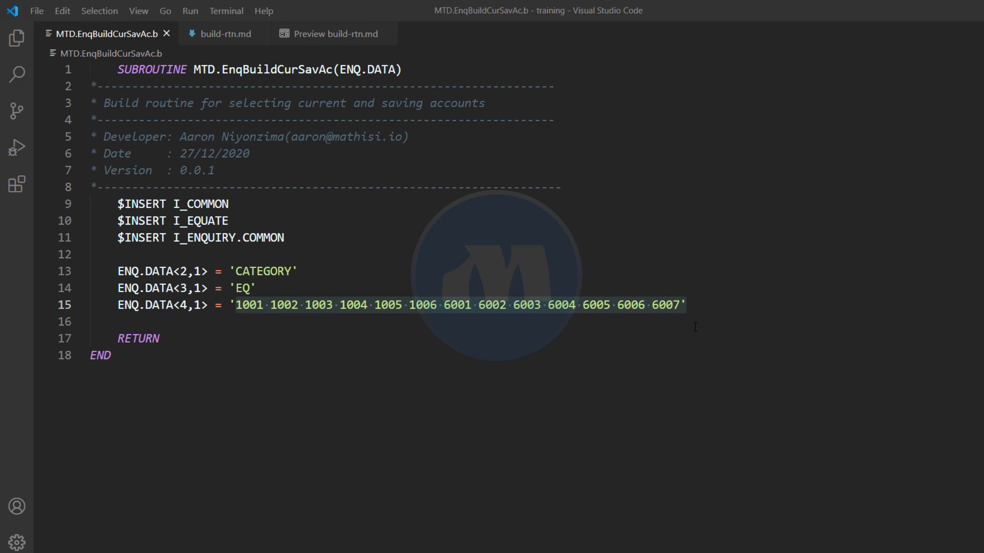
{"action": "left_click", "coordinate": [90, 322]}
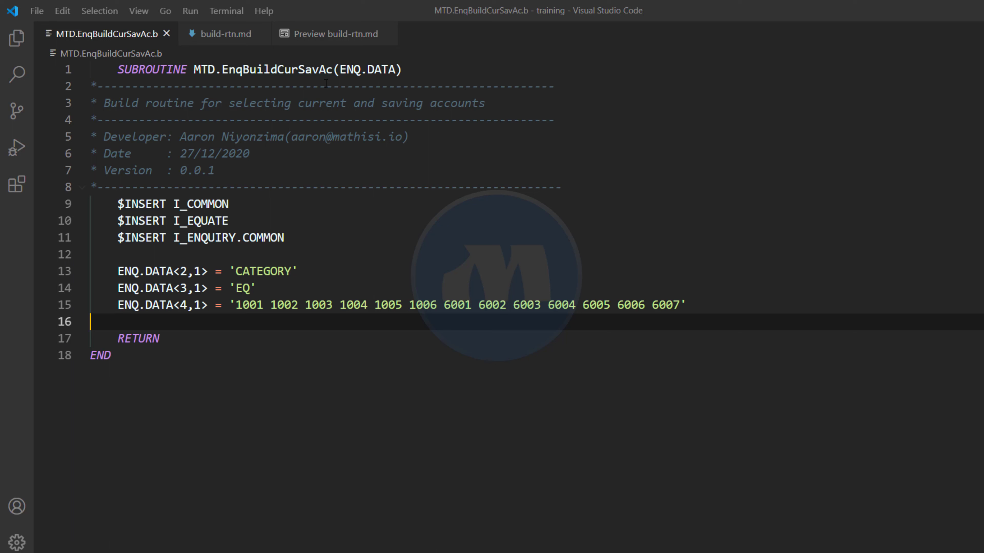
{"action": "mouse_move", "coordinate": [423, 433]}
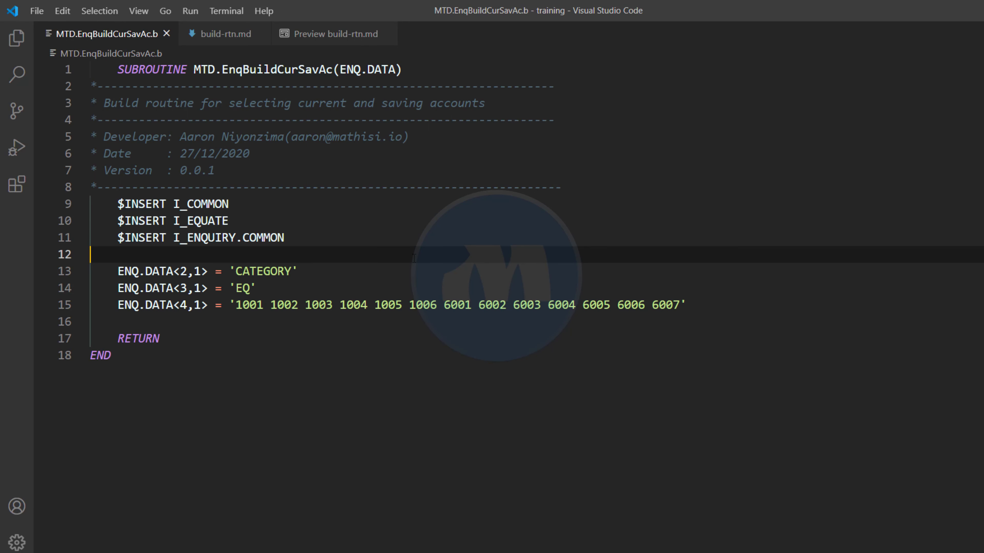
{"action": "mouse_move", "coordinate": [350, 218]}
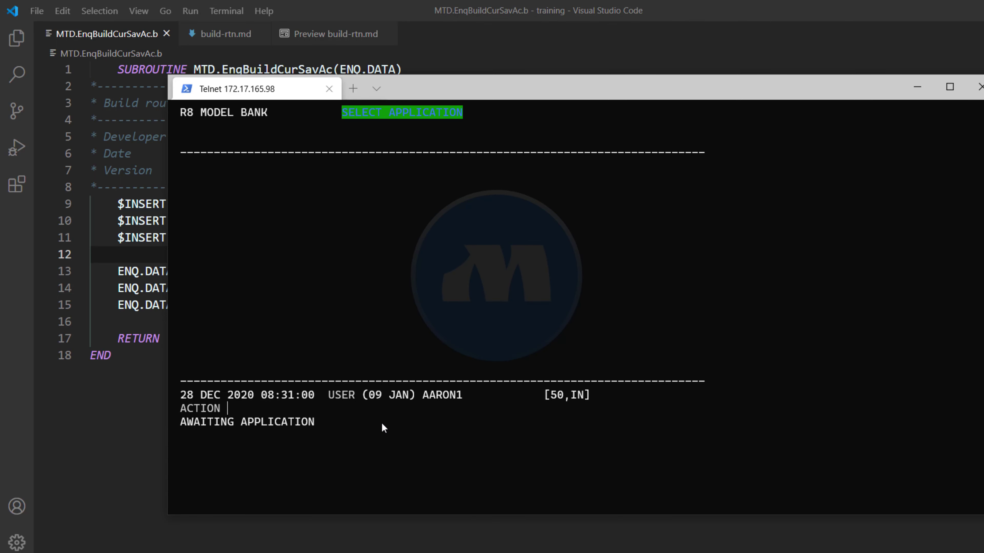
Run ENQ MTD.CUST.AC.LIST in Telnet with no selection criteria.
{"action": "type", "text": "ENQ"}
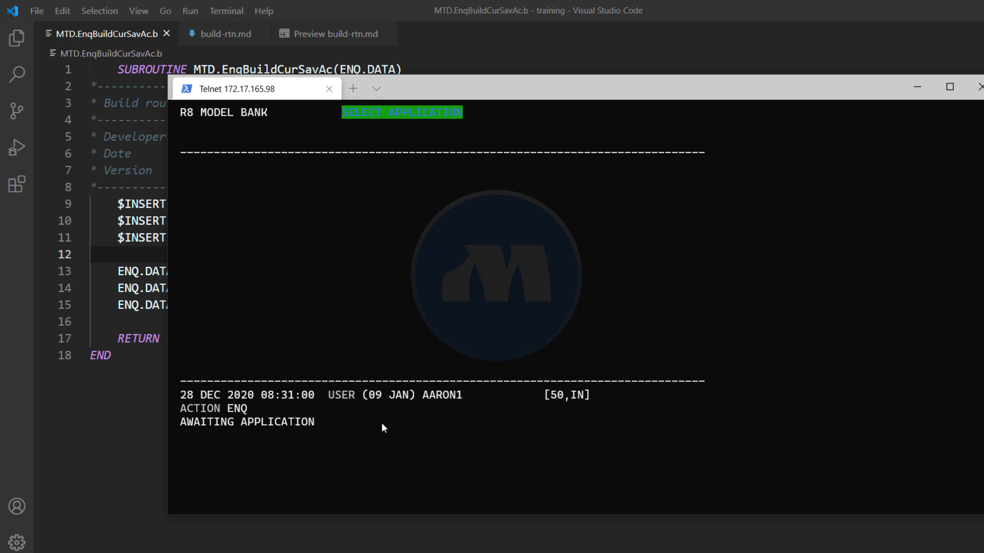
{"action": "type", "text": "M"}
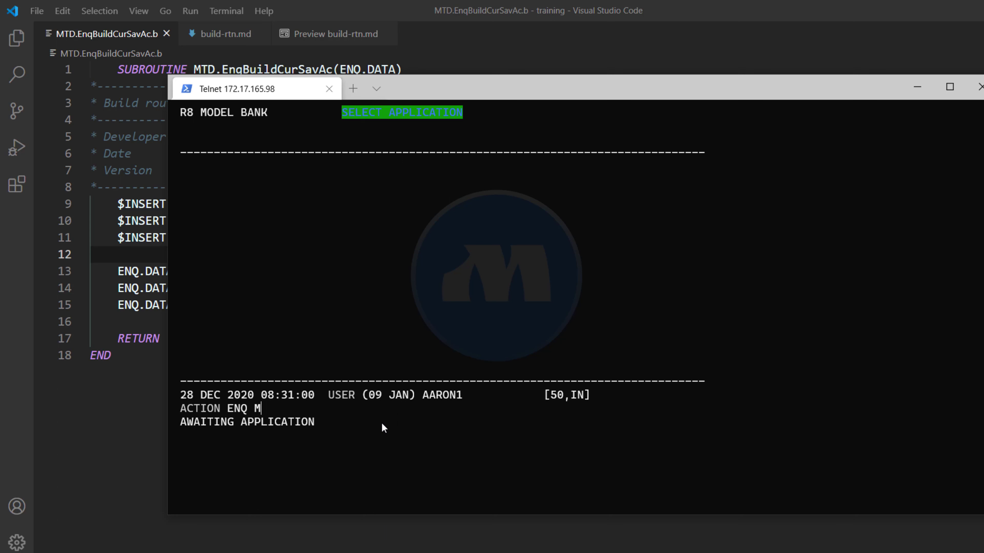
{"action": "type", "text": "TD."}
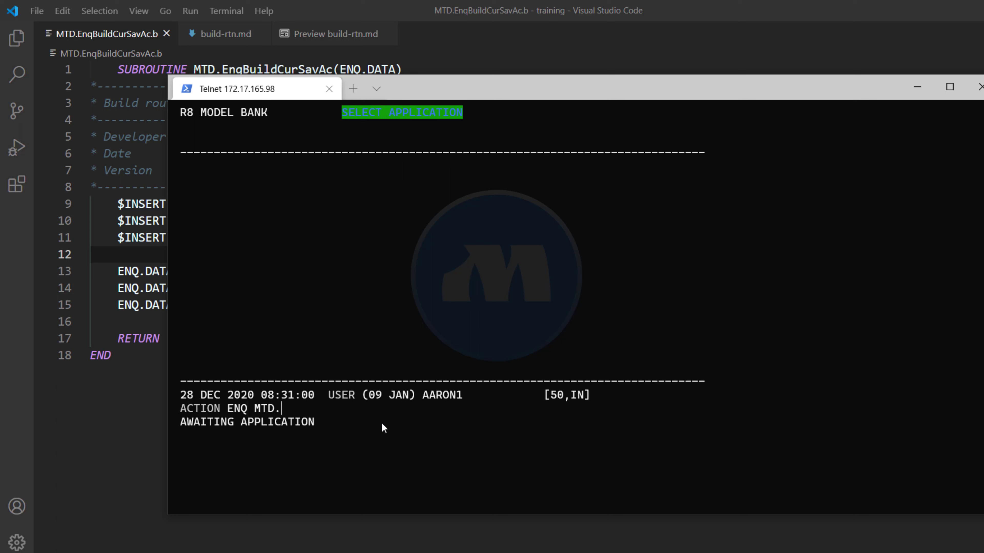
{"action": "type", "text": "CUST."}
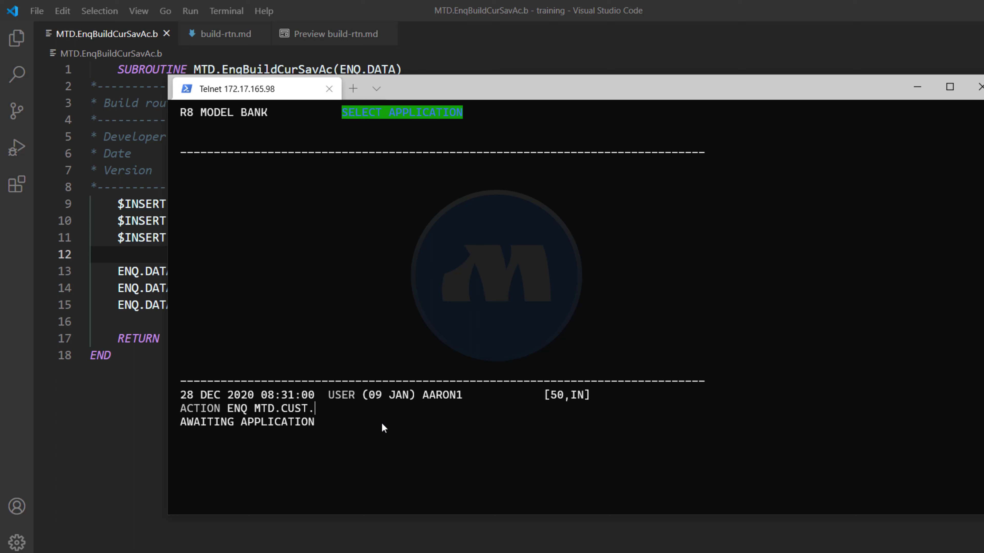
{"action": "type", "text": "AC.L"}
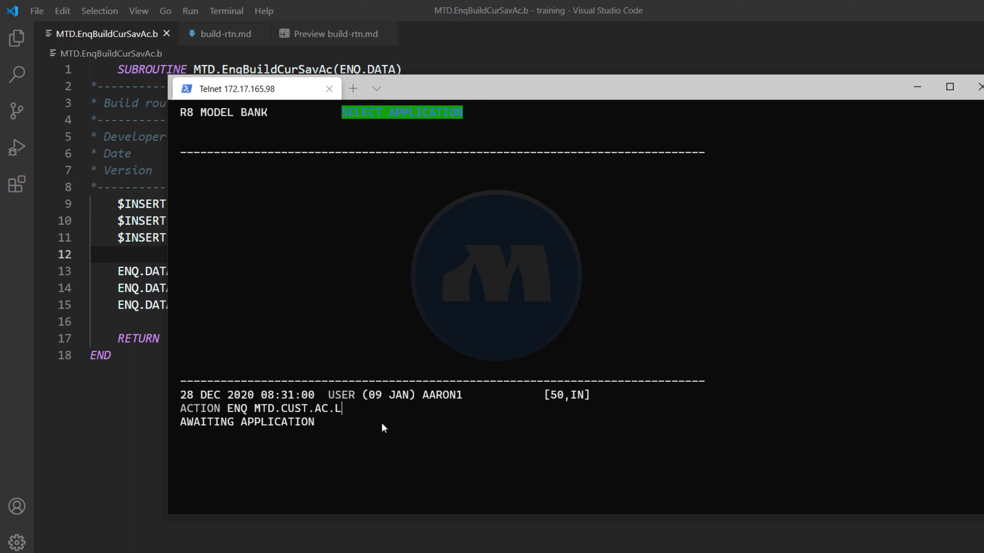
{"action": "key", "text": "Return"}
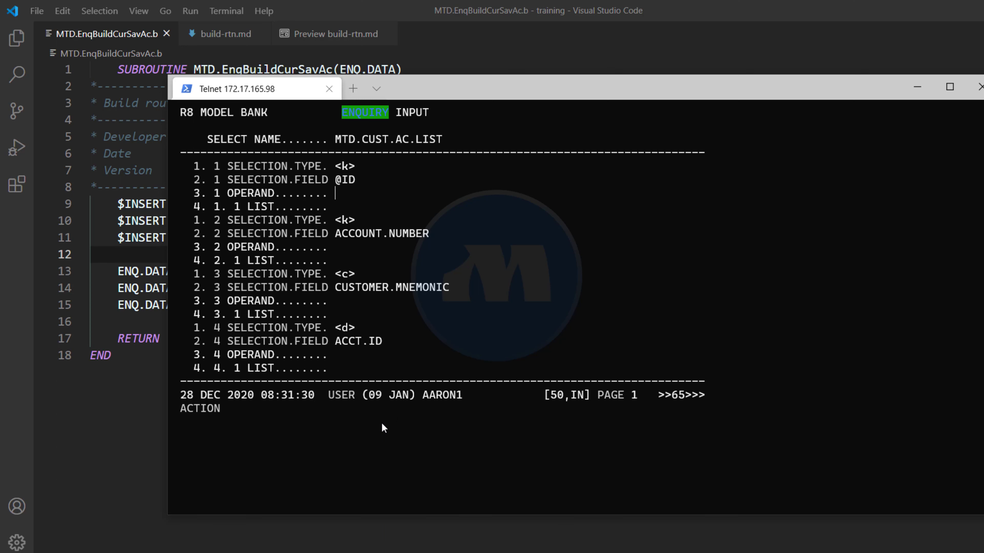
{"action": "key", "text": "Return"}
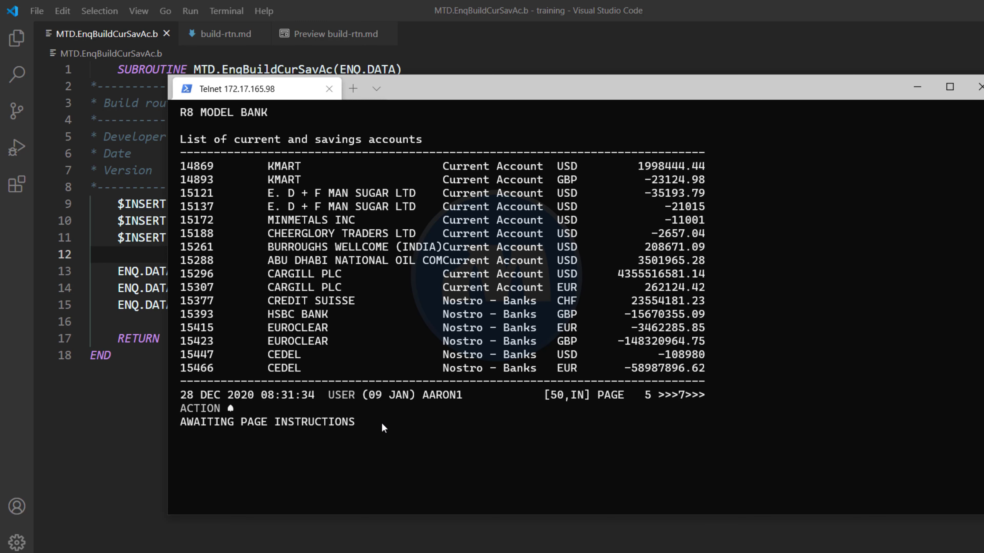
Page through the results still showing Nostro and deposit accounts, then return to the application prompt.
{"action": "key", "text": "Return"}
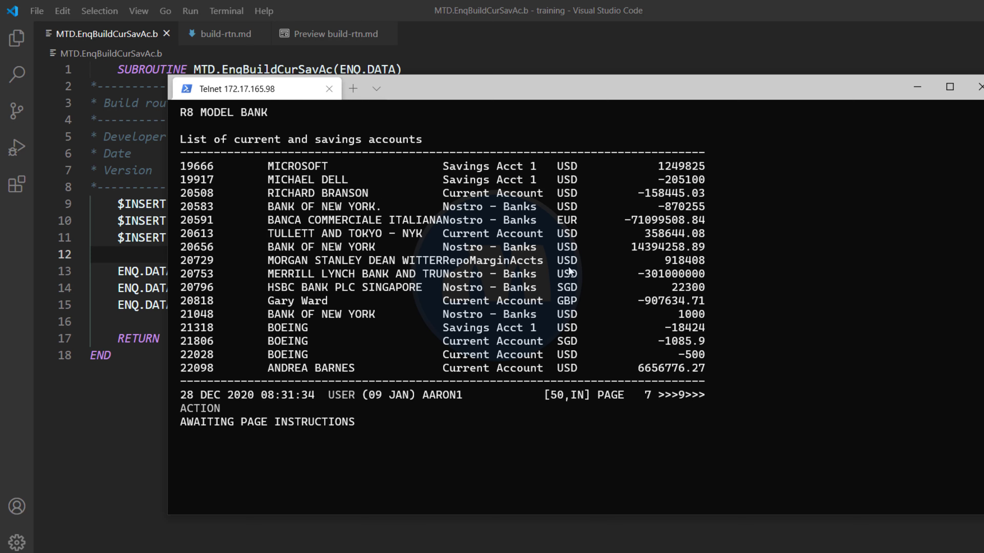
{"action": "left_click", "coordinate": [226, 409]}
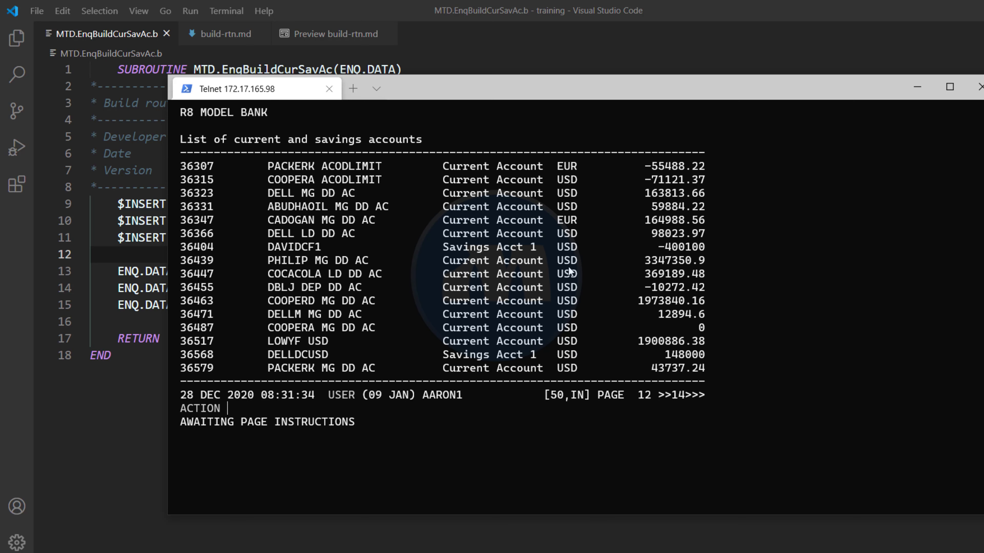
{"action": "key", "text": "Return"}
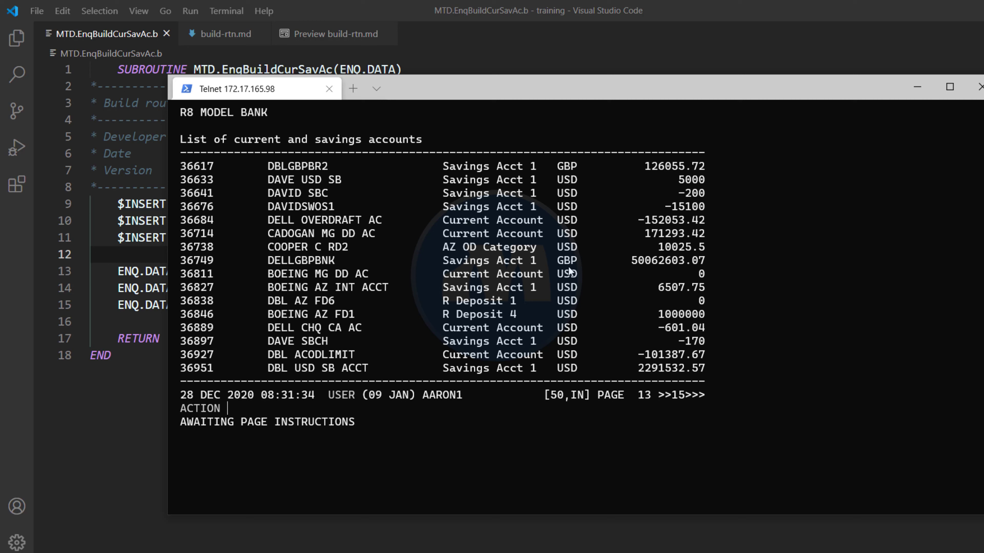
{"action": "mouse_move", "coordinate": [588, 249]}
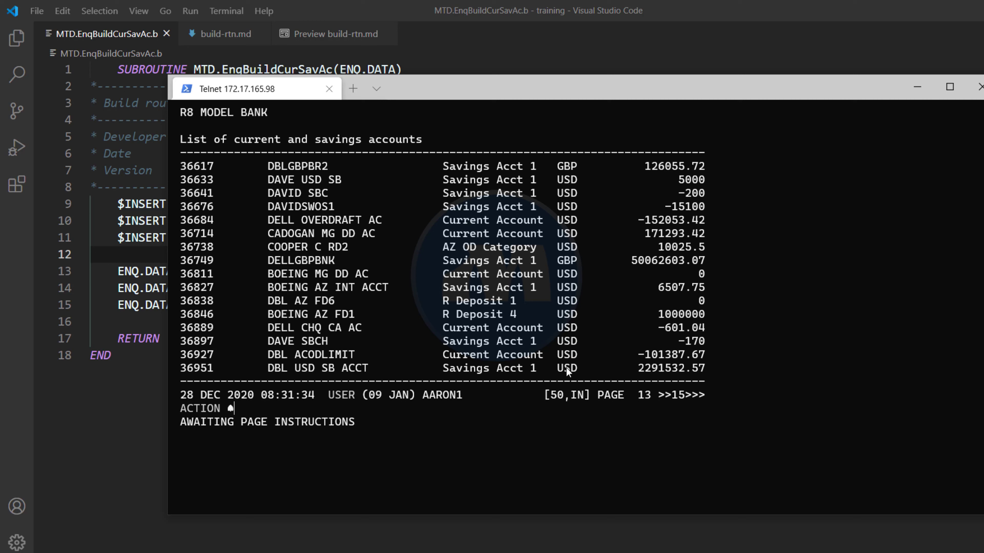
{"action": "key", "text": "Return"}
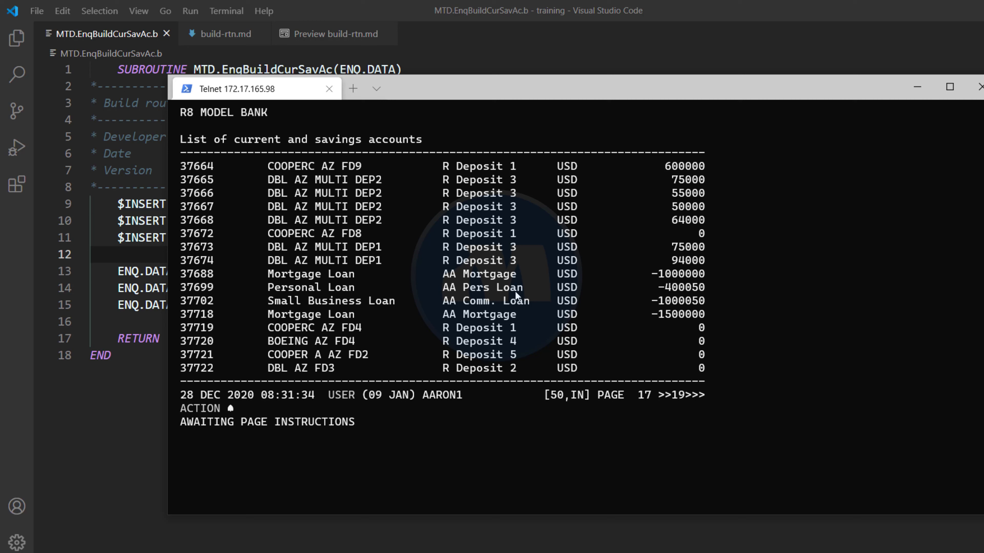
{"action": "mouse_move", "coordinate": [576, 331]}
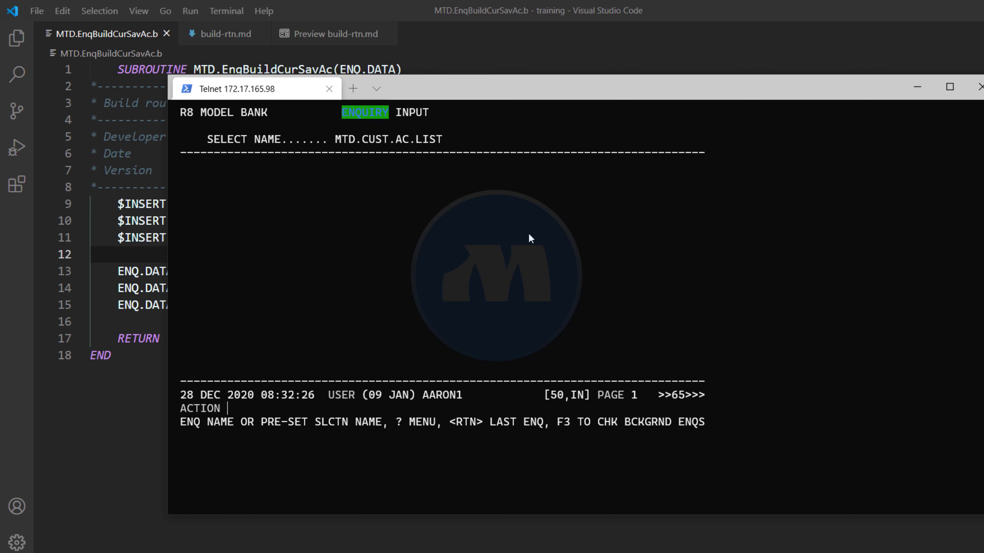
{"action": "key", "text": "Return"}
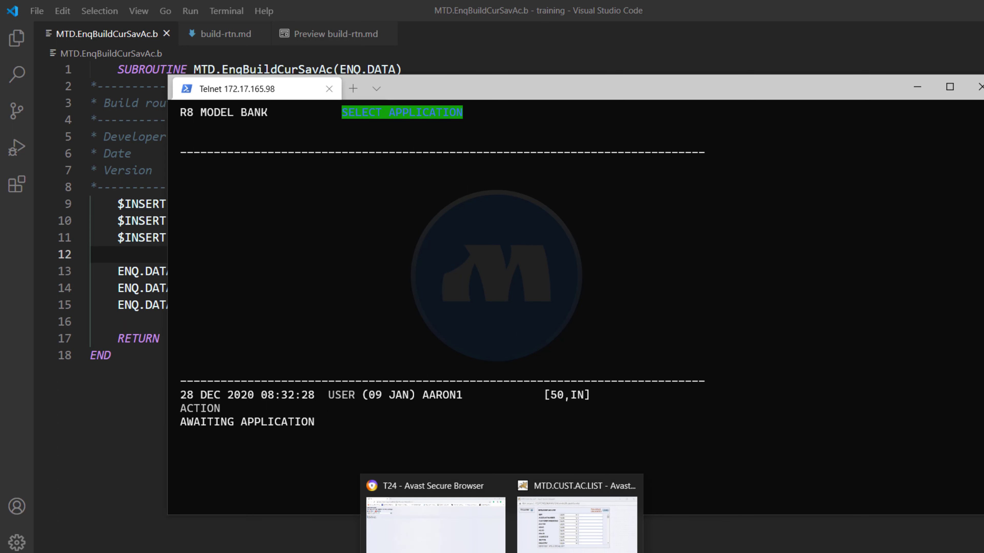
Run MTD.CUST.AC.LIST in the browser enquiry window with no criteria, returning 341 accounts.
{"action": "left_click", "coordinate": [575, 522]}
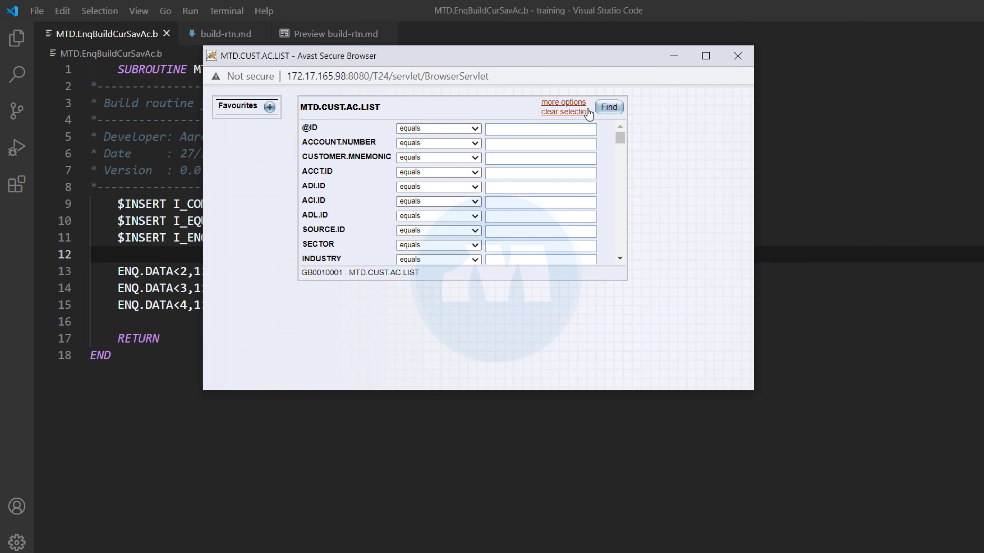
{"action": "left_click", "coordinate": [607, 106]}
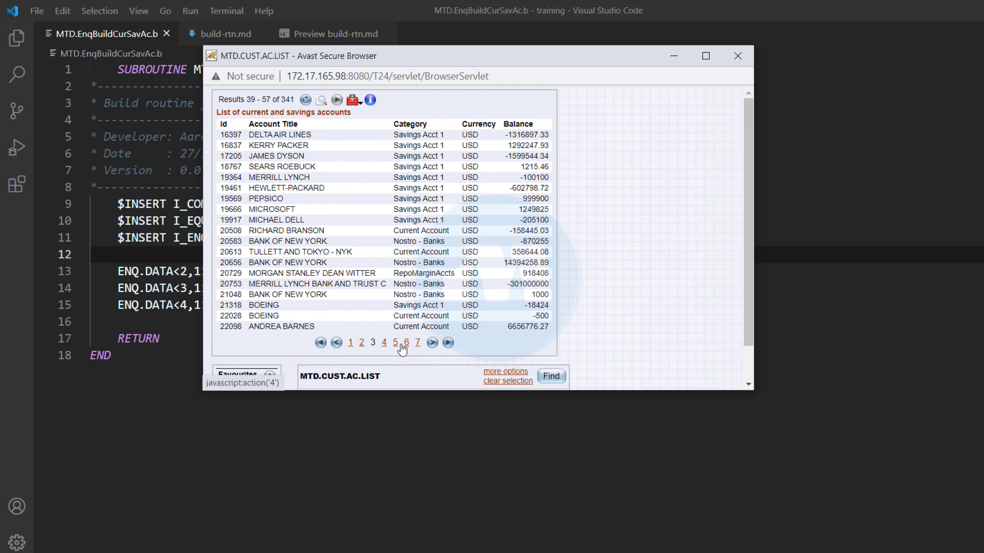
Page through later result pages showing deposits, loans and internal accounts, then close the window.
{"action": "left_click", "coordinate": [417, 343]}
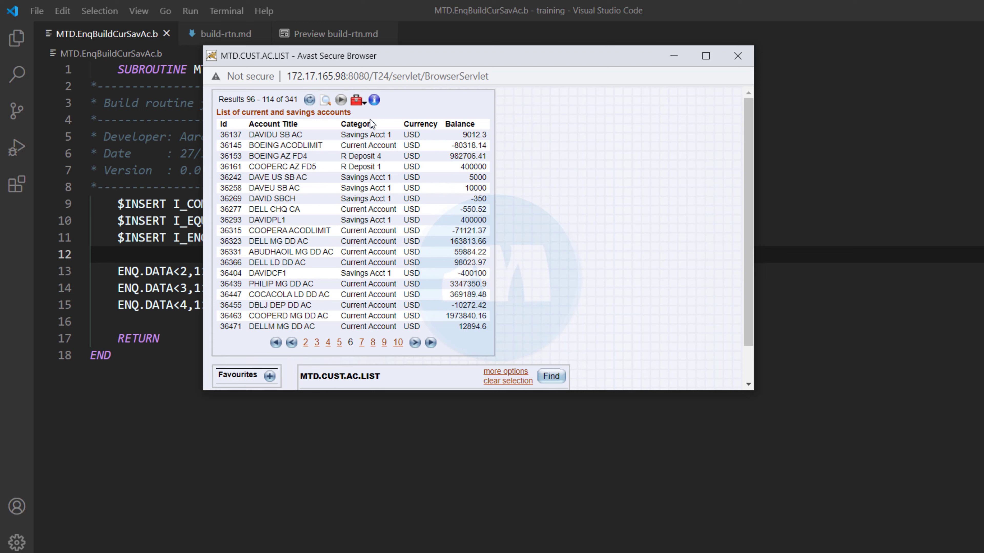
{"action": "mouse_move", "coordinate": [436, 356]}
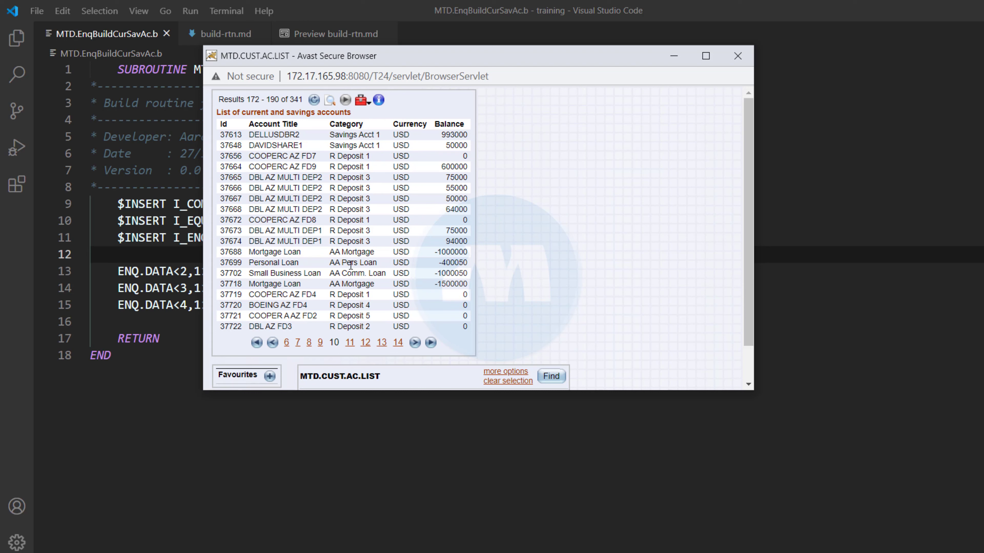
{"action": "mouse_move", "coordinate": [397, 341]}
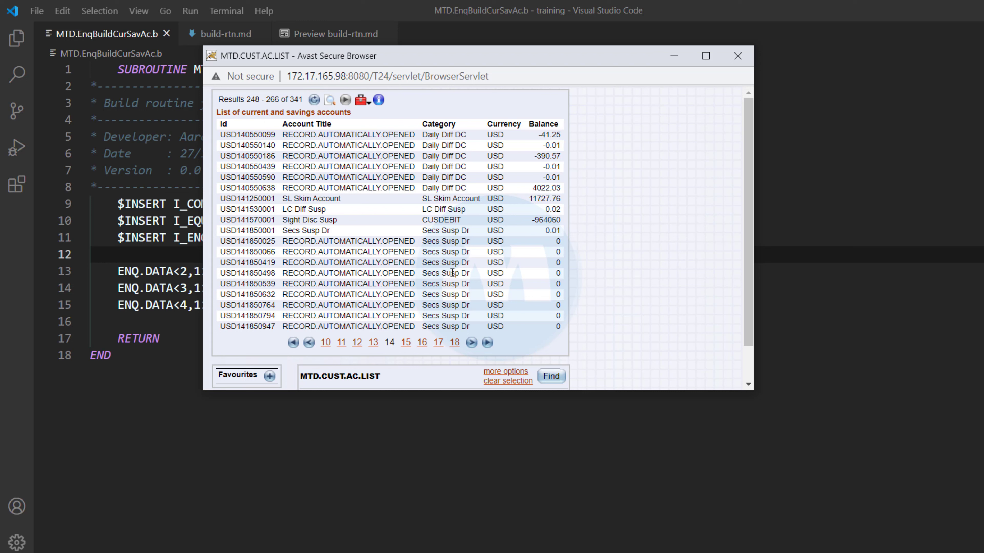
{"action": "mouse_move", "coordinate": [560, 331]}
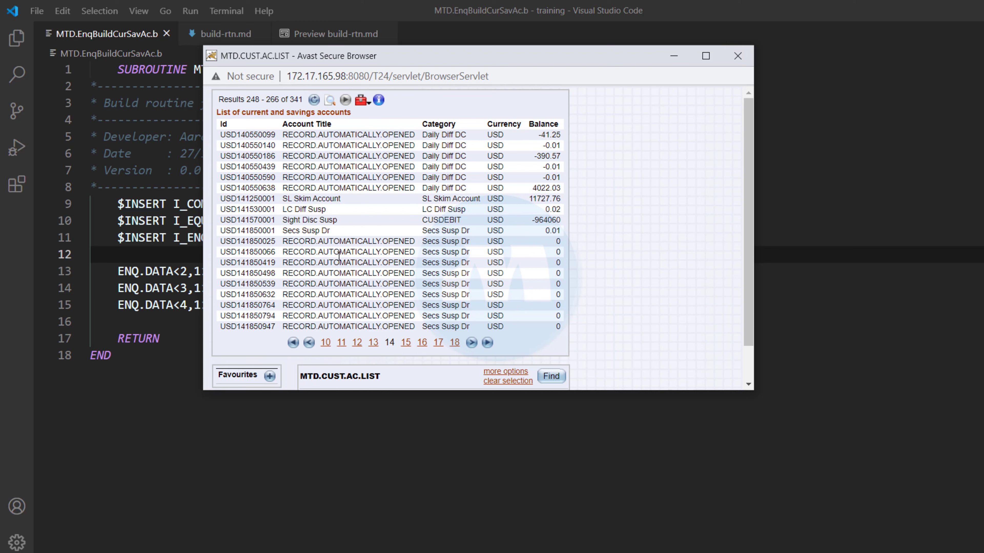
{"action": "mouse_move", "coordinate": [325, 342]}
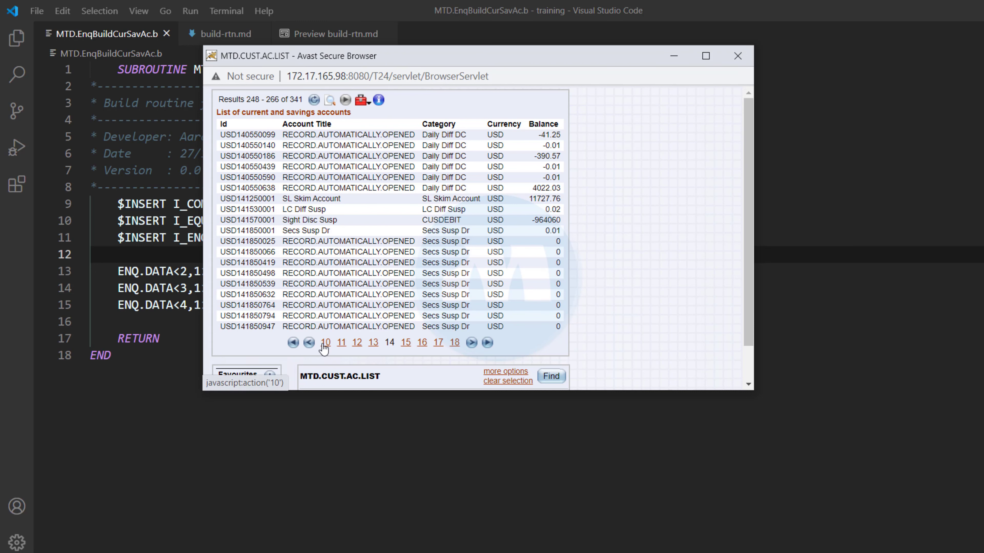
{"action": "left_click", "coordinate": [324, 342]}
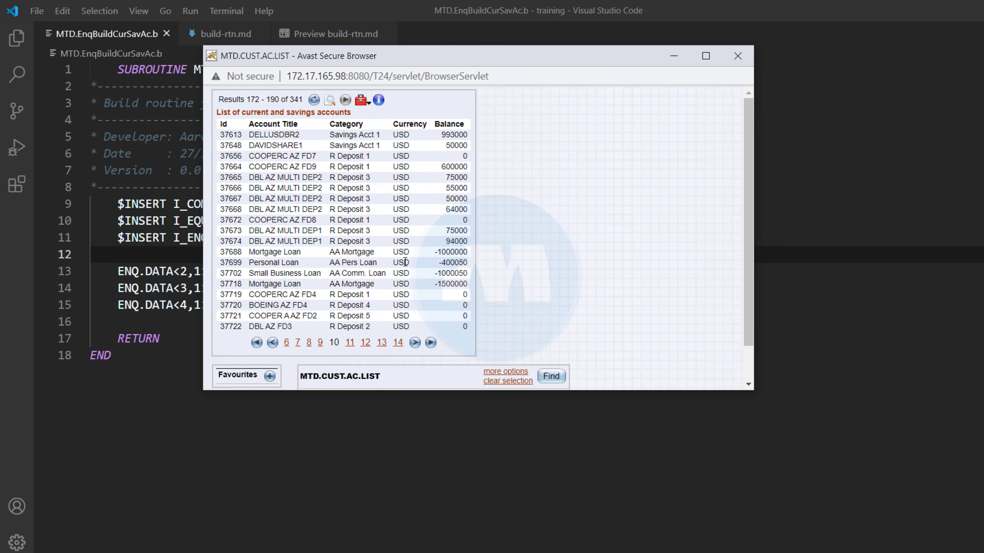
{"action": "mouse_move", "coordinate": [429, 276]}
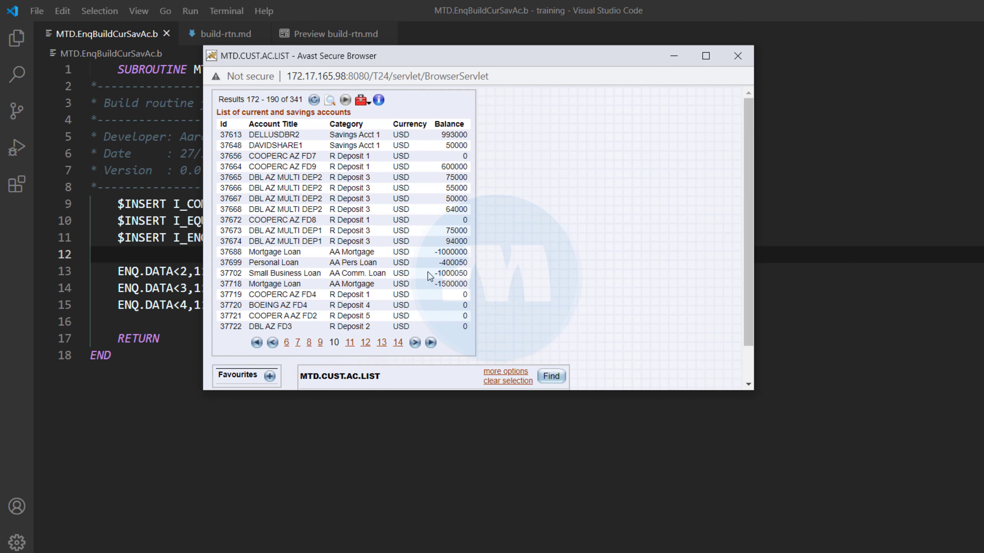
{"action": "left_click", "coordinate": [397, 342]}
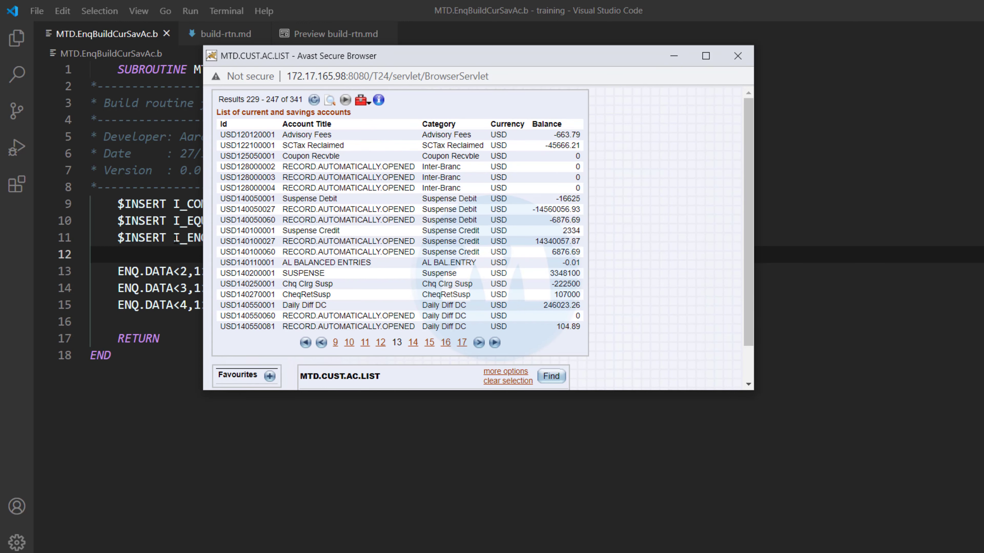
{"action": "left_click", "coordinate": [737, 56]}
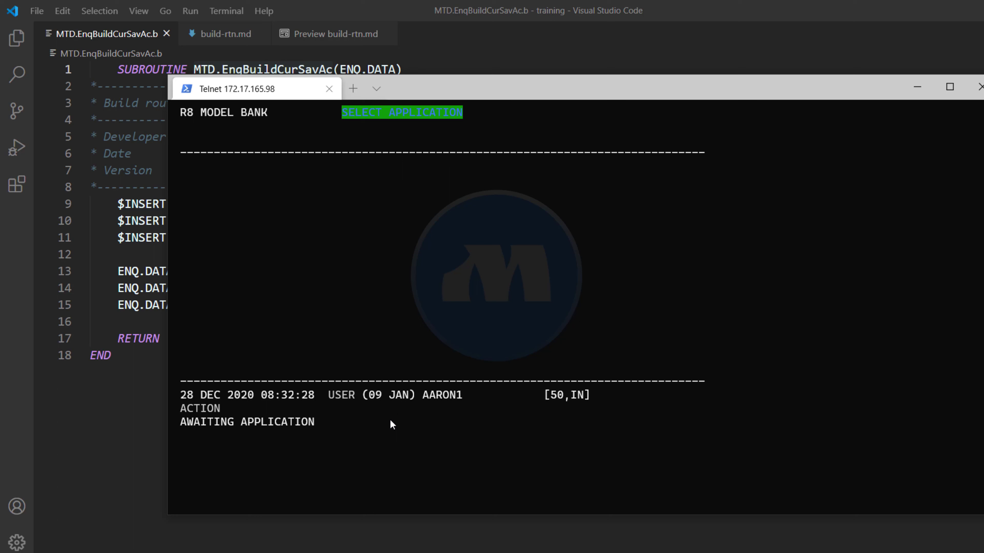
Open the MTD.CUST.AC.LIST enquiry definition in input mode with ENQUIRY, I.
{"action": "type", "text": "ENQ"}
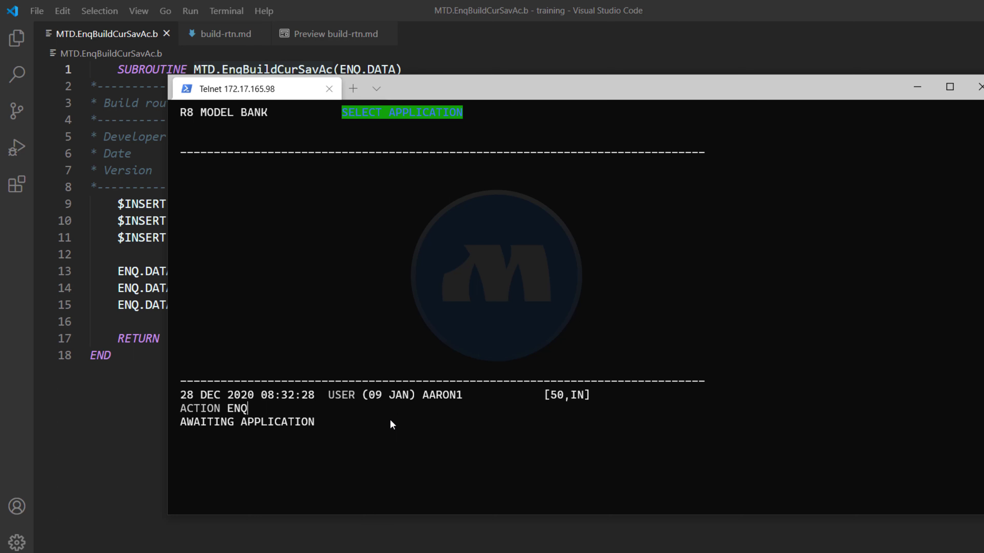
{"action": "type", "text": "UIRY, I"}
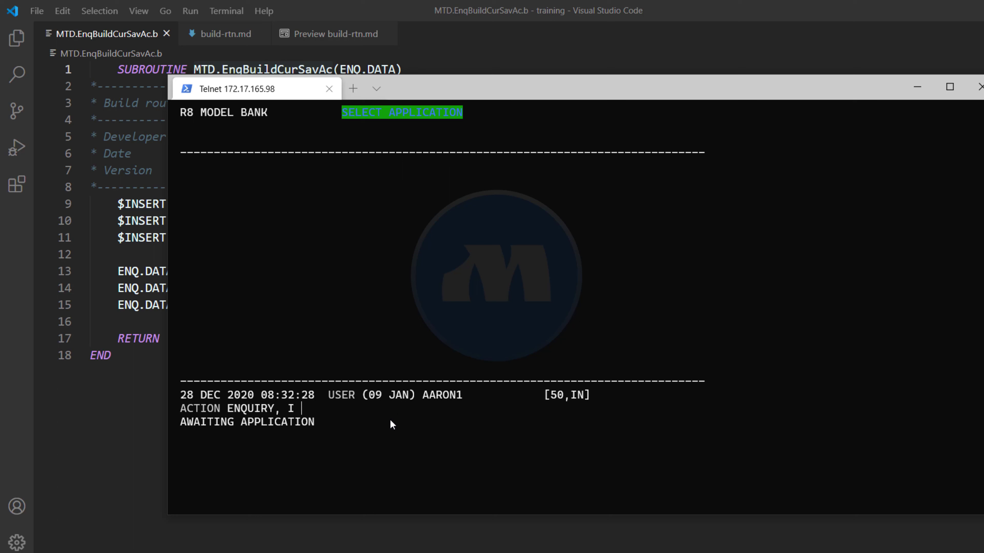
{"action": "type", "text": "MTD."}
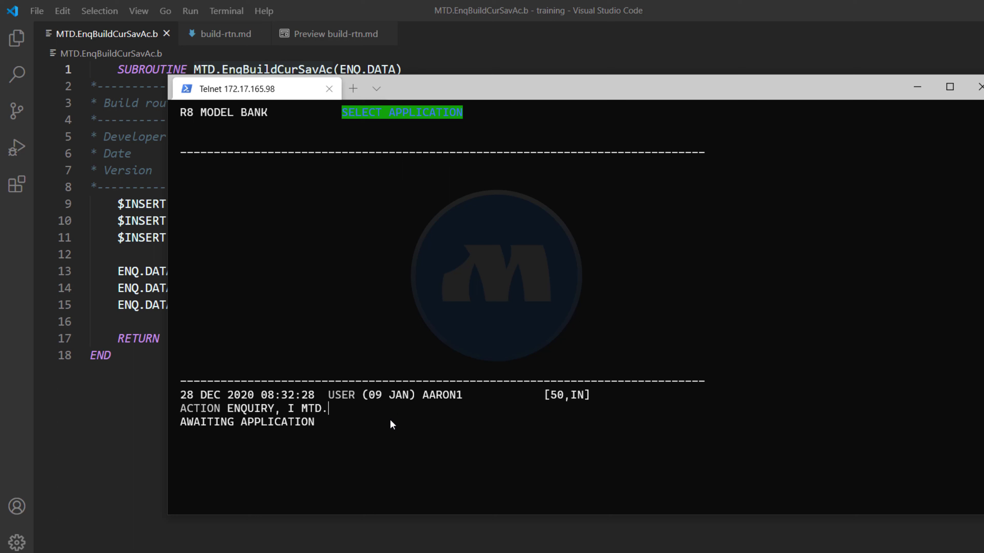
{"action": "type", "text": "CUST.A"}
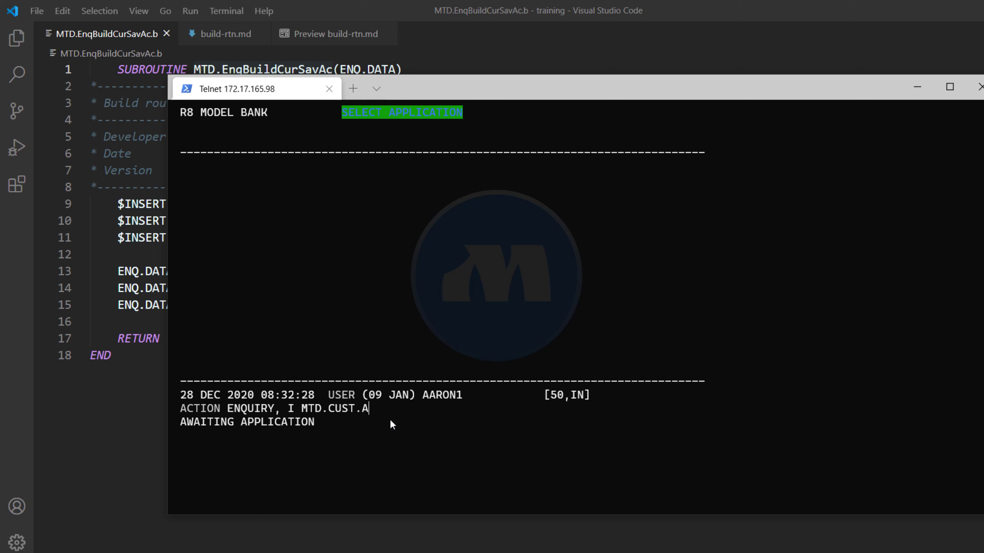
{"action": "type", "text": "C.LIST"}
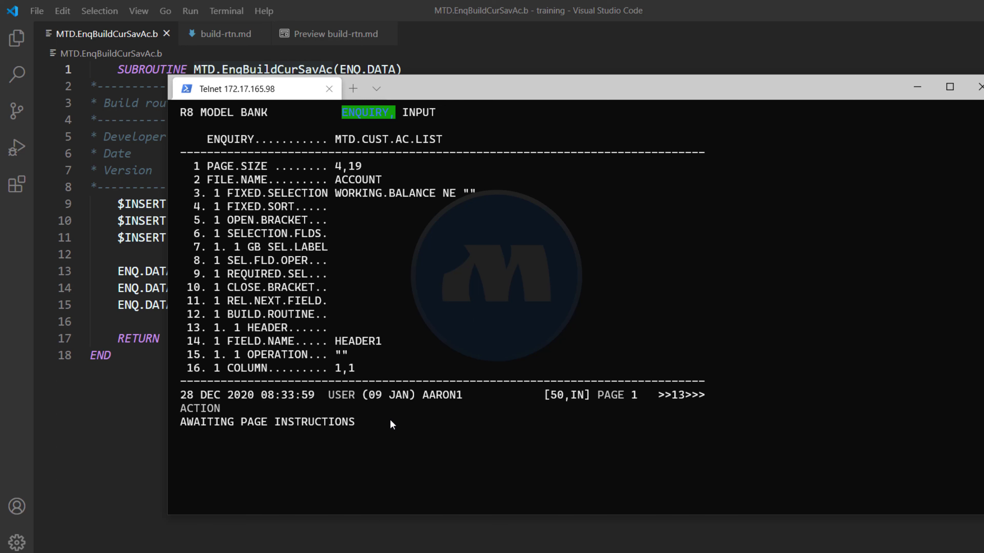
{"action": "mouse_move", "coordinate": [409, 424]}
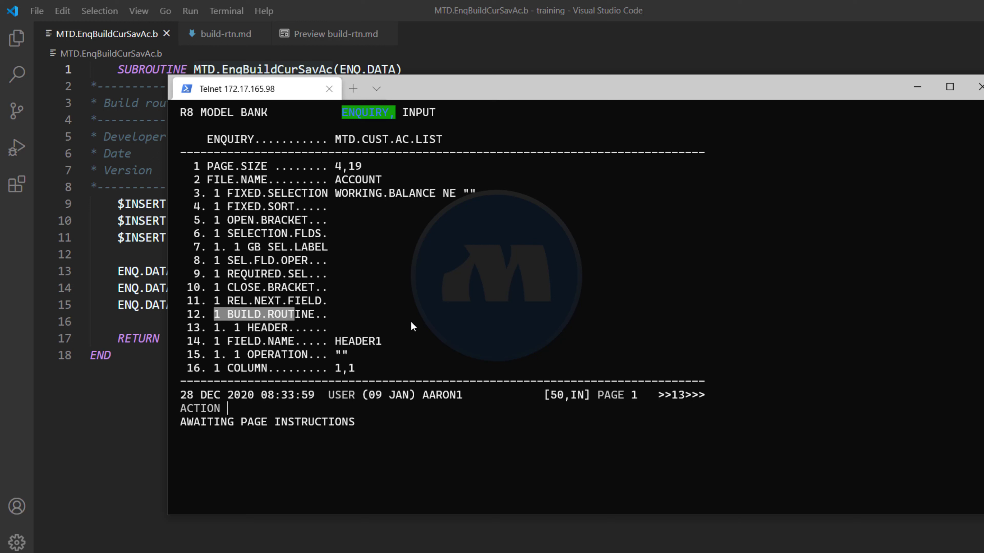
Set field 12 BUILD.ROUTINE to MTD.EnqBuildCurSavAc.
{"action": "type", "text": "12"}
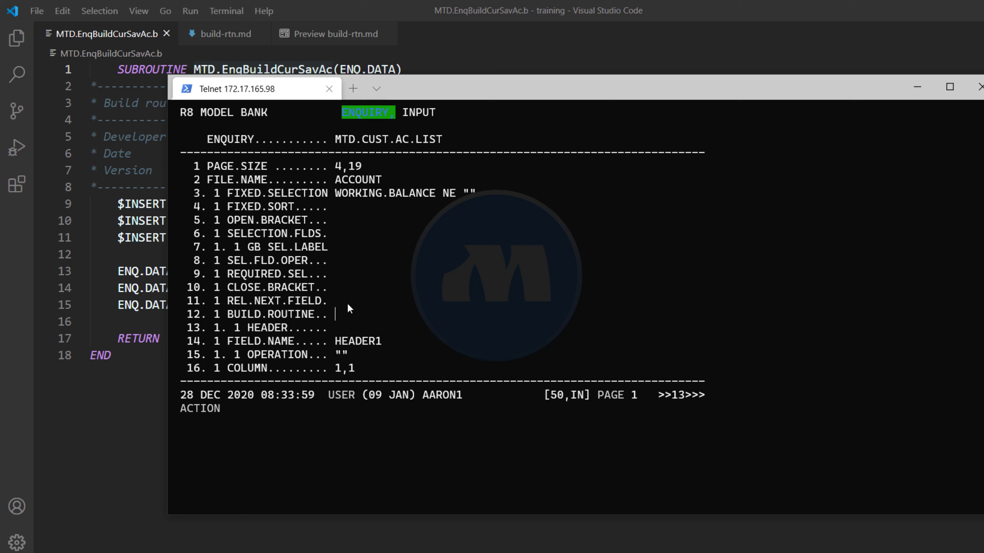
{"action": "type", "text": "MTD.EnqBuildCurSavAc"}
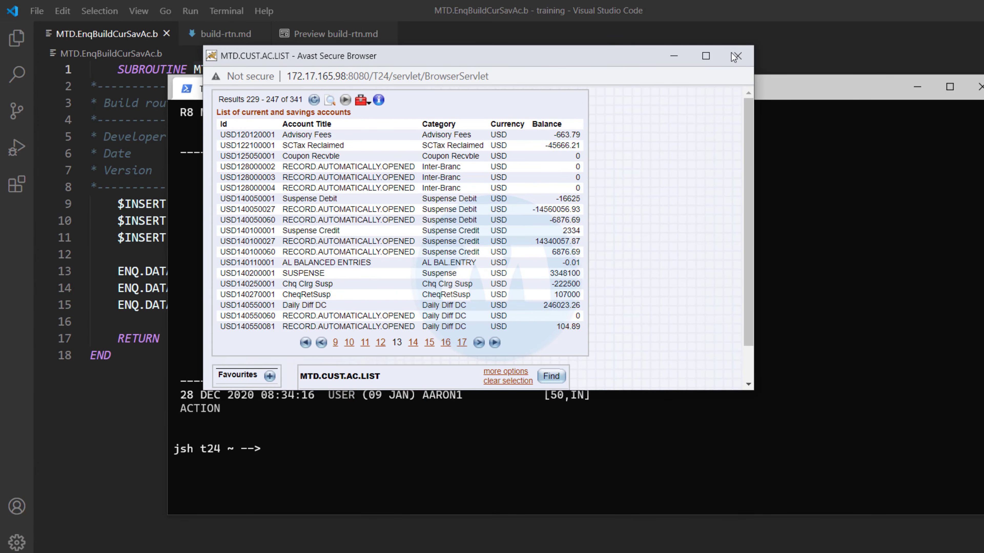
Close the MTD.CUST.AC.LIST results window, sign off, and return to the T24 sign-on page.
{"action": "left_click", "coordinate": [735, 56]}
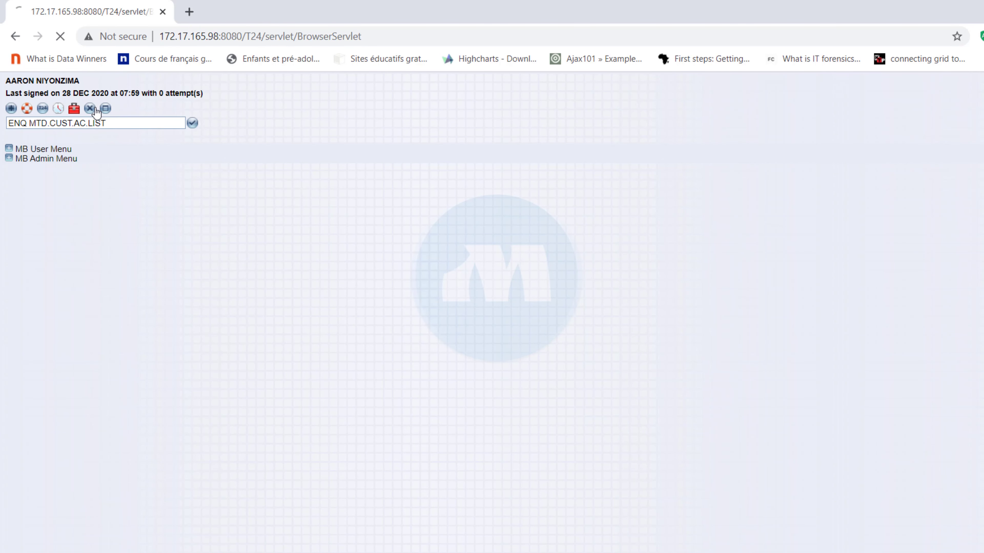
{"action": "left_click", "coordinate": [90, 108]}
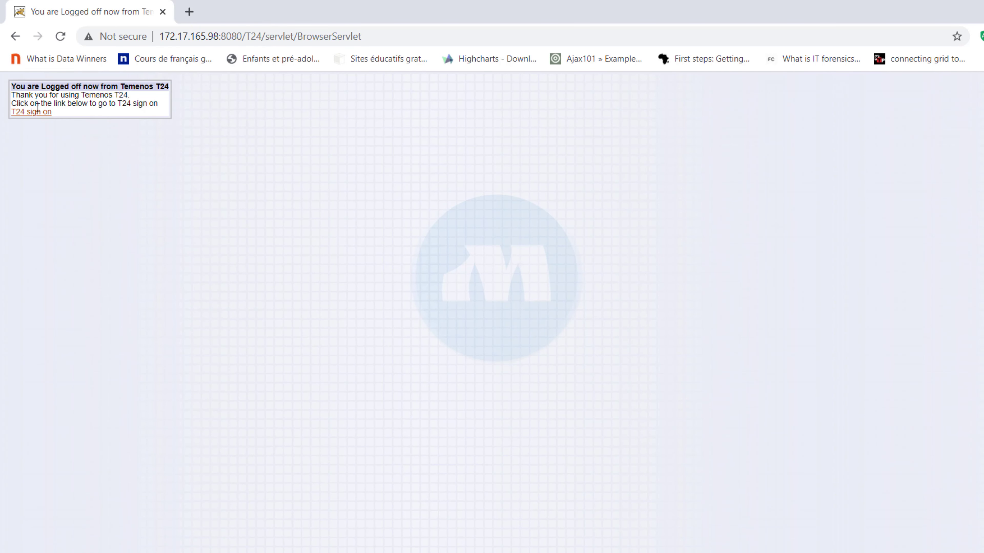
{"action": "left_click", "coordinate": [31, 112]}
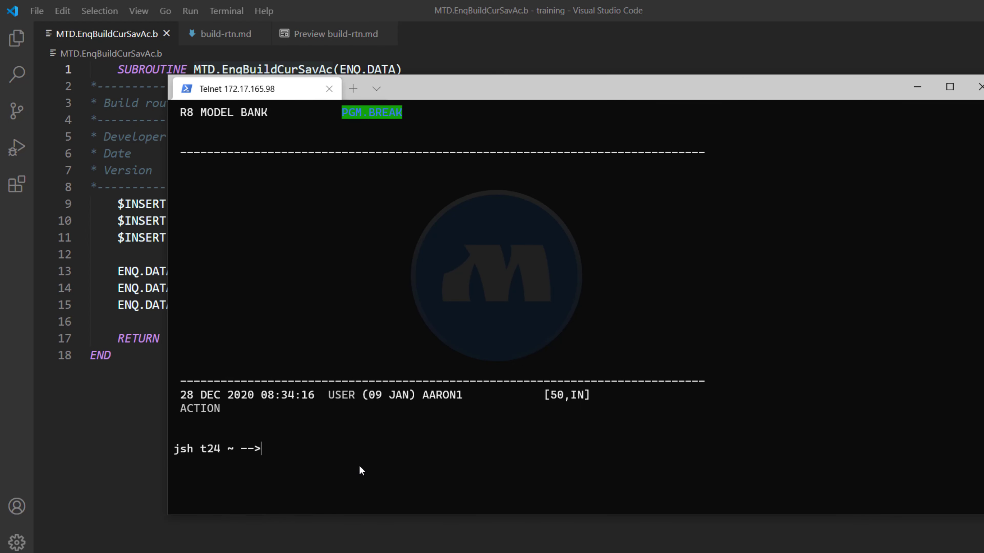
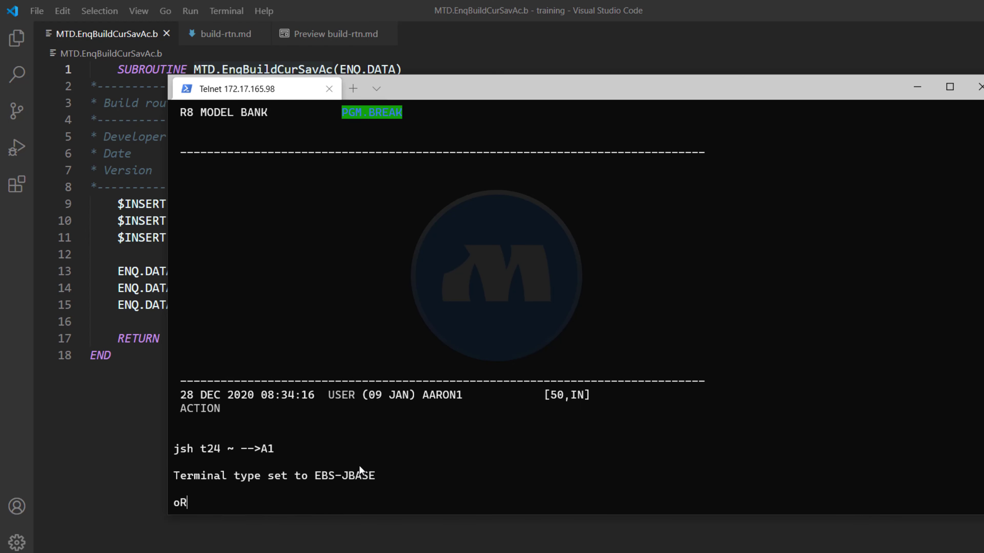
Sign on in Telnet and run ENQ MTD.CUST.AC.LIST at the ACTION prompt.
{"action": "key", "text": "Return"}
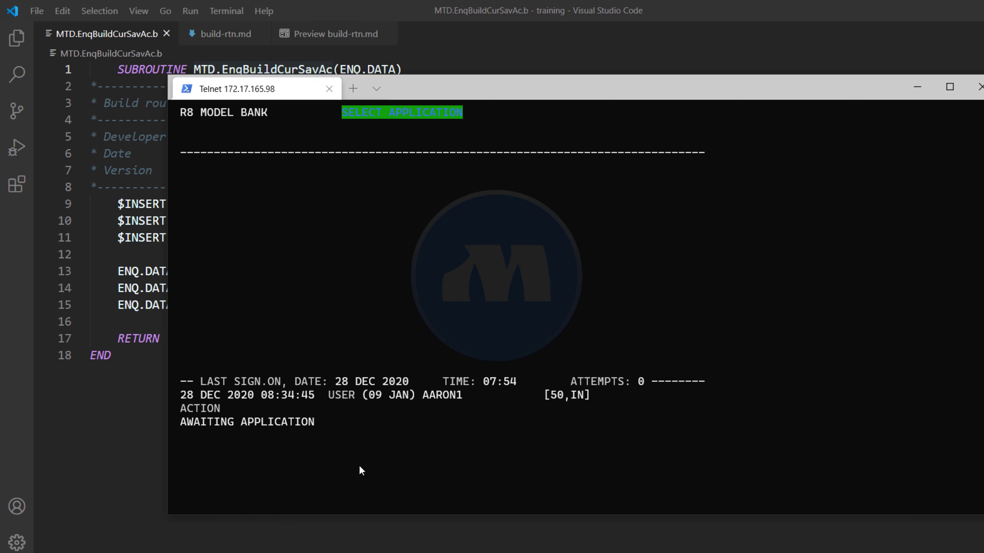
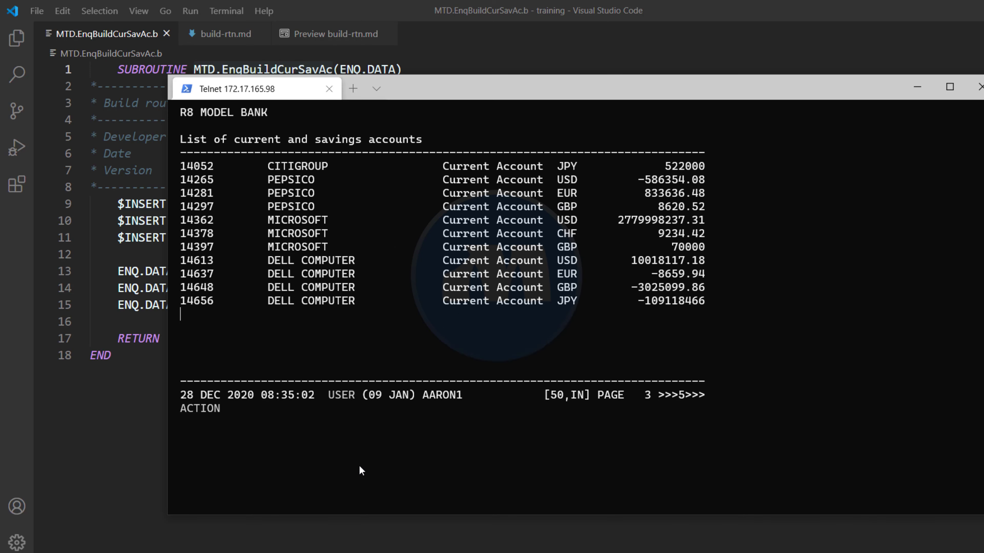
Page through the current and savings account list to its last page and exit.
{"action": "key", "text": "Return"}
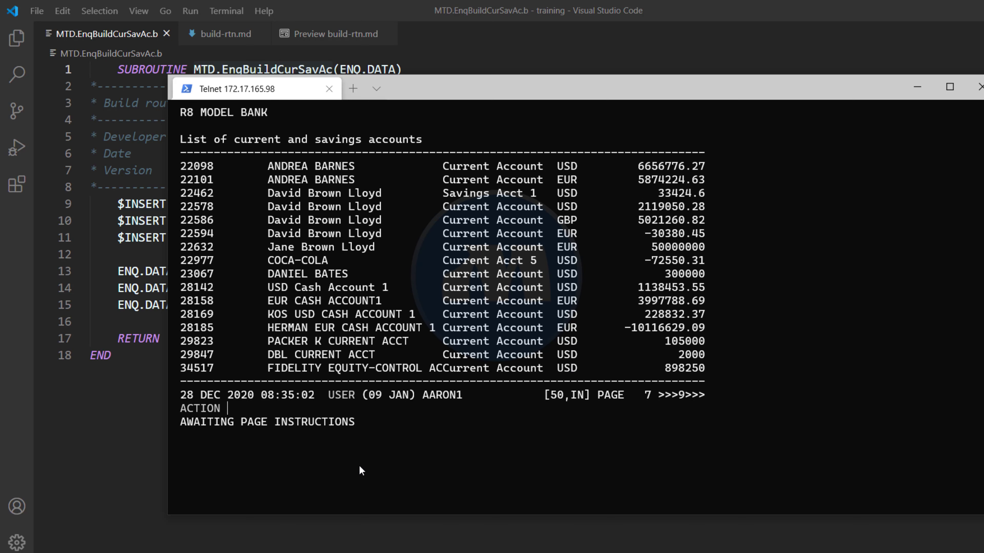
{"action": "key", "text": "Return"}
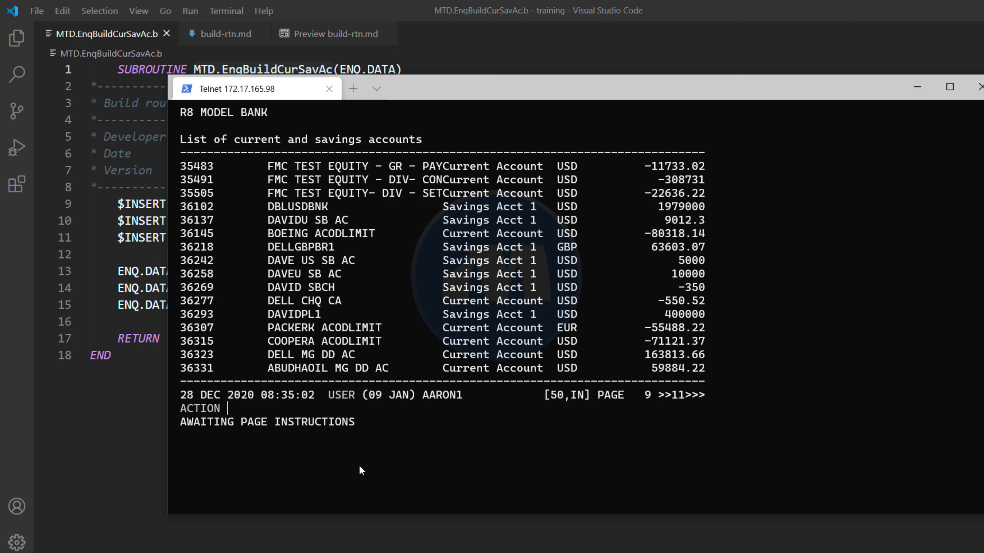
{"action": "key", "text": "Return"}
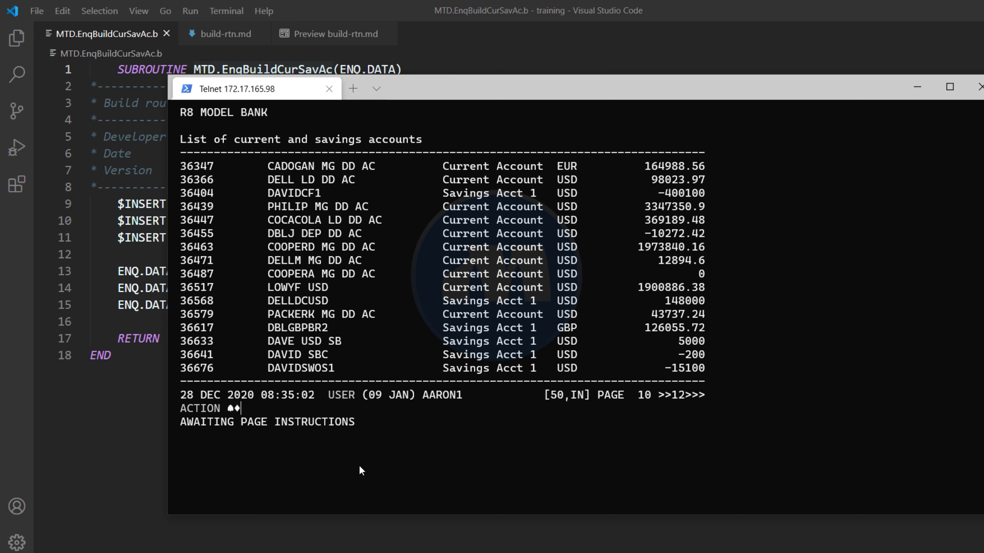
{"action": "key", "text": "Backspace"}
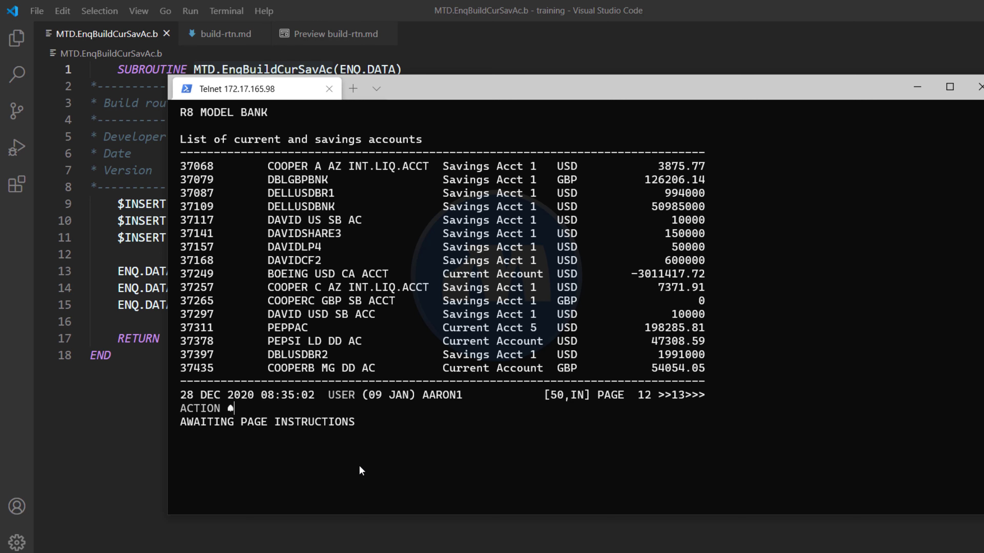
{"action": "key", "text": "Return"}
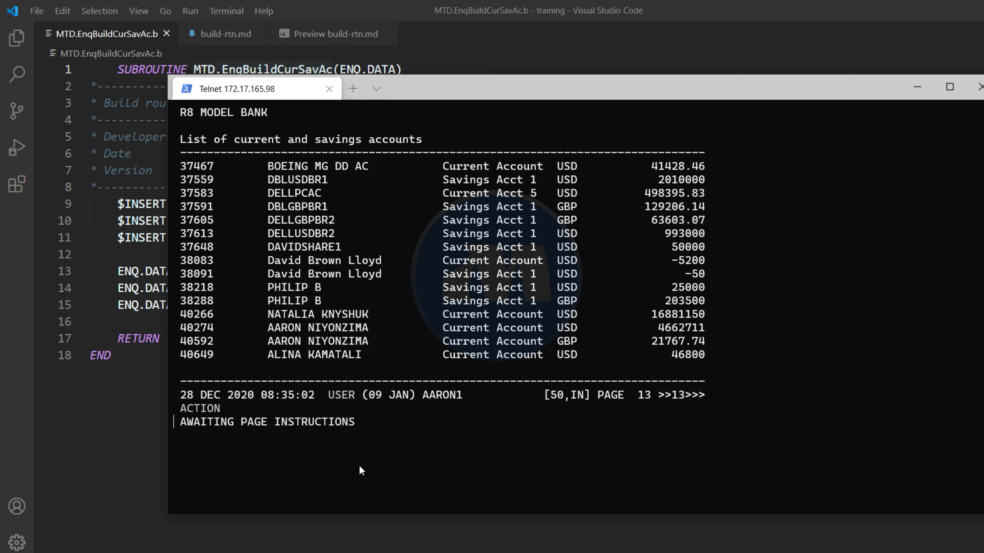
{"action": "type", "text": "e"}
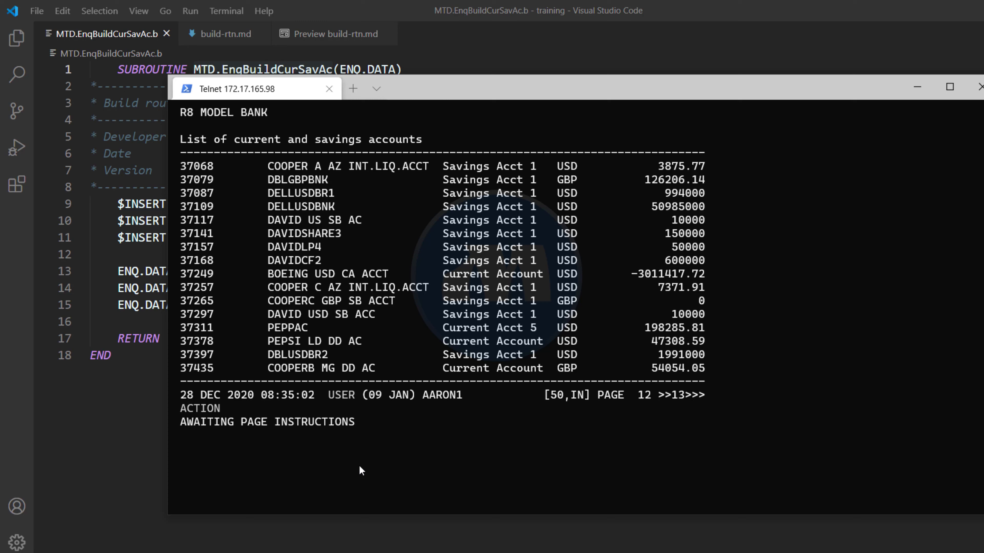
{"action": "key", "text": "Return"}
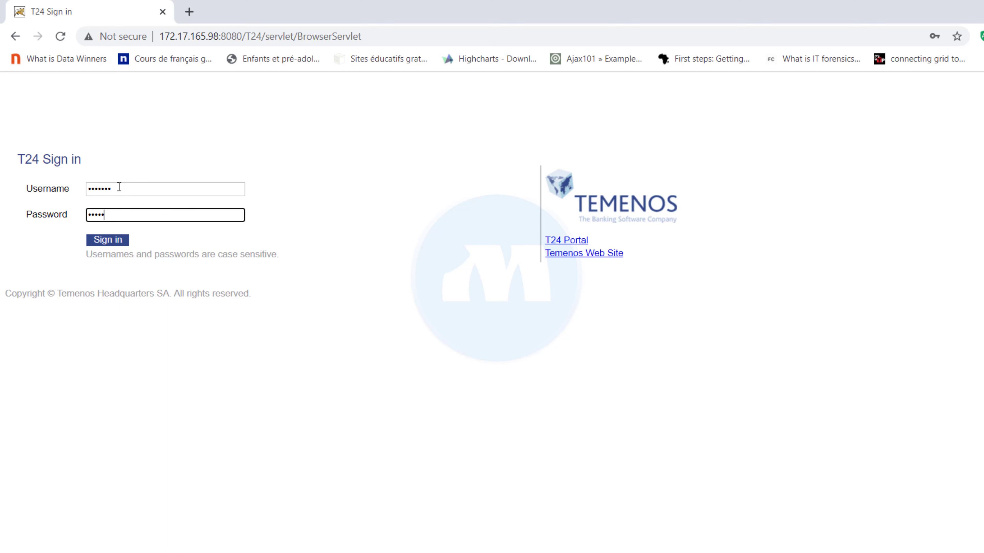
Sign in to T24 Browser and run MTD.CUST.AC.LIST with no criteria, returning 207 accounts.
{"action": "left_click", "coordinate": [107, 240]}
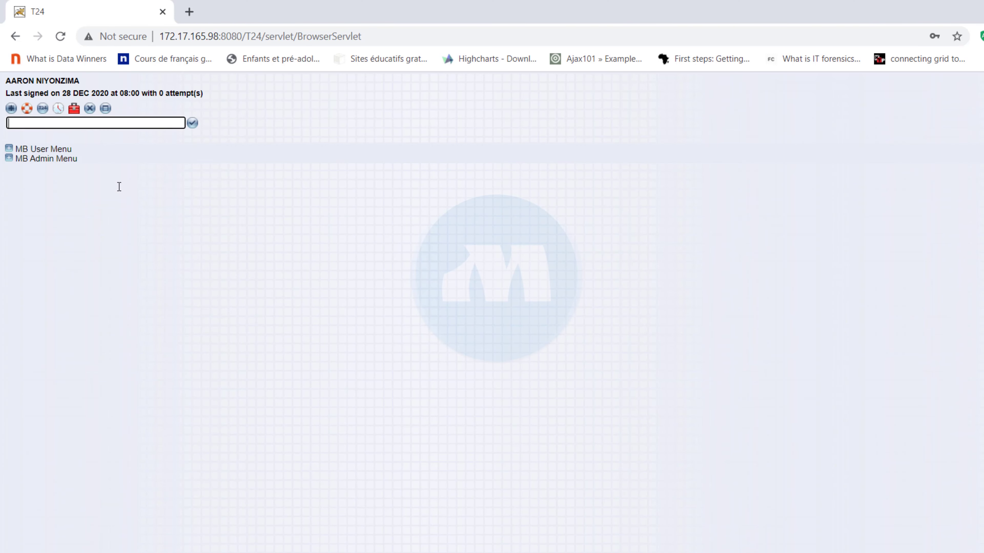
{"action": "type", "text": "ENQ"}
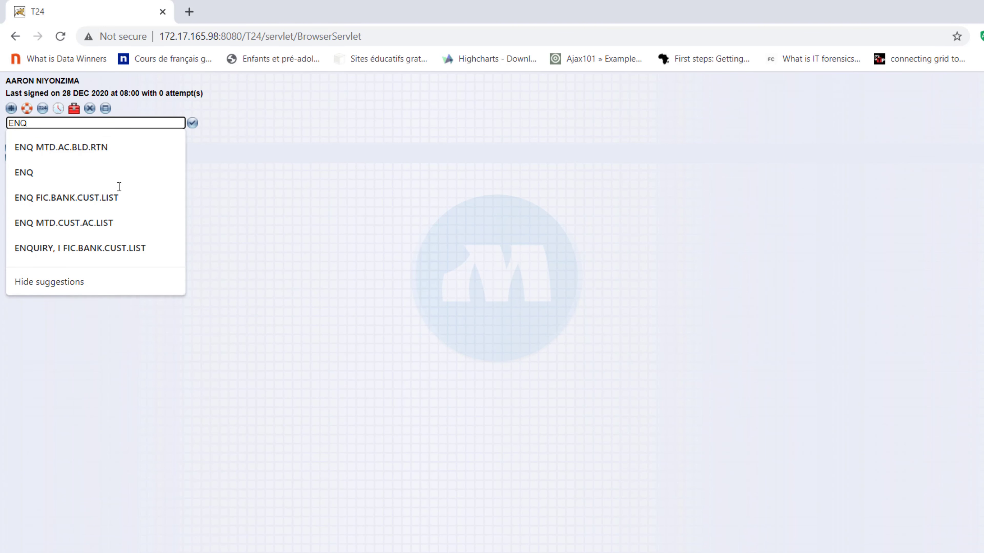
{"action": "type", "text": "MTD"}
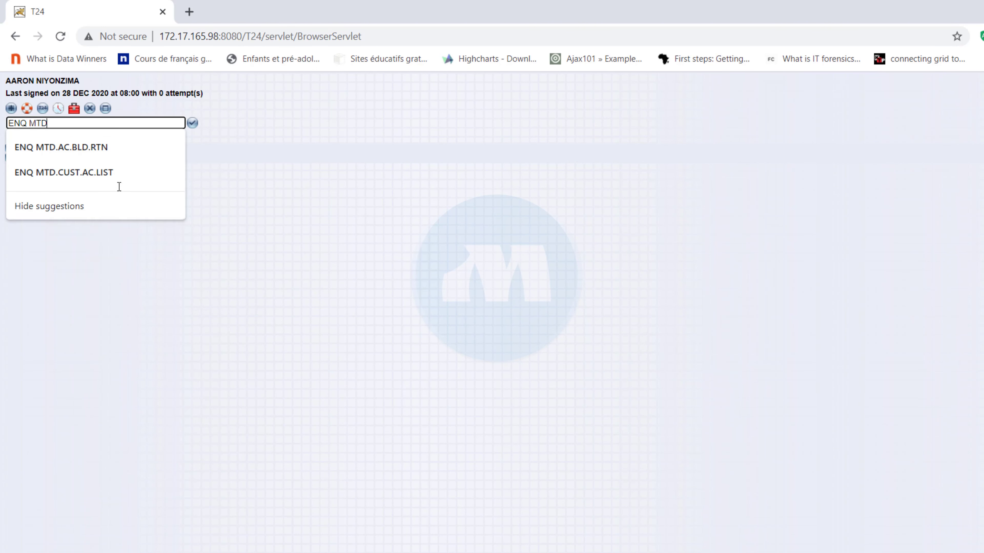
{"action": "type", "text": ".CUST"}
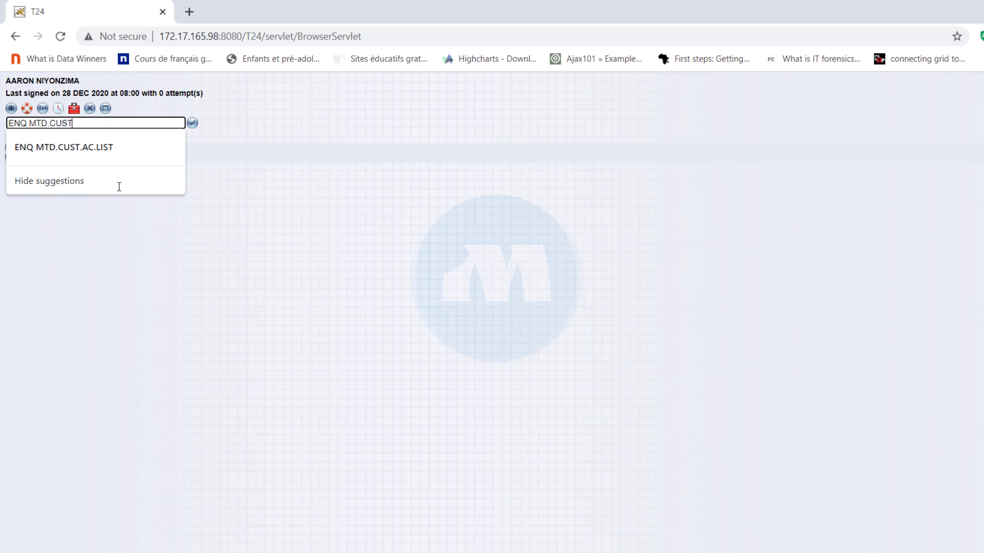
{"action": "left_click", "coordinate": [63, 147]}
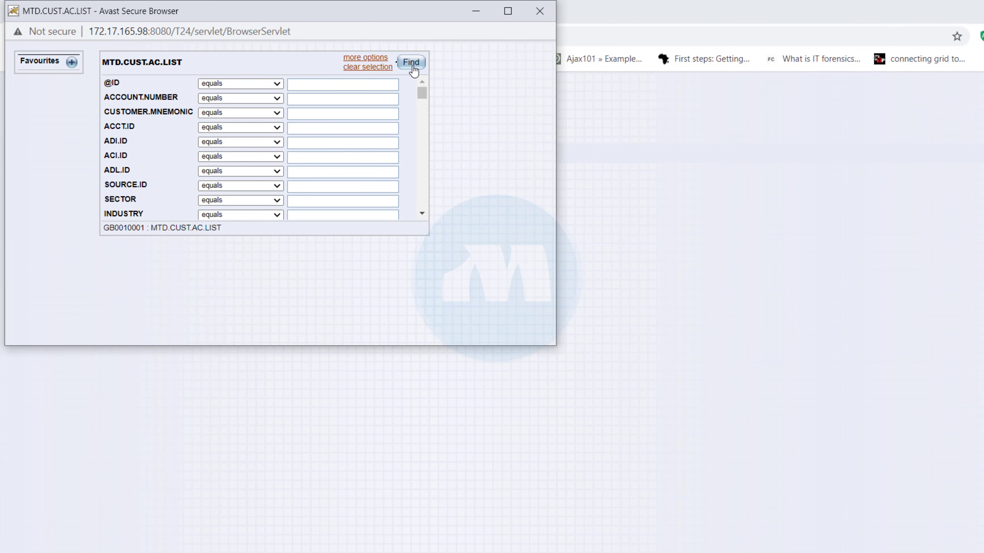
{"action": "left_click", "coordinate": [410, 62]}
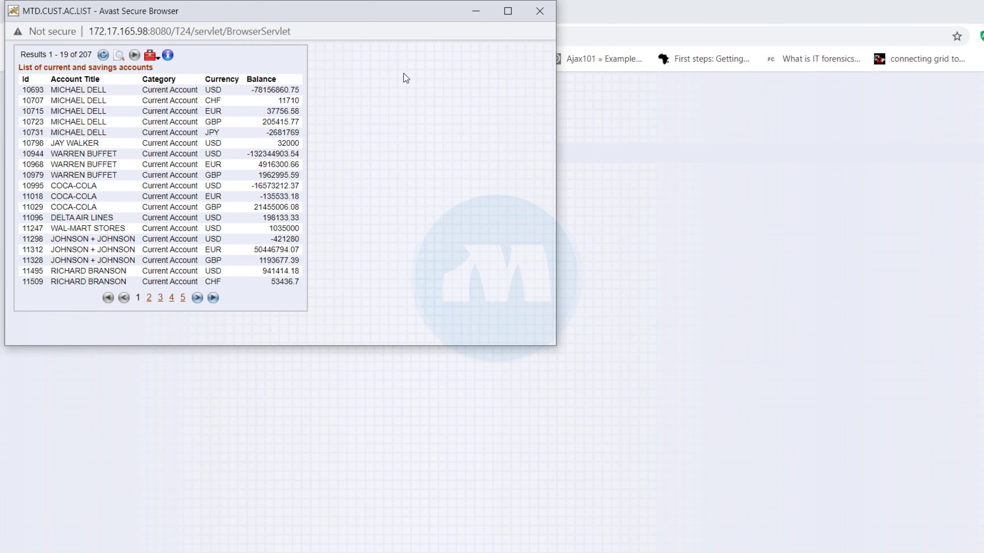
{"action": "mouse_move", "coordinate": [196, 298]}
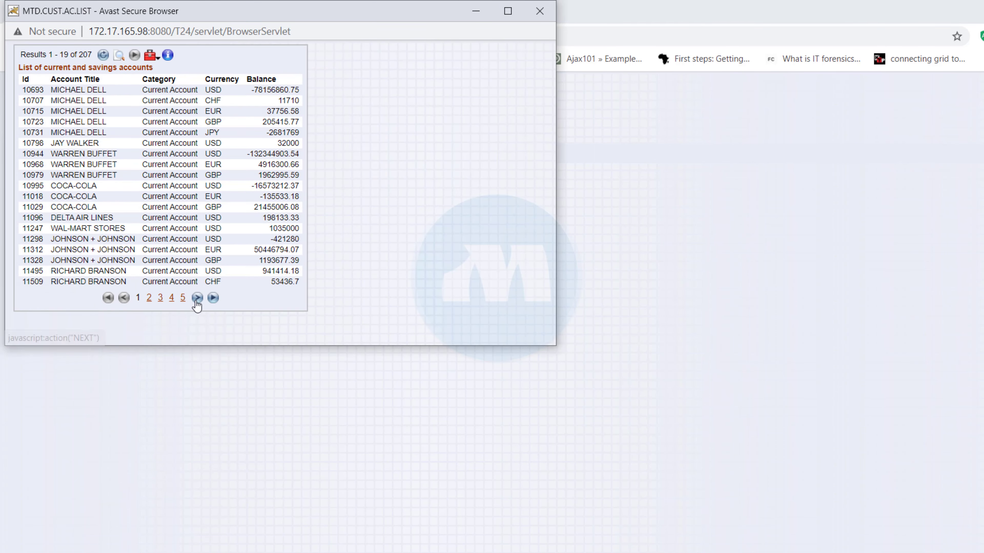
Page forward through the current and savings account results to the final page.
{"action": "left_click", "coordinate": [197, 297]}
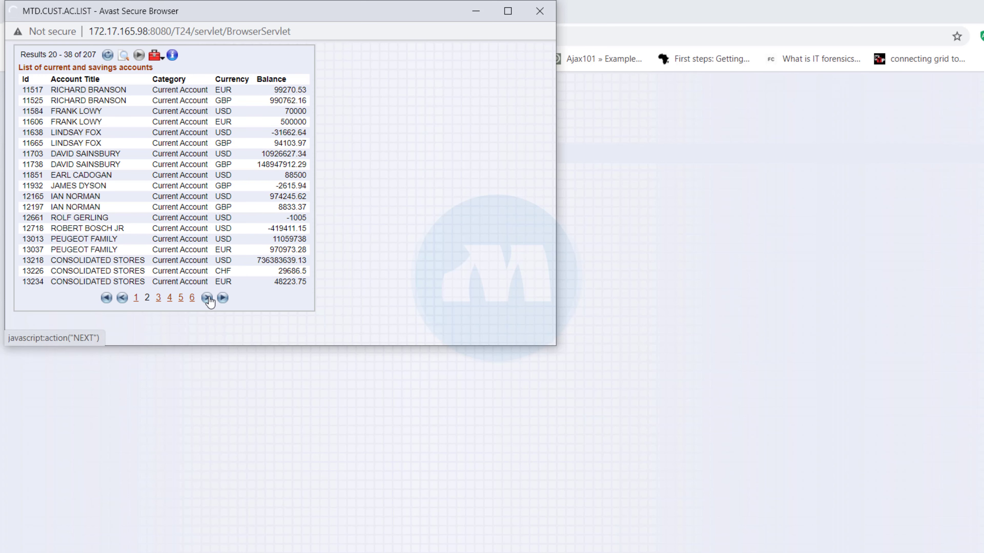
{"action": "left_click", "coordinate": [202, 298]}
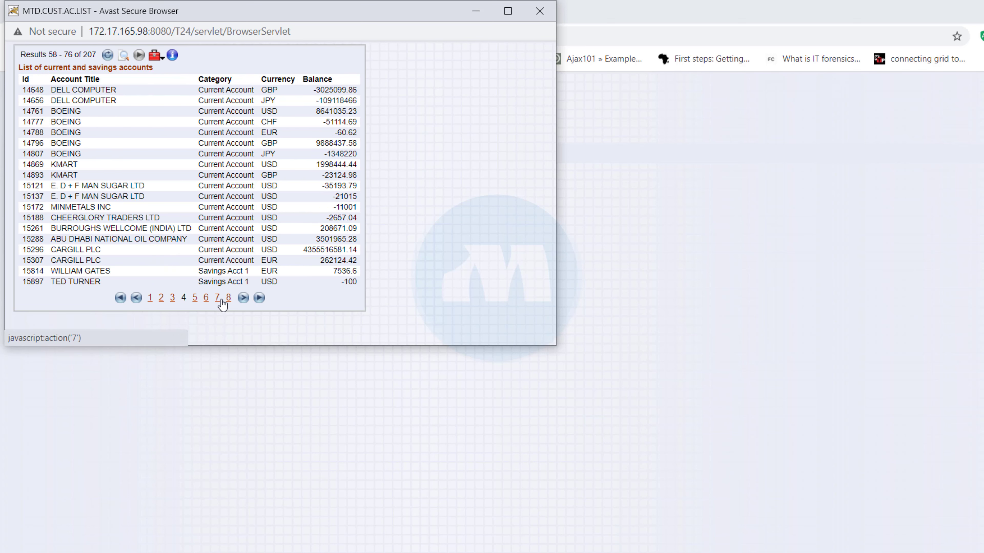
{"action": "left_click", "coordinate": [243, 298]}
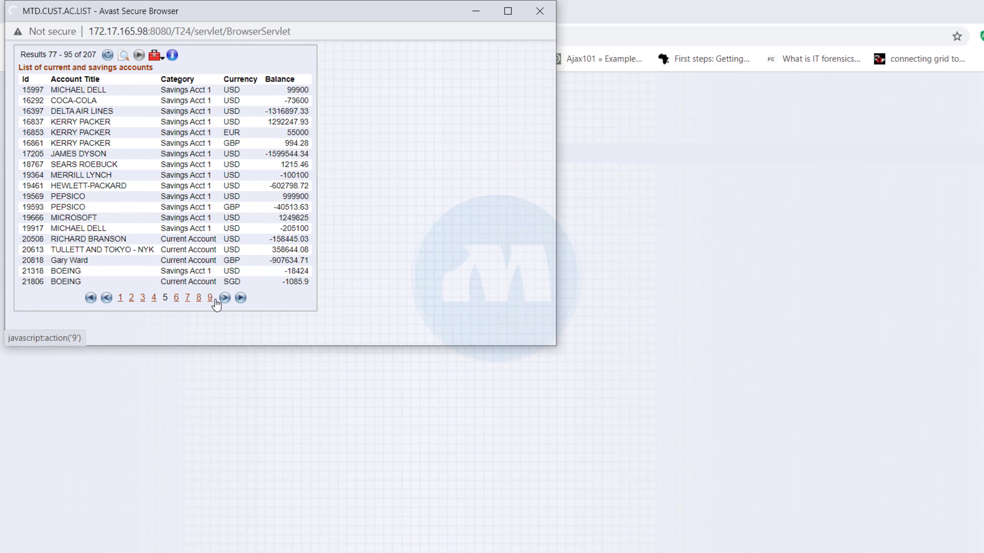
{"action": "left_click", "coordinate": [224, 298]}
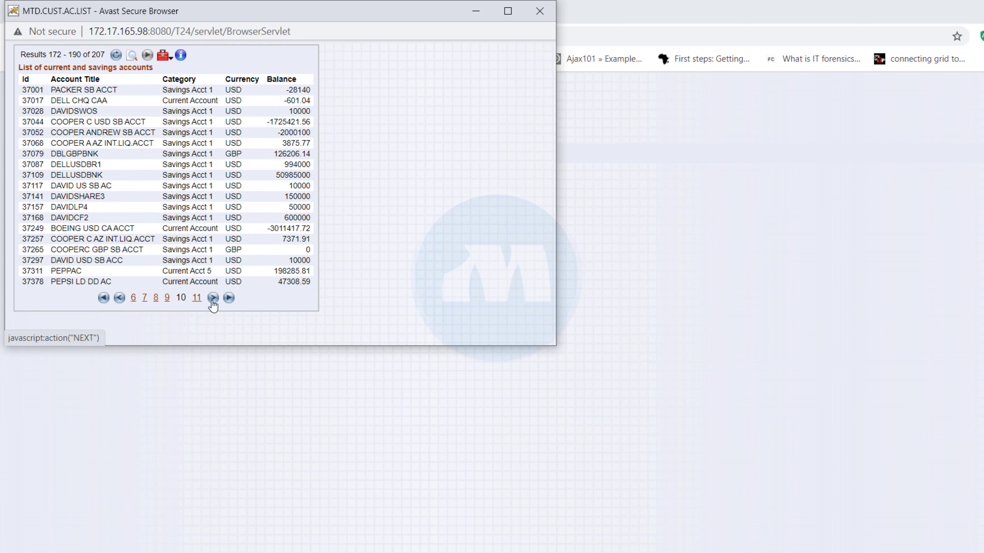
{"action": "left_click", "coordinate": [212, 297]}
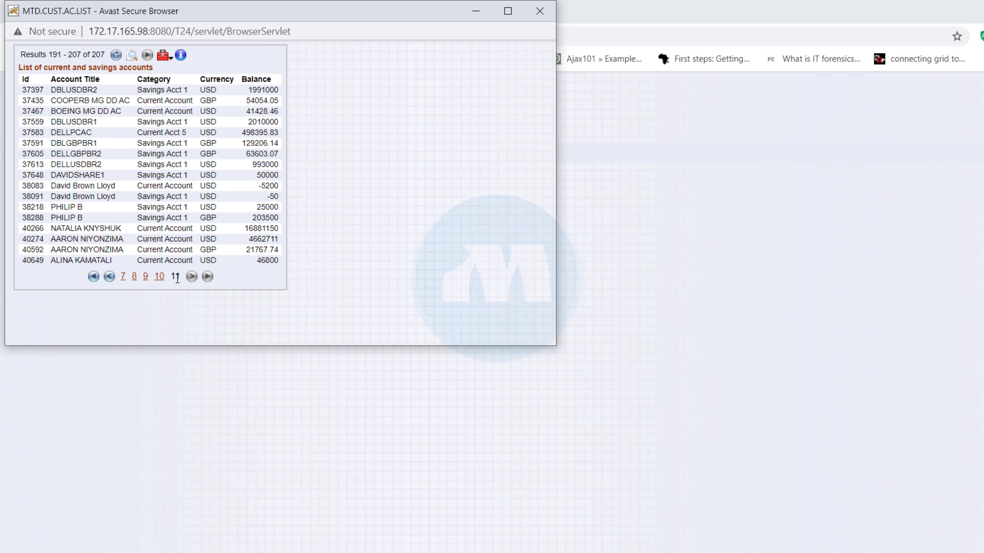
{"action": "mouse_move", "coordinate": [199, 289]}
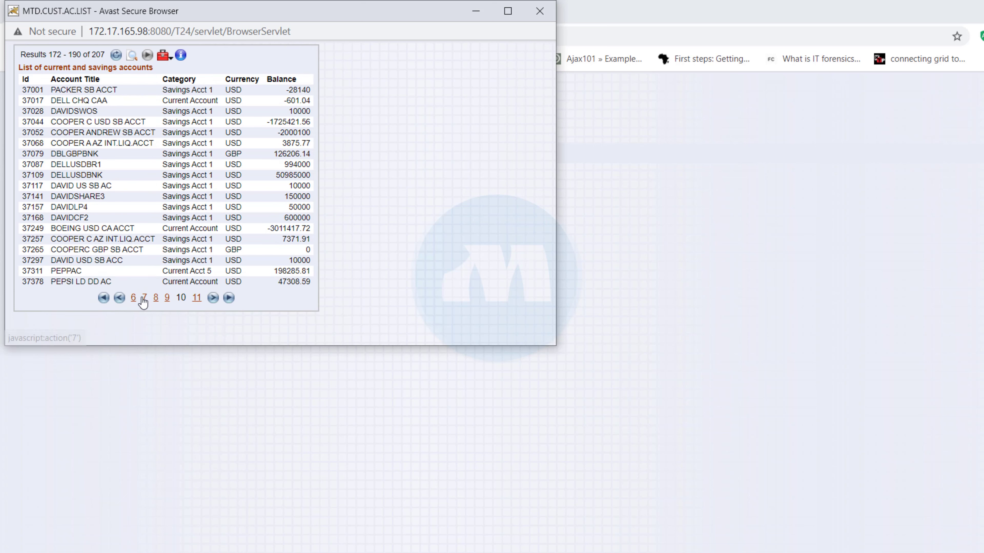
Go back to earlier result pages, including page 7, then return to the build routine source.
{"action": "left_click", "coordinate": [142, 297]}
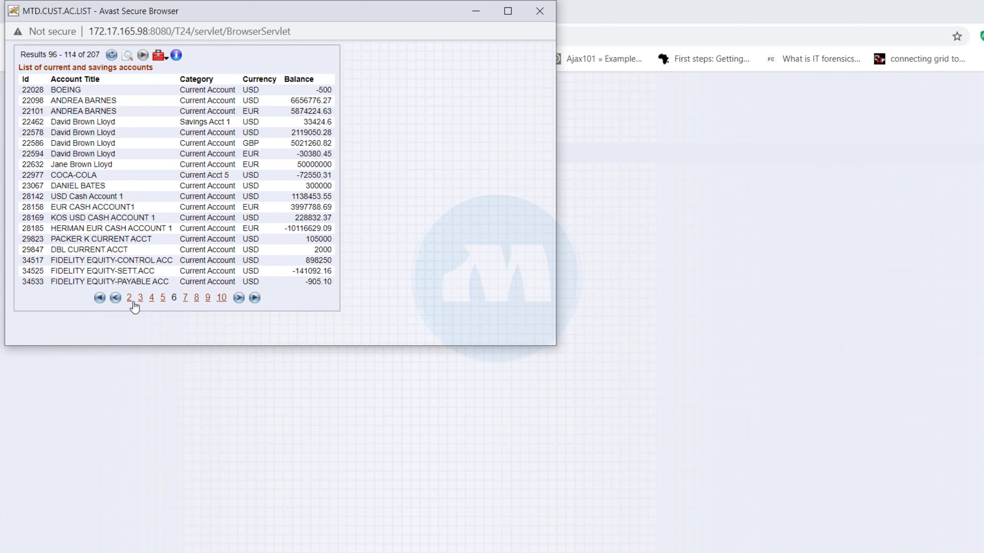
{"action": "left_click", "coordinate": [114, 297]}
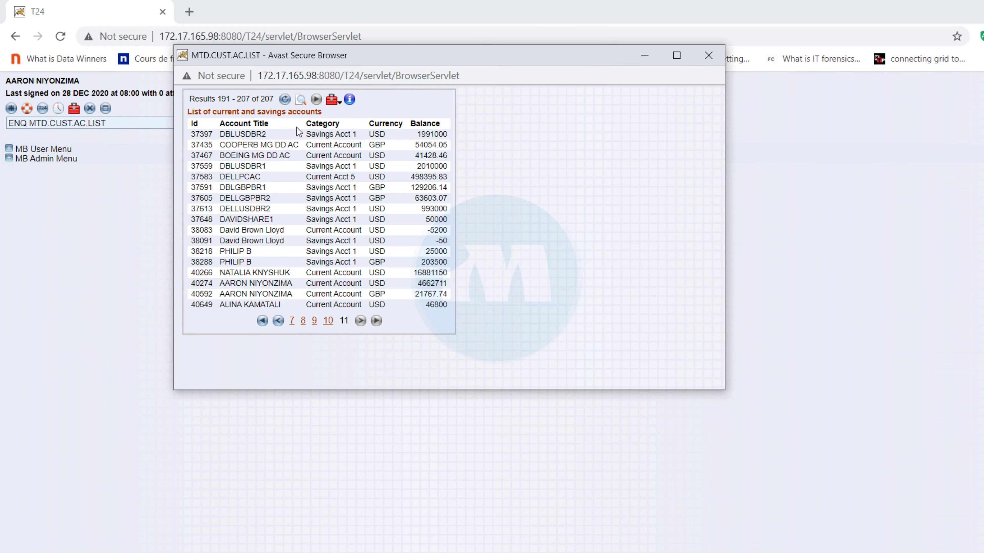
{"action": "mouse_move", "coordinate": [291, 321]}
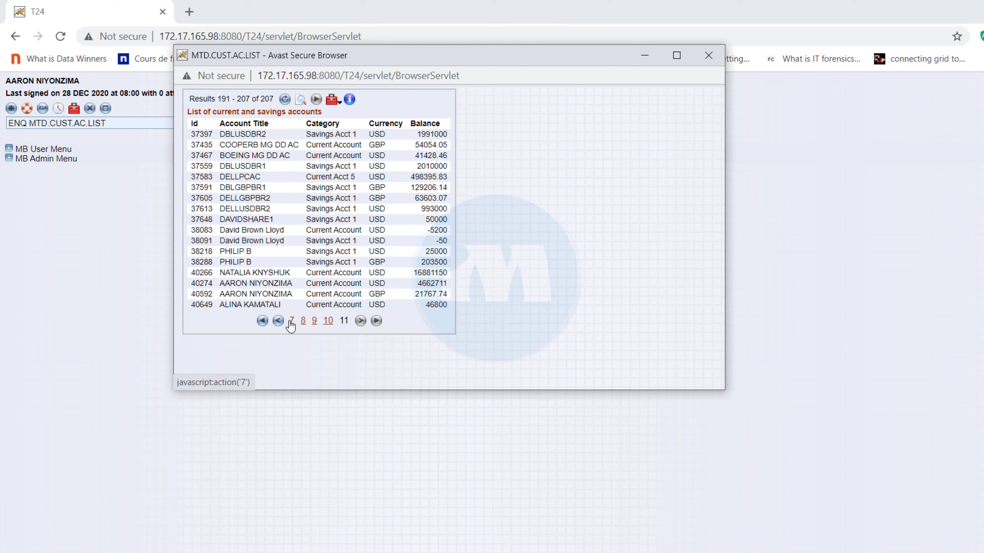
{"action": "left_click", "coordinate": [290, 320]}
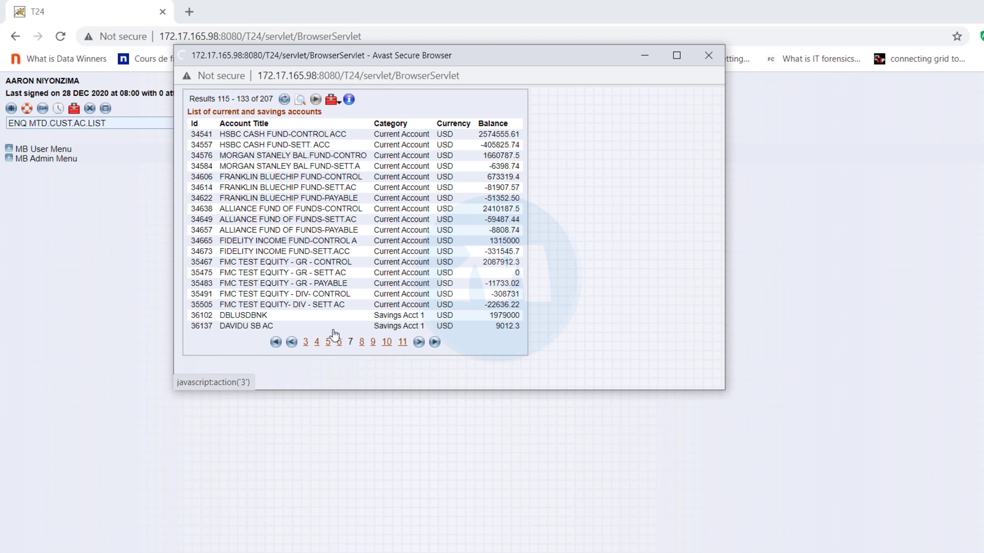
{"action": "left_click", "coordinate": [304, 342]}
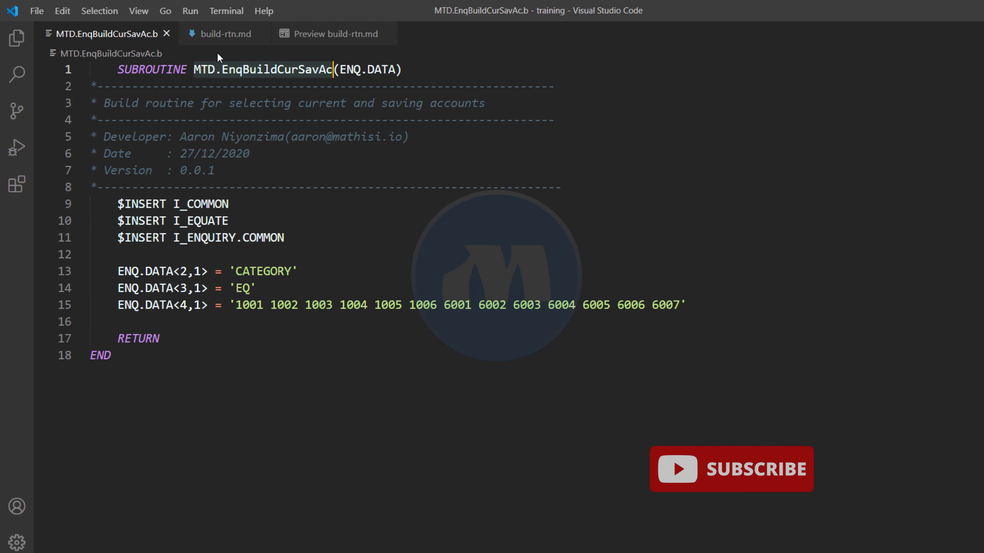
{"action": "mouse_move", "coordinate": [332, 33]}
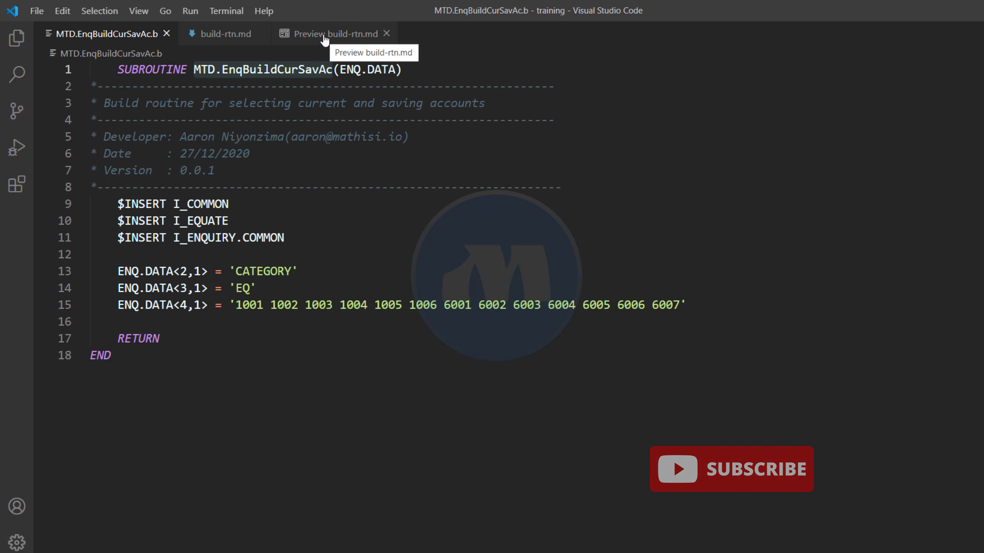